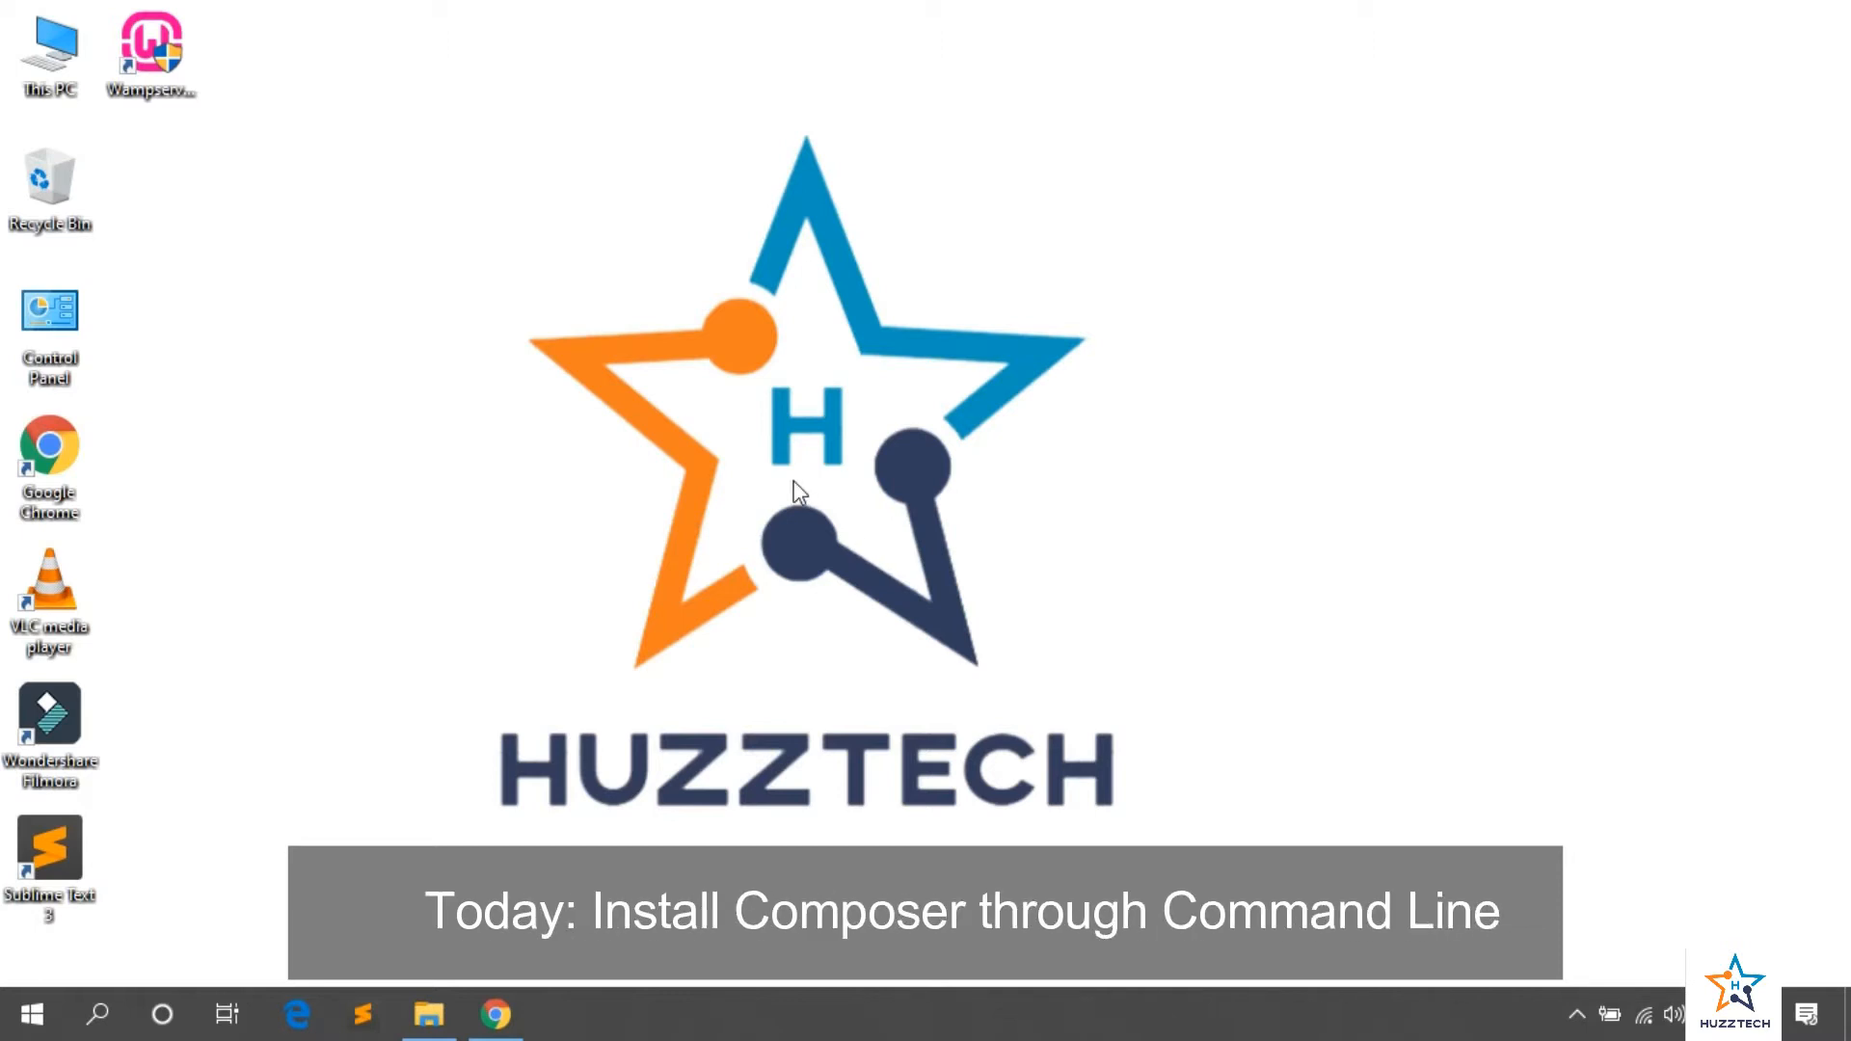
# Step: Launch Command Prompt from Start search and run composer -v, which reports the command is not recognized
pyautogui.write('cmd')
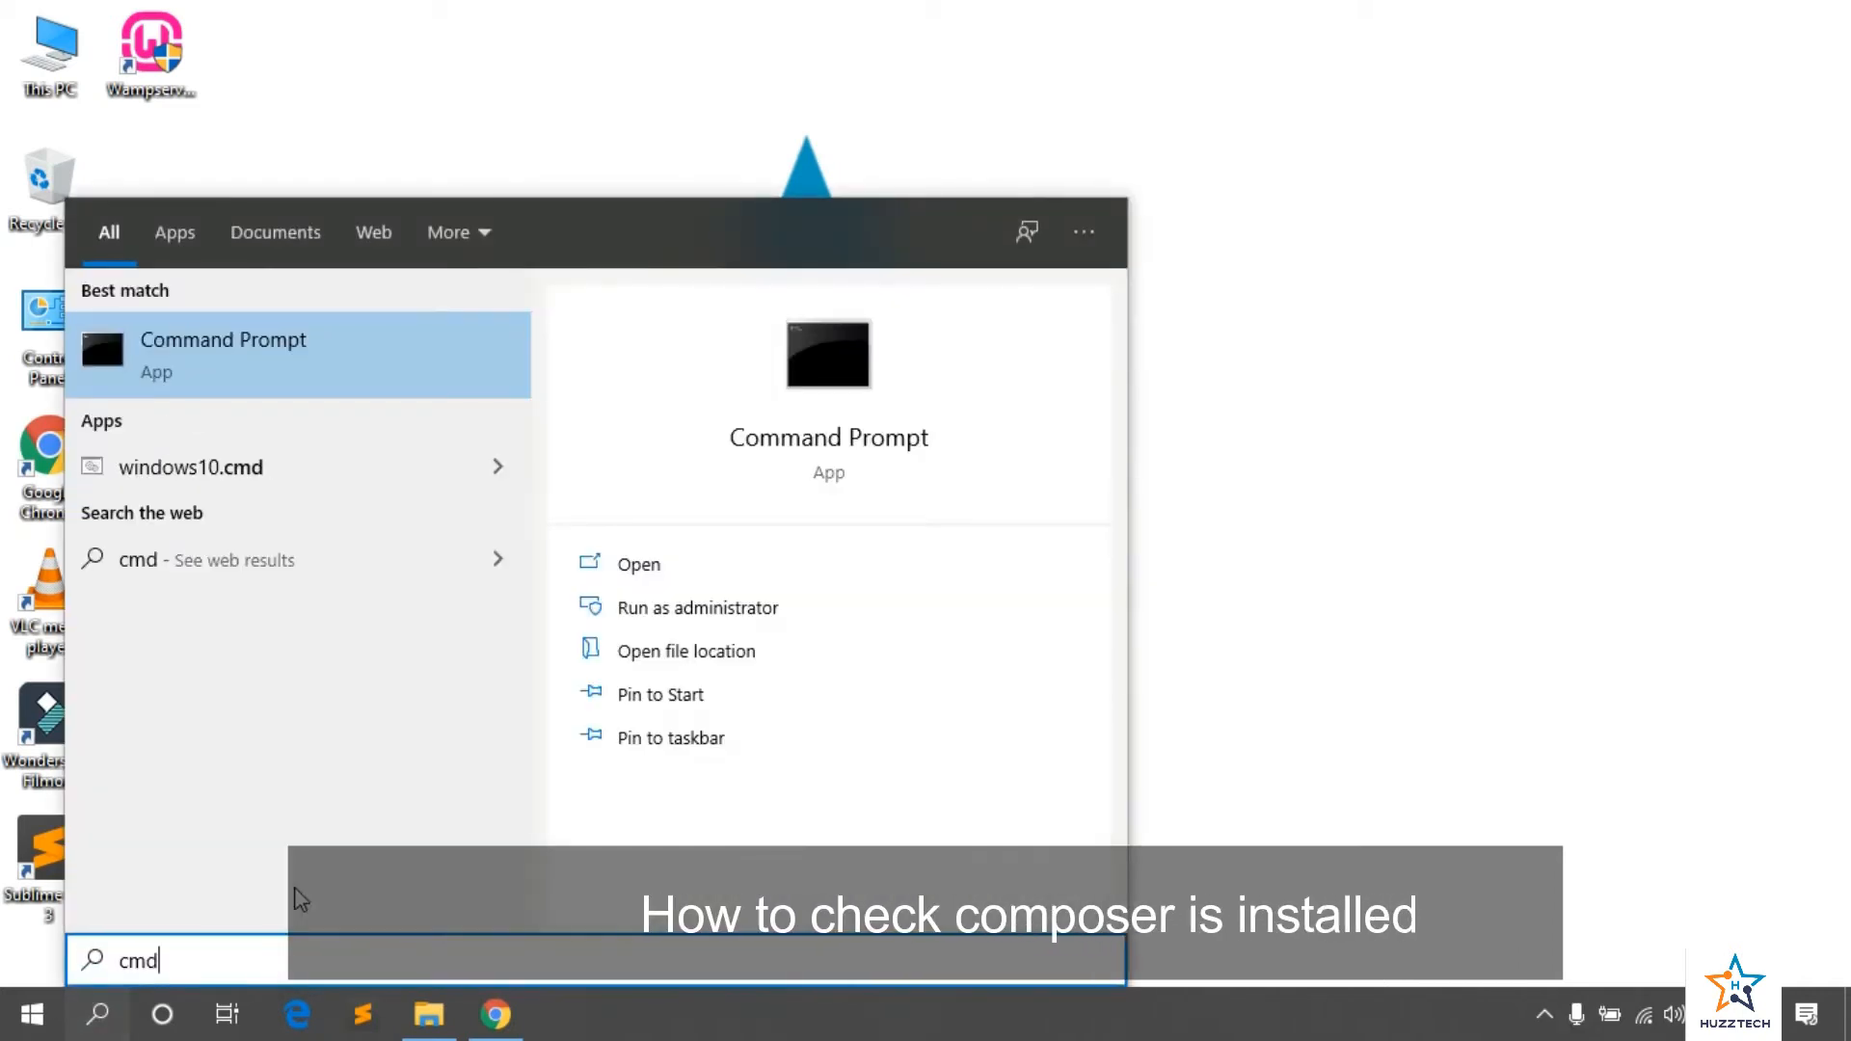
pyautogui.click(222, 354)
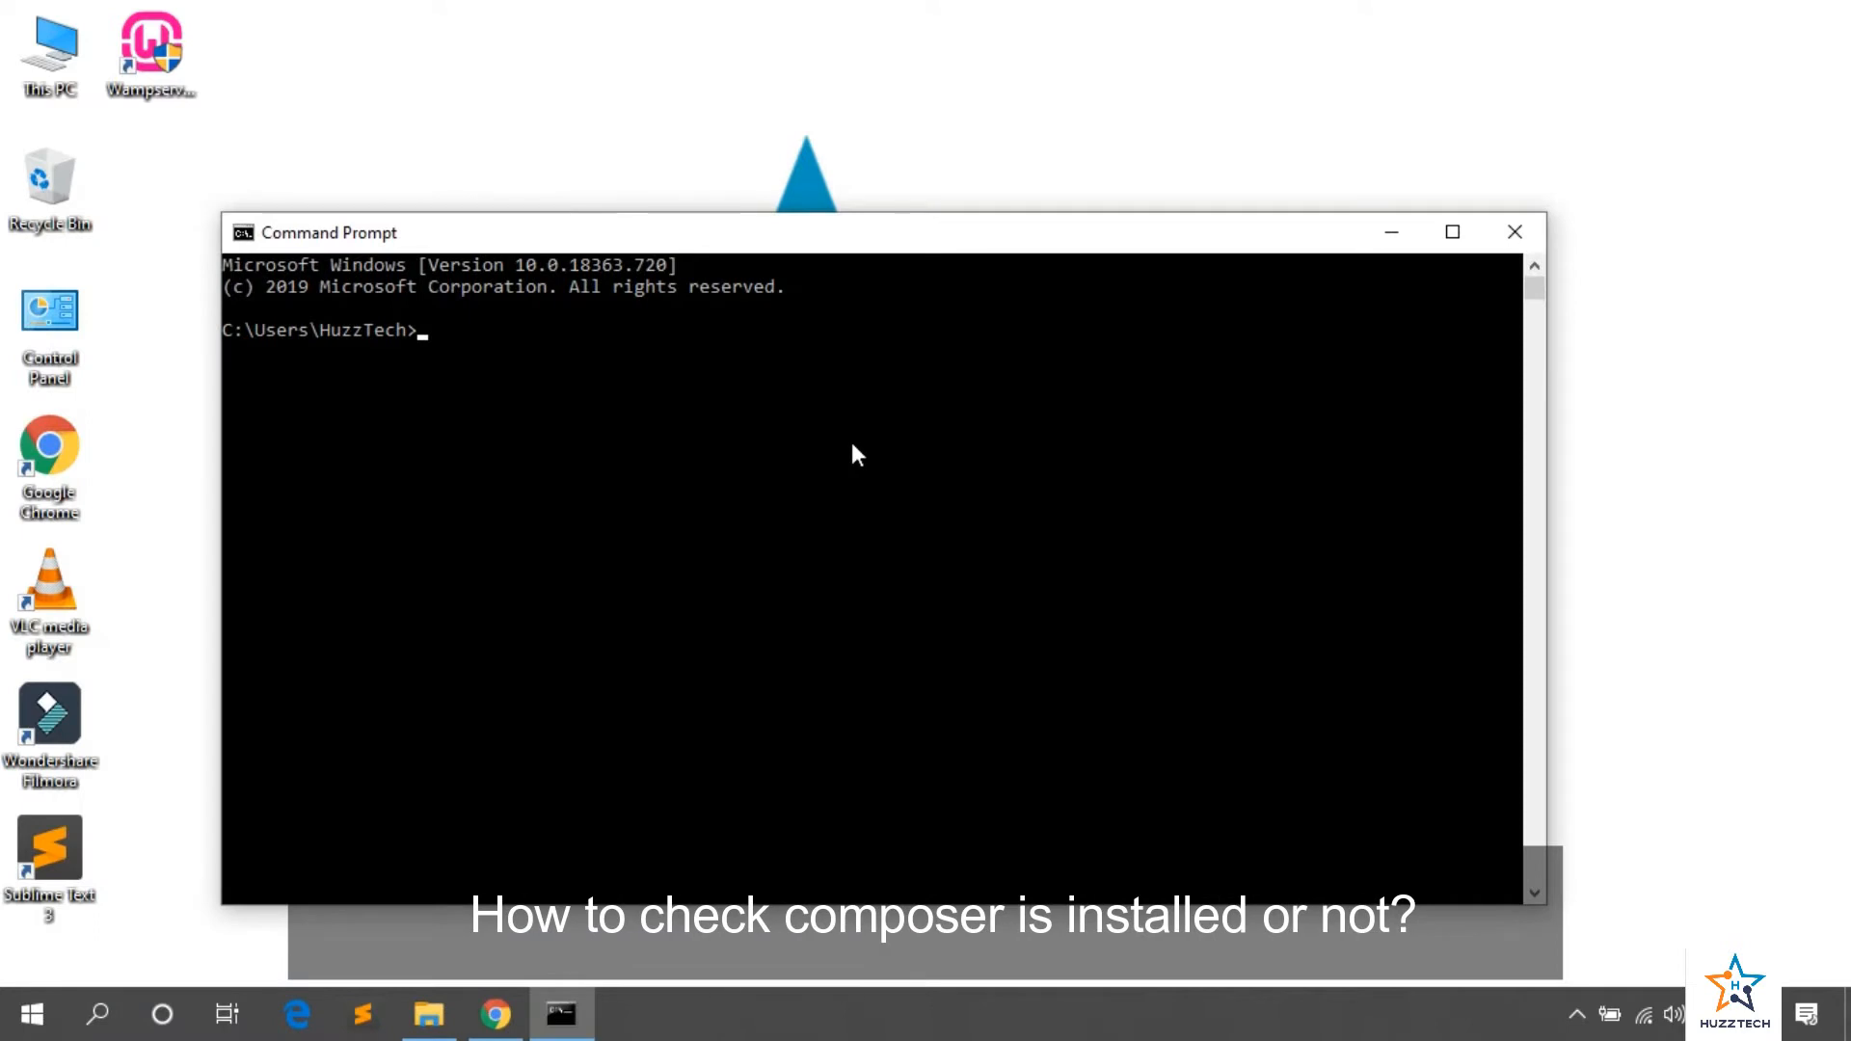
pyautogui.write('composer')
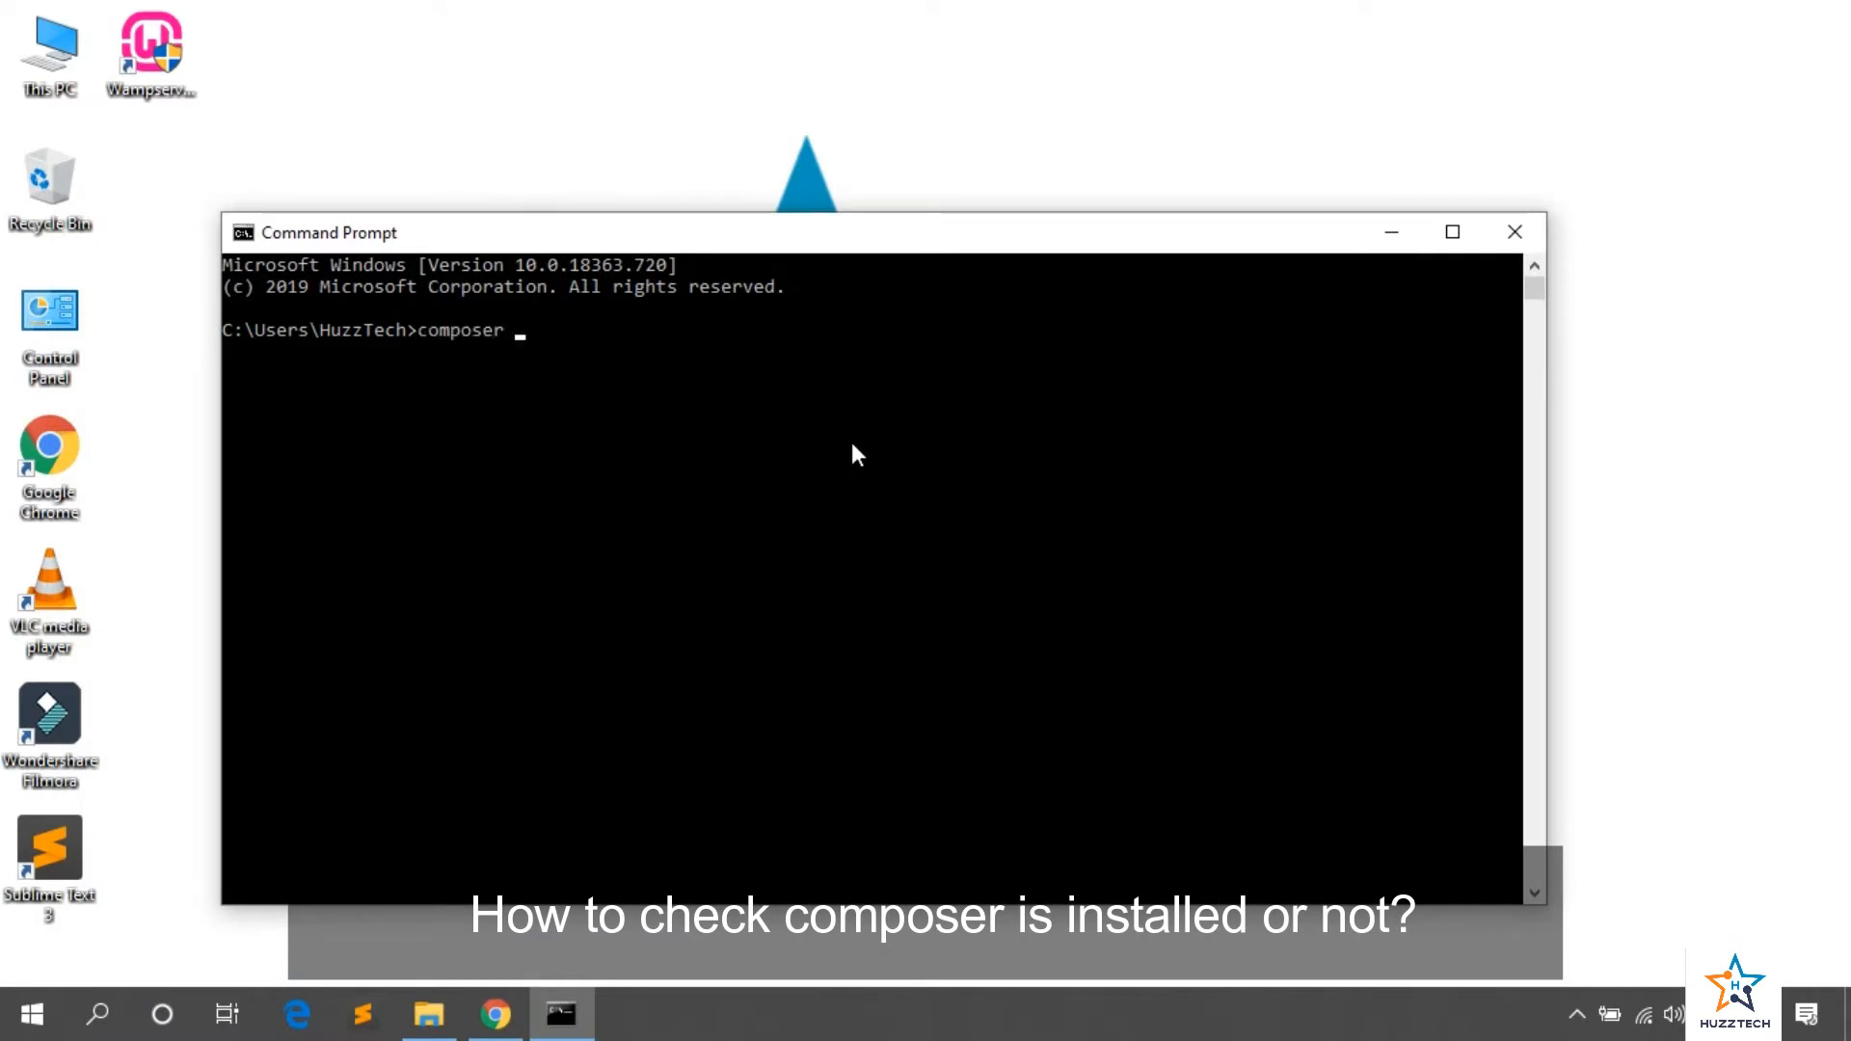
pyautogui.write('-v')
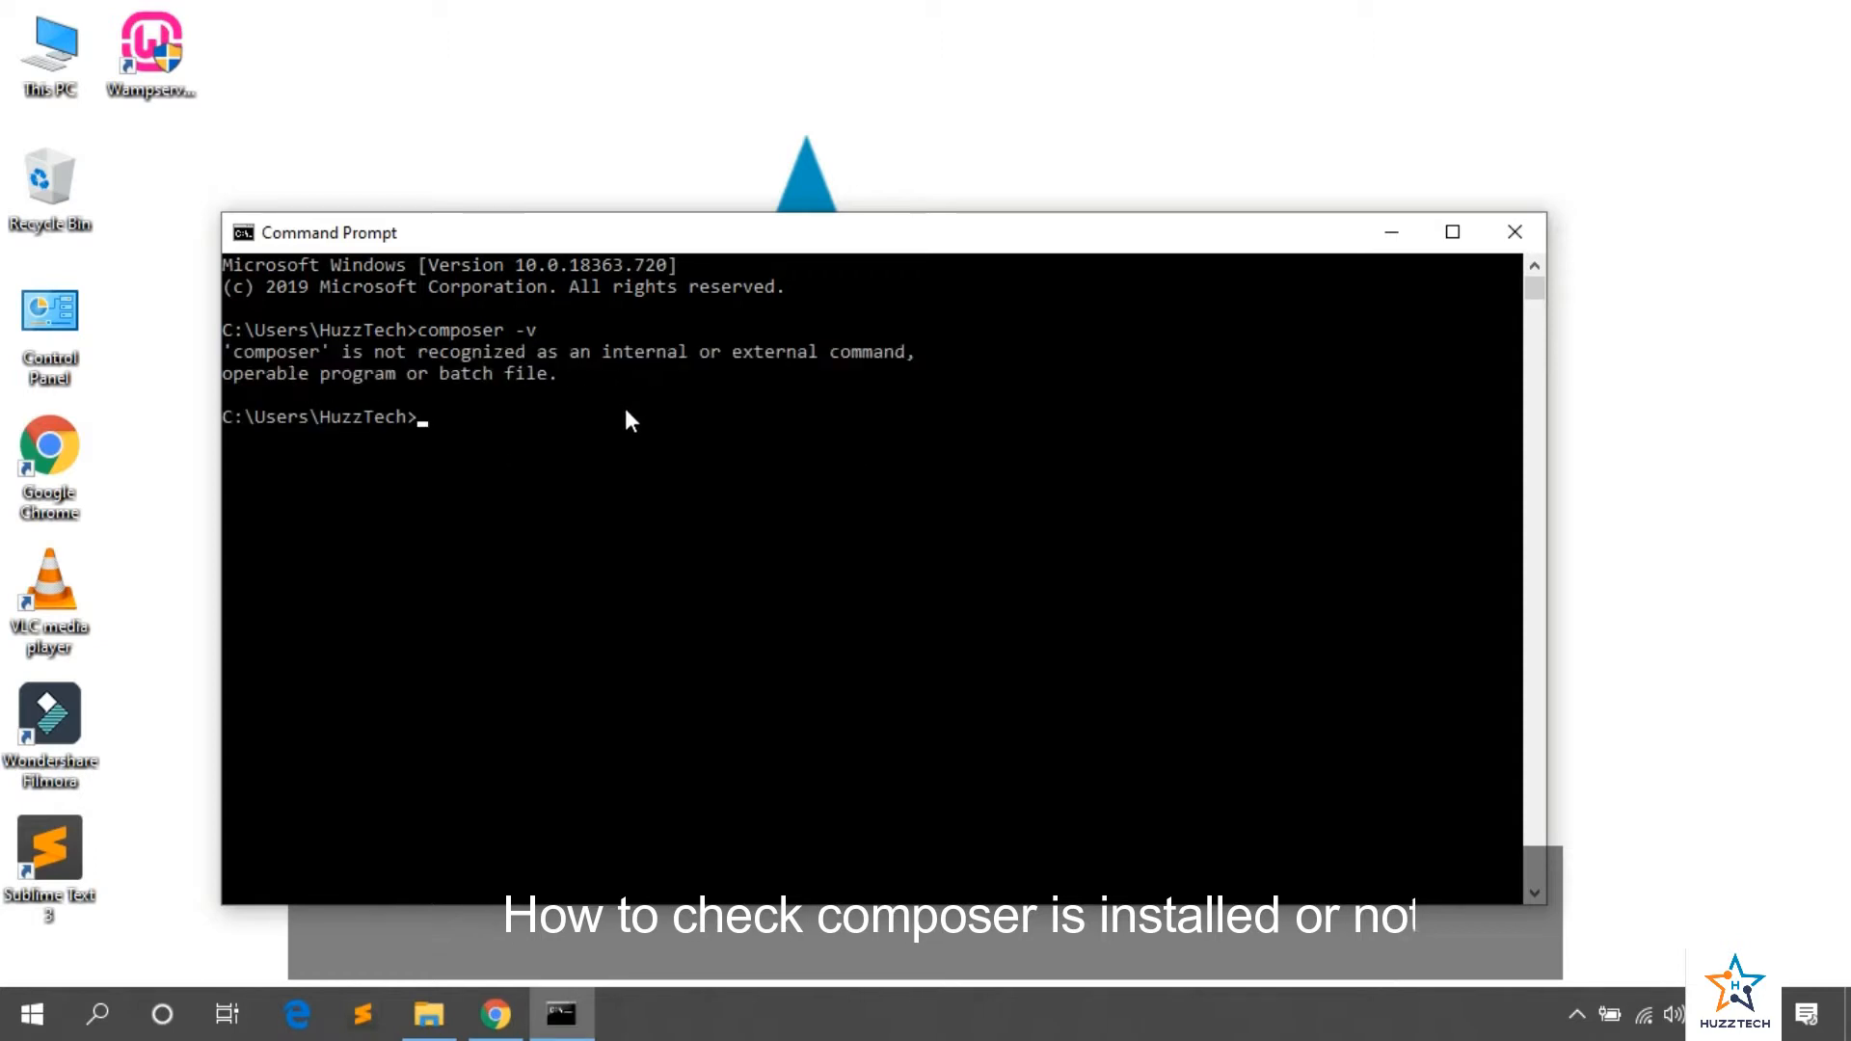
pyautogui.moveTo(1515, 233)
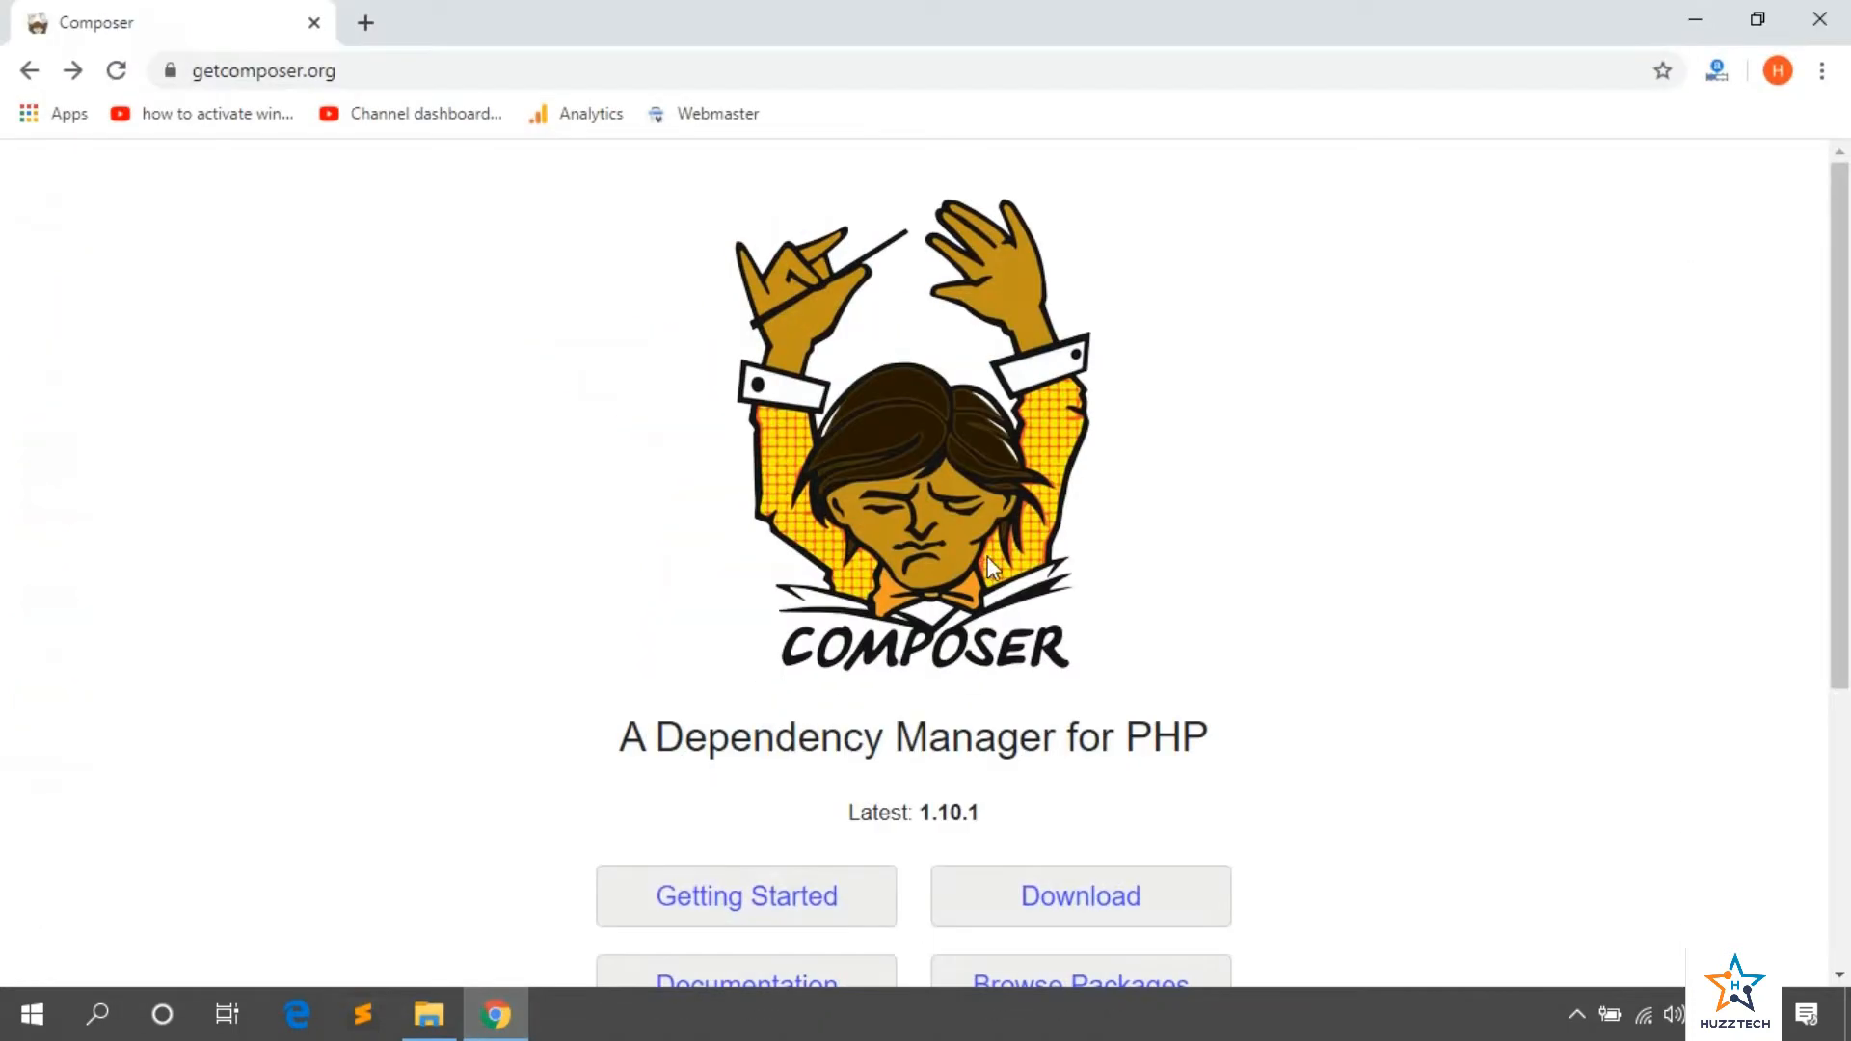
# Step: Reach the Composer download page's command-line installation box, then show the empty D:\composer folder
pyautogui.click(265, 71)
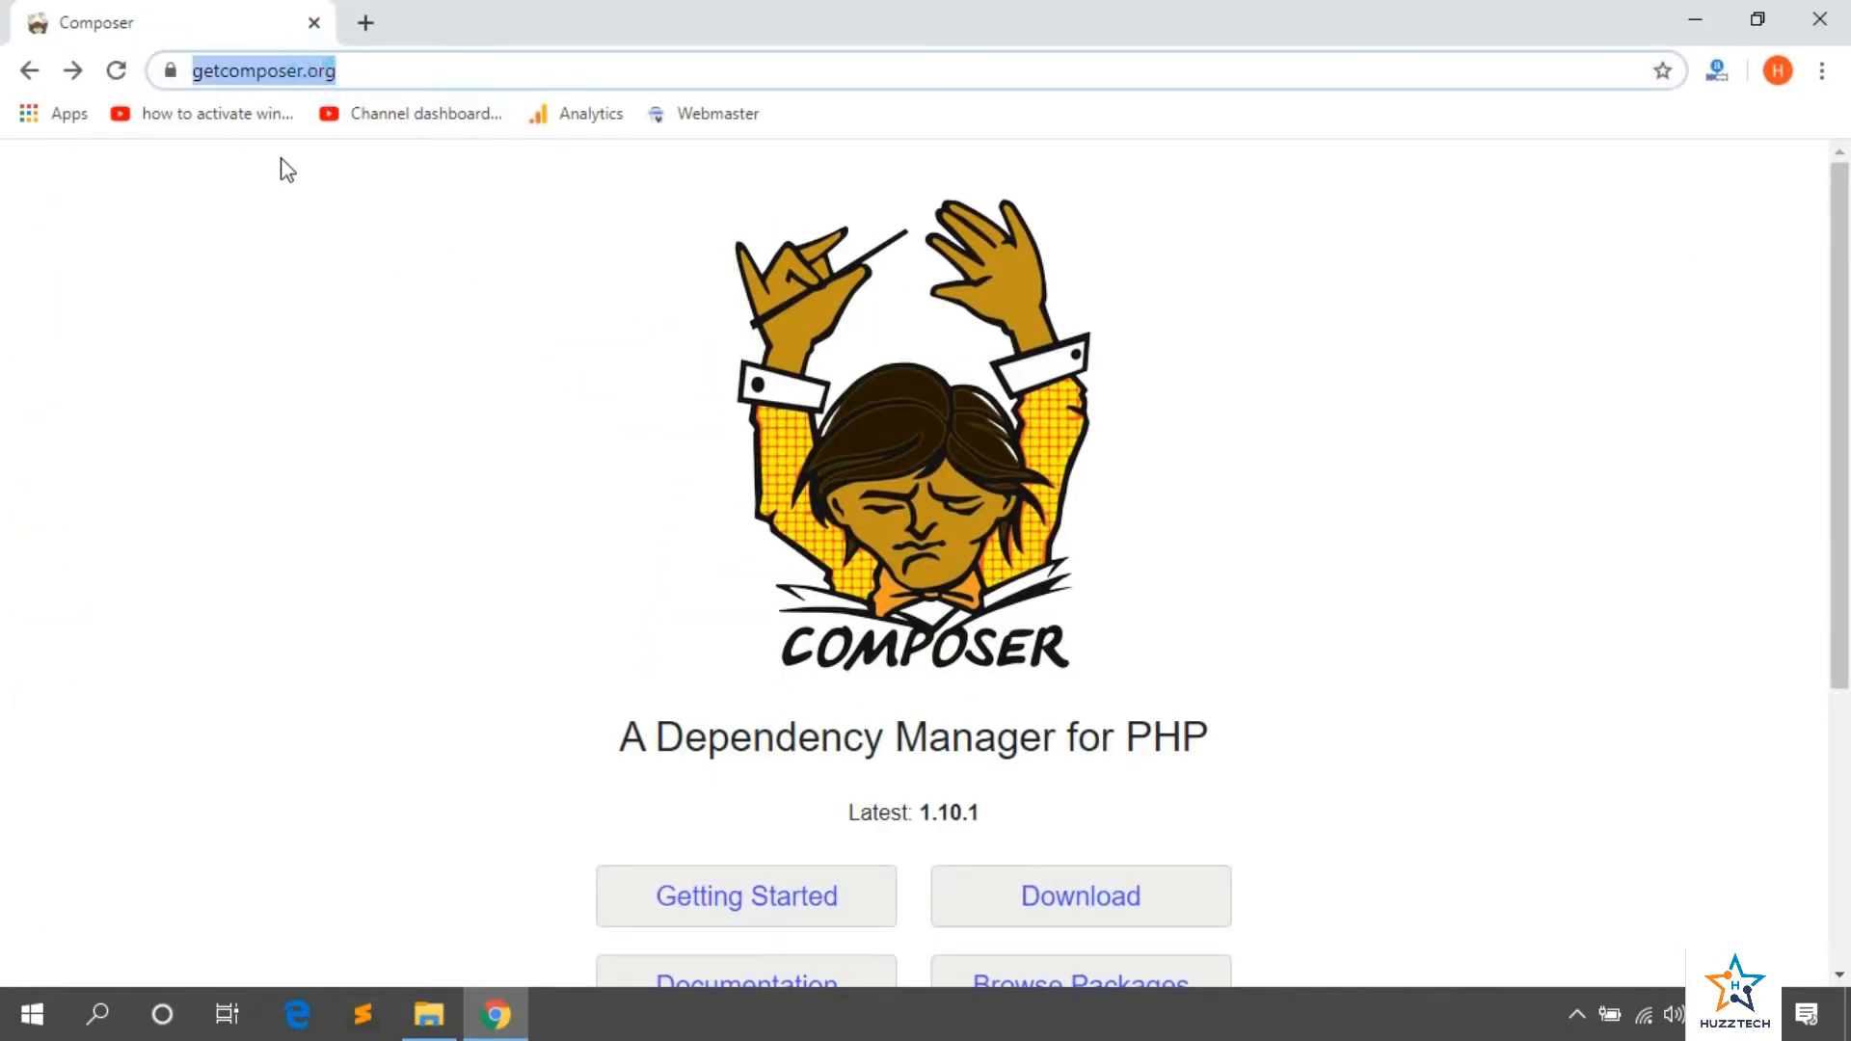
pyautogui.moveTo(756, 458)
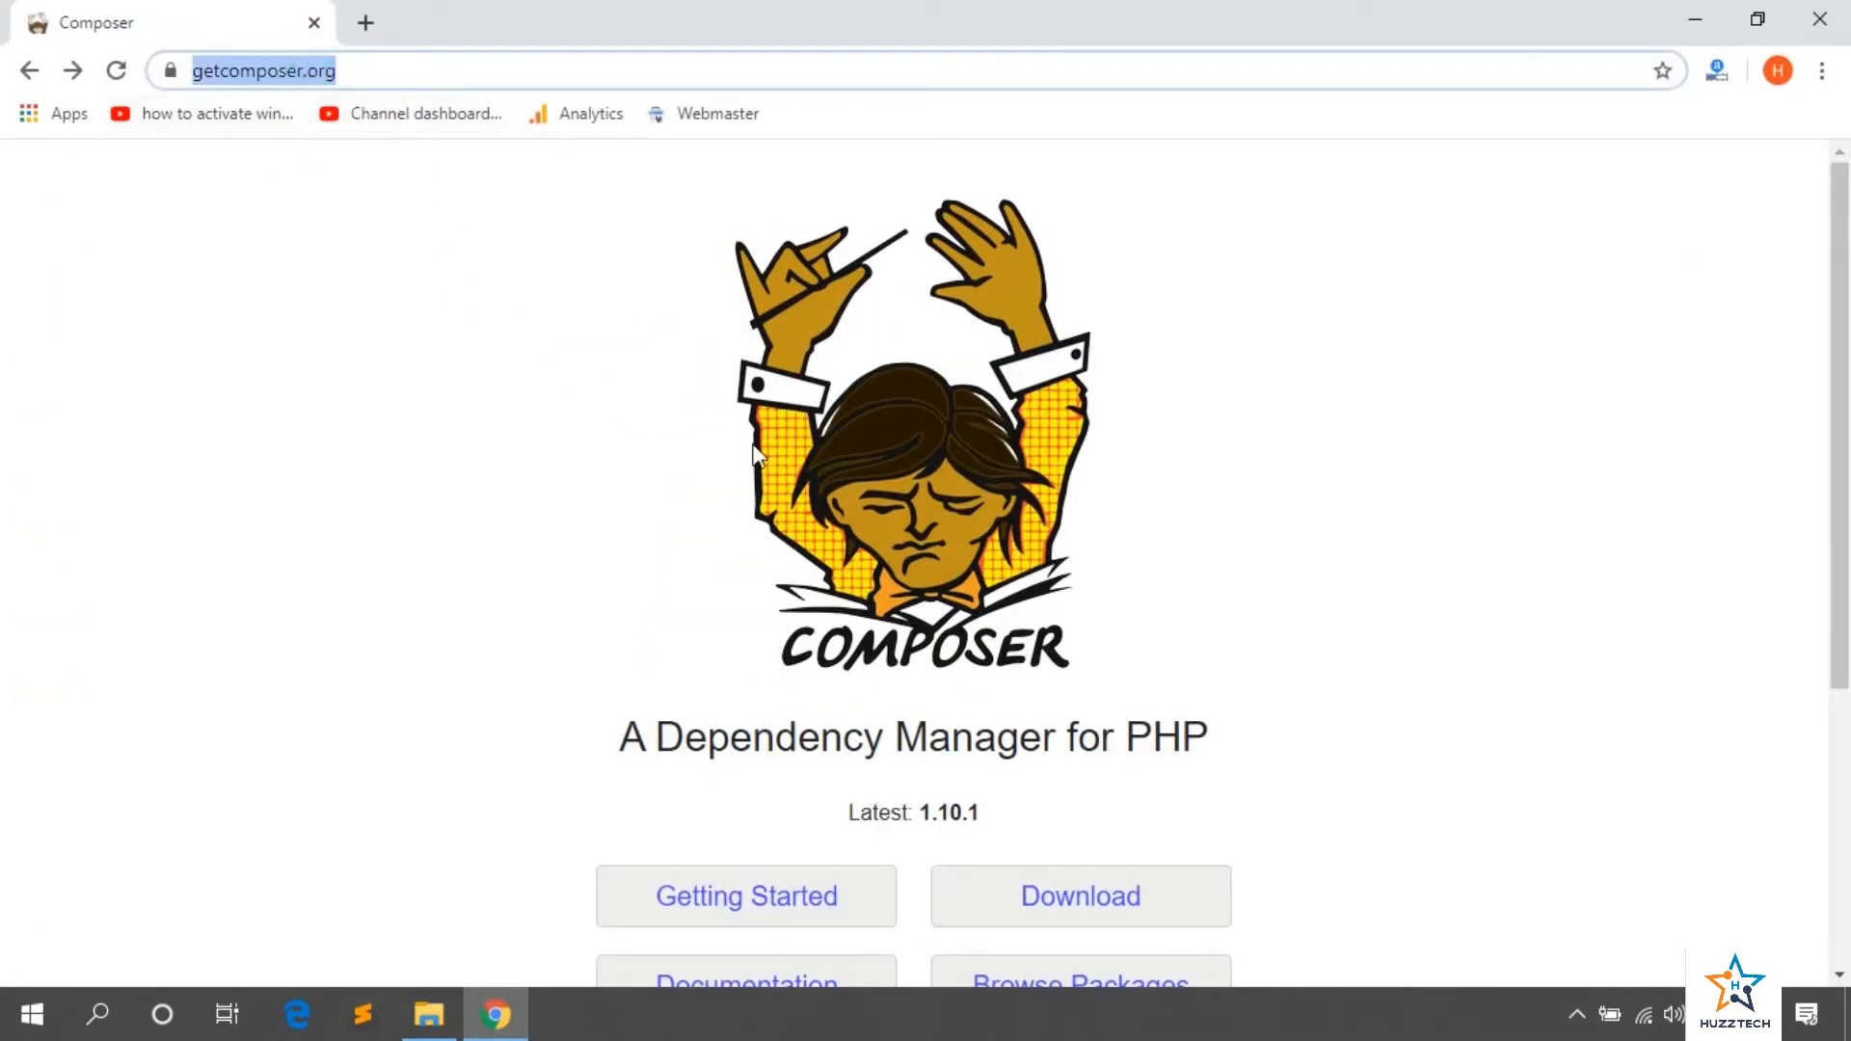
pyautogui.scroll(-3)
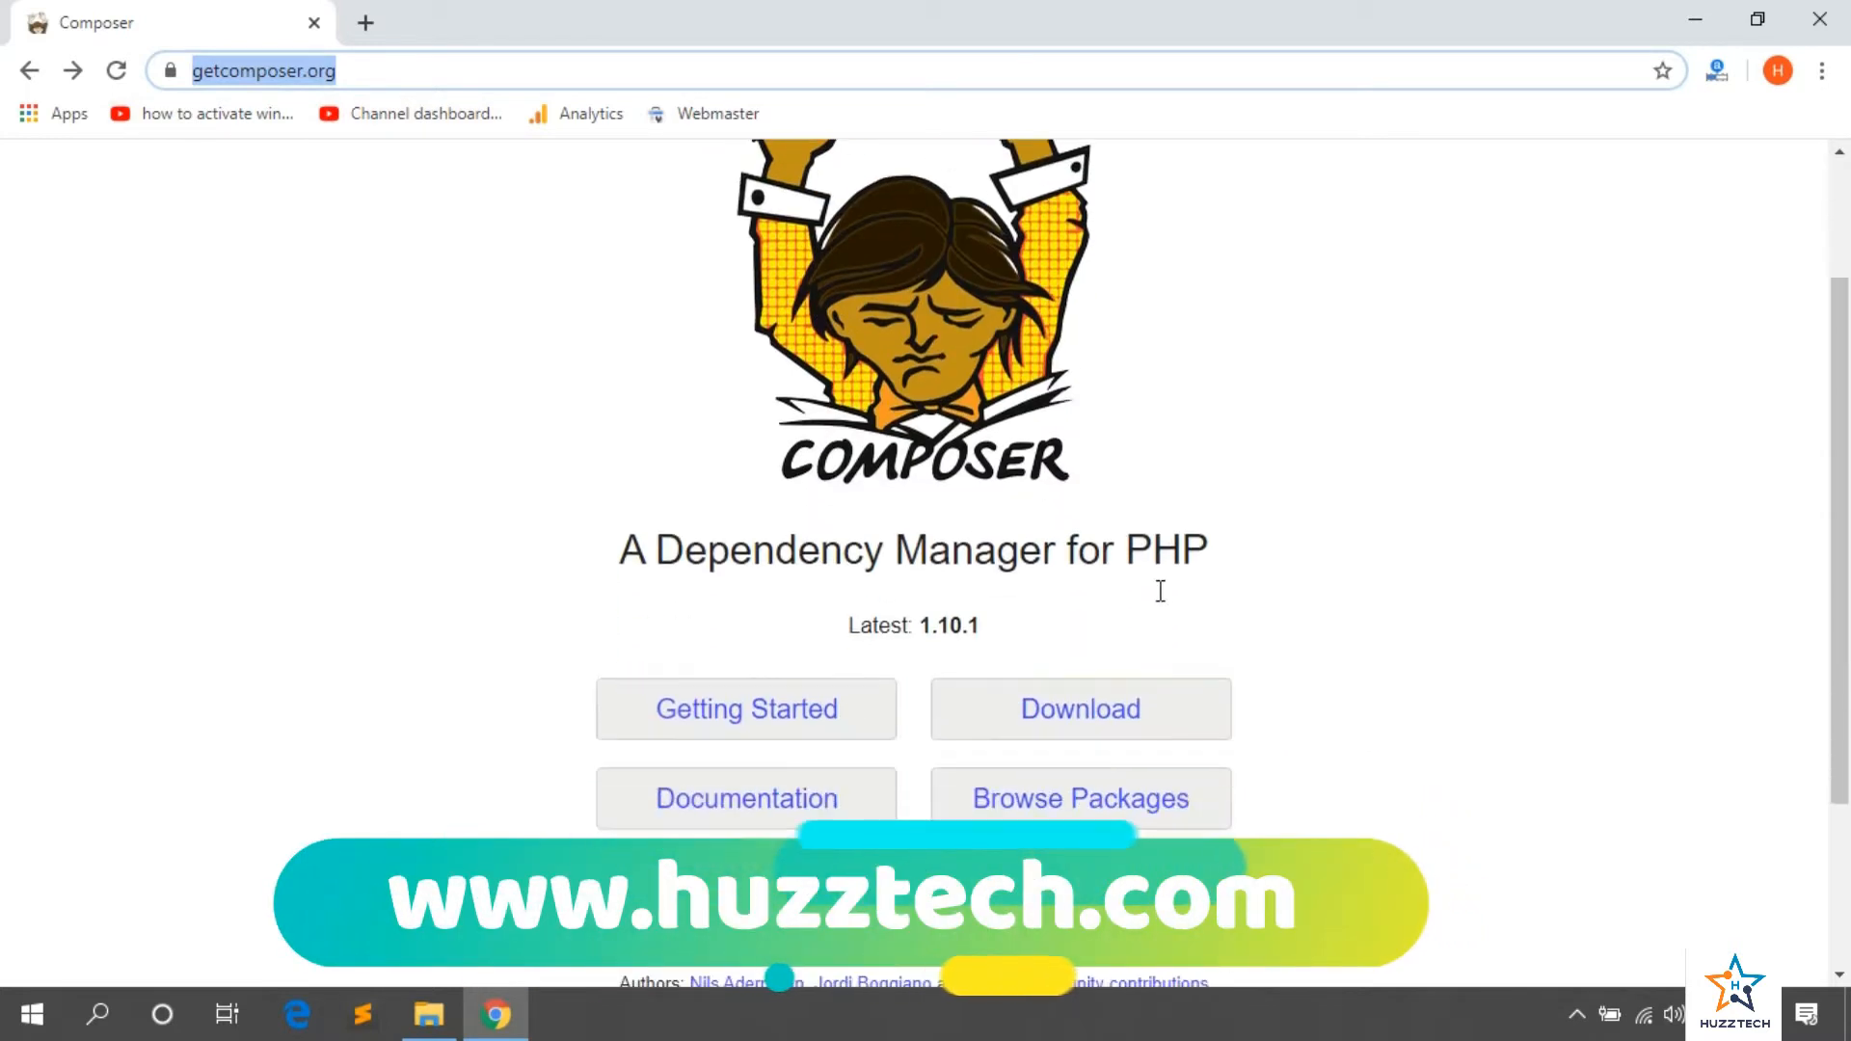
pyautogui.scroll(-3)
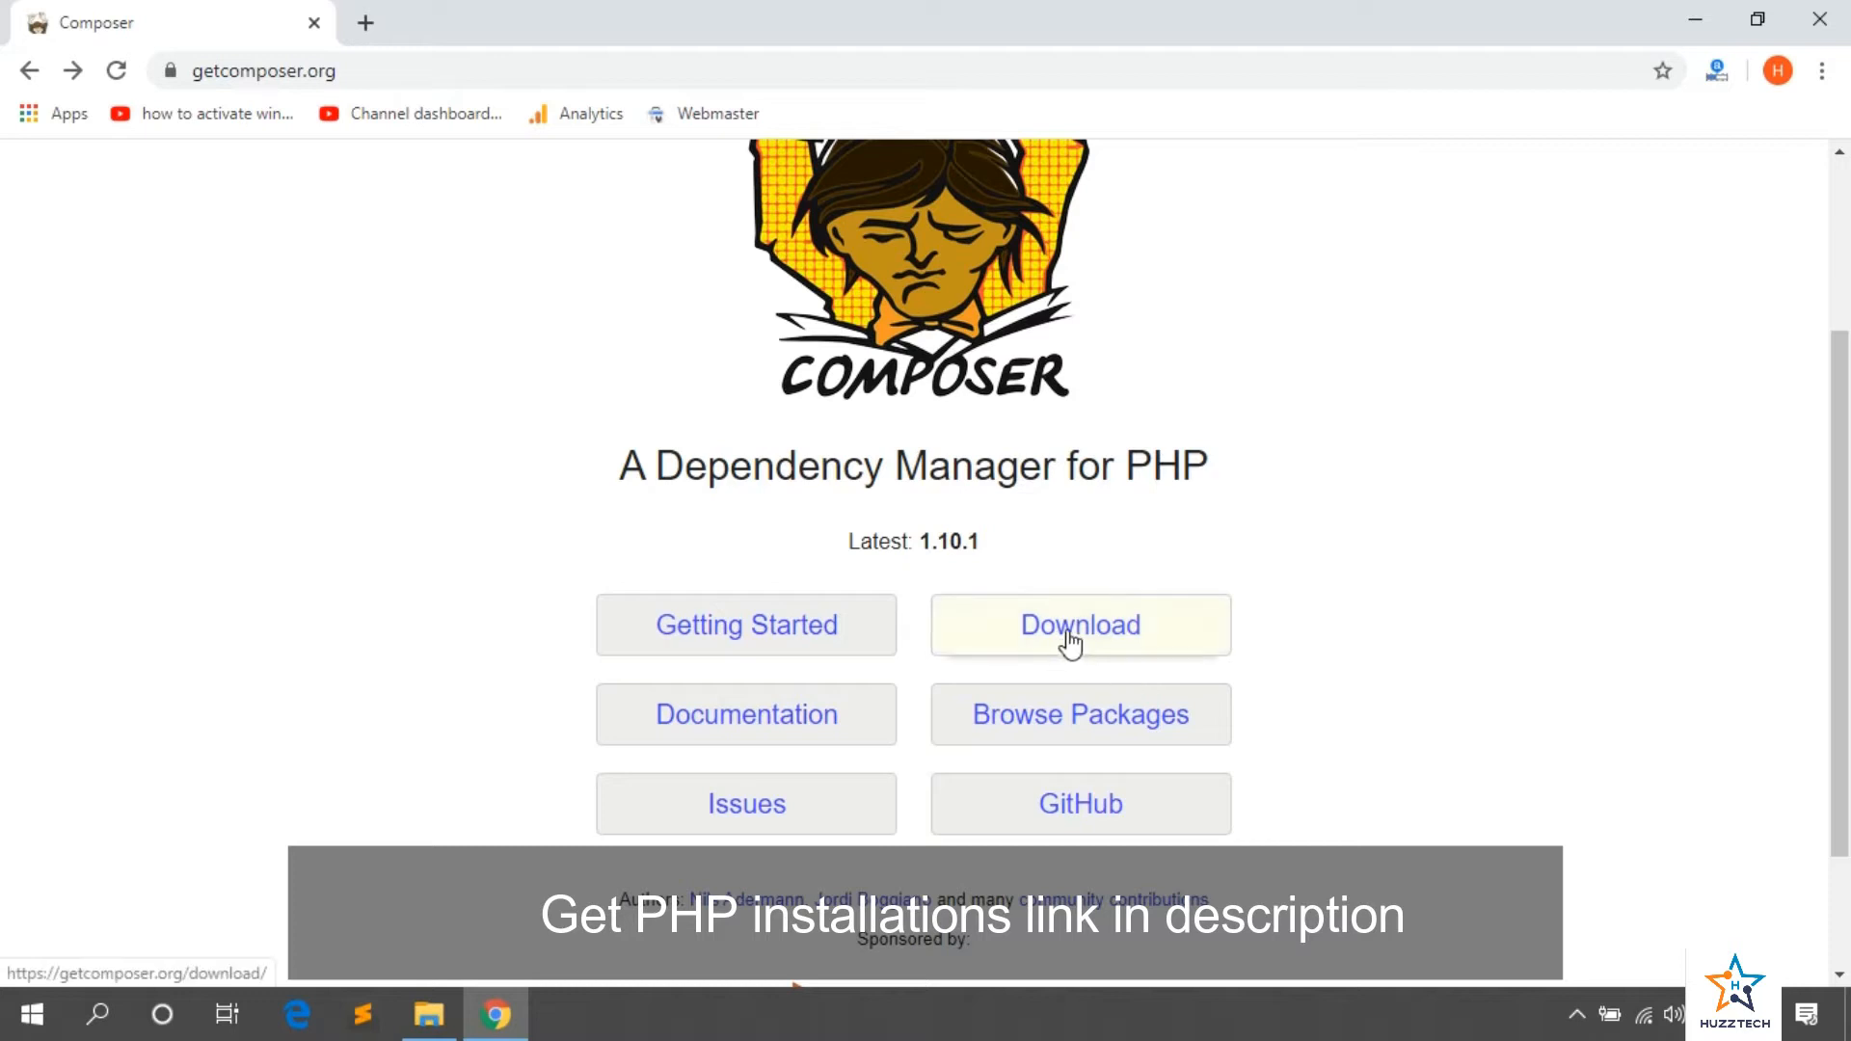
pyautogui.click(1078, 625)
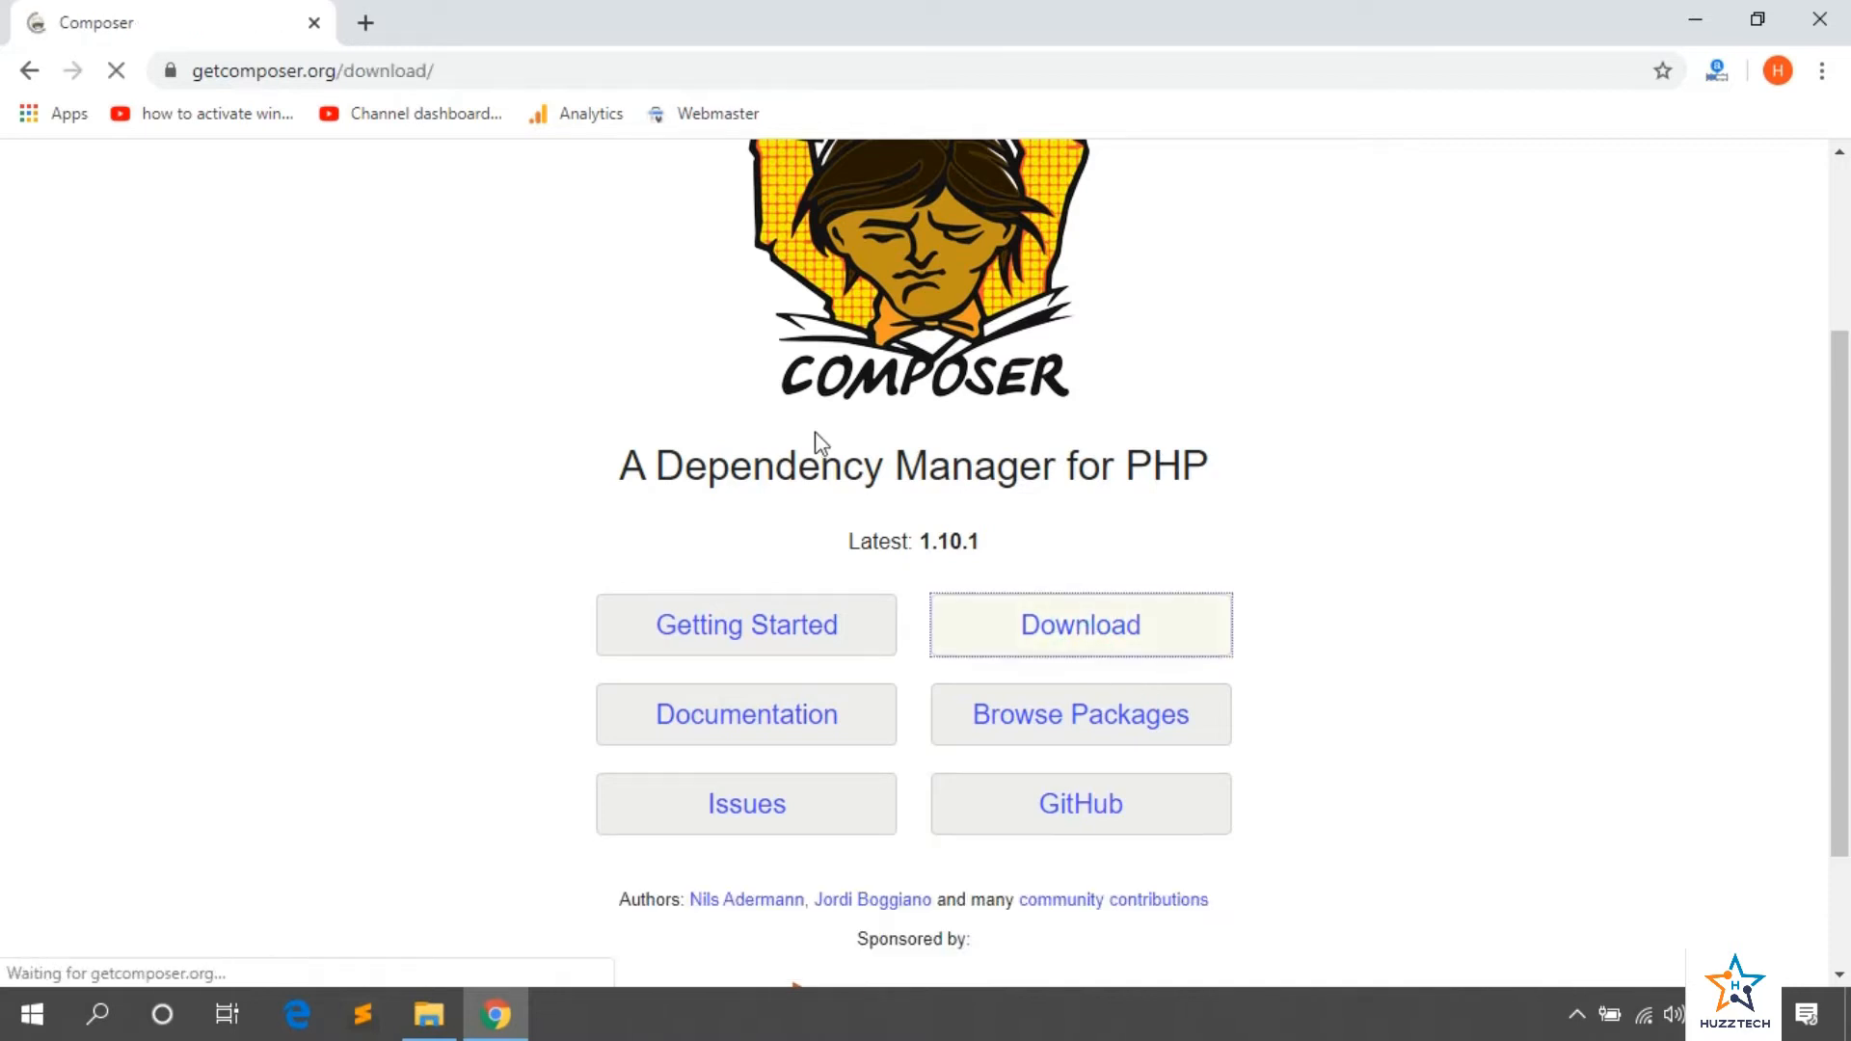
pyautogui.click(1076, 625)
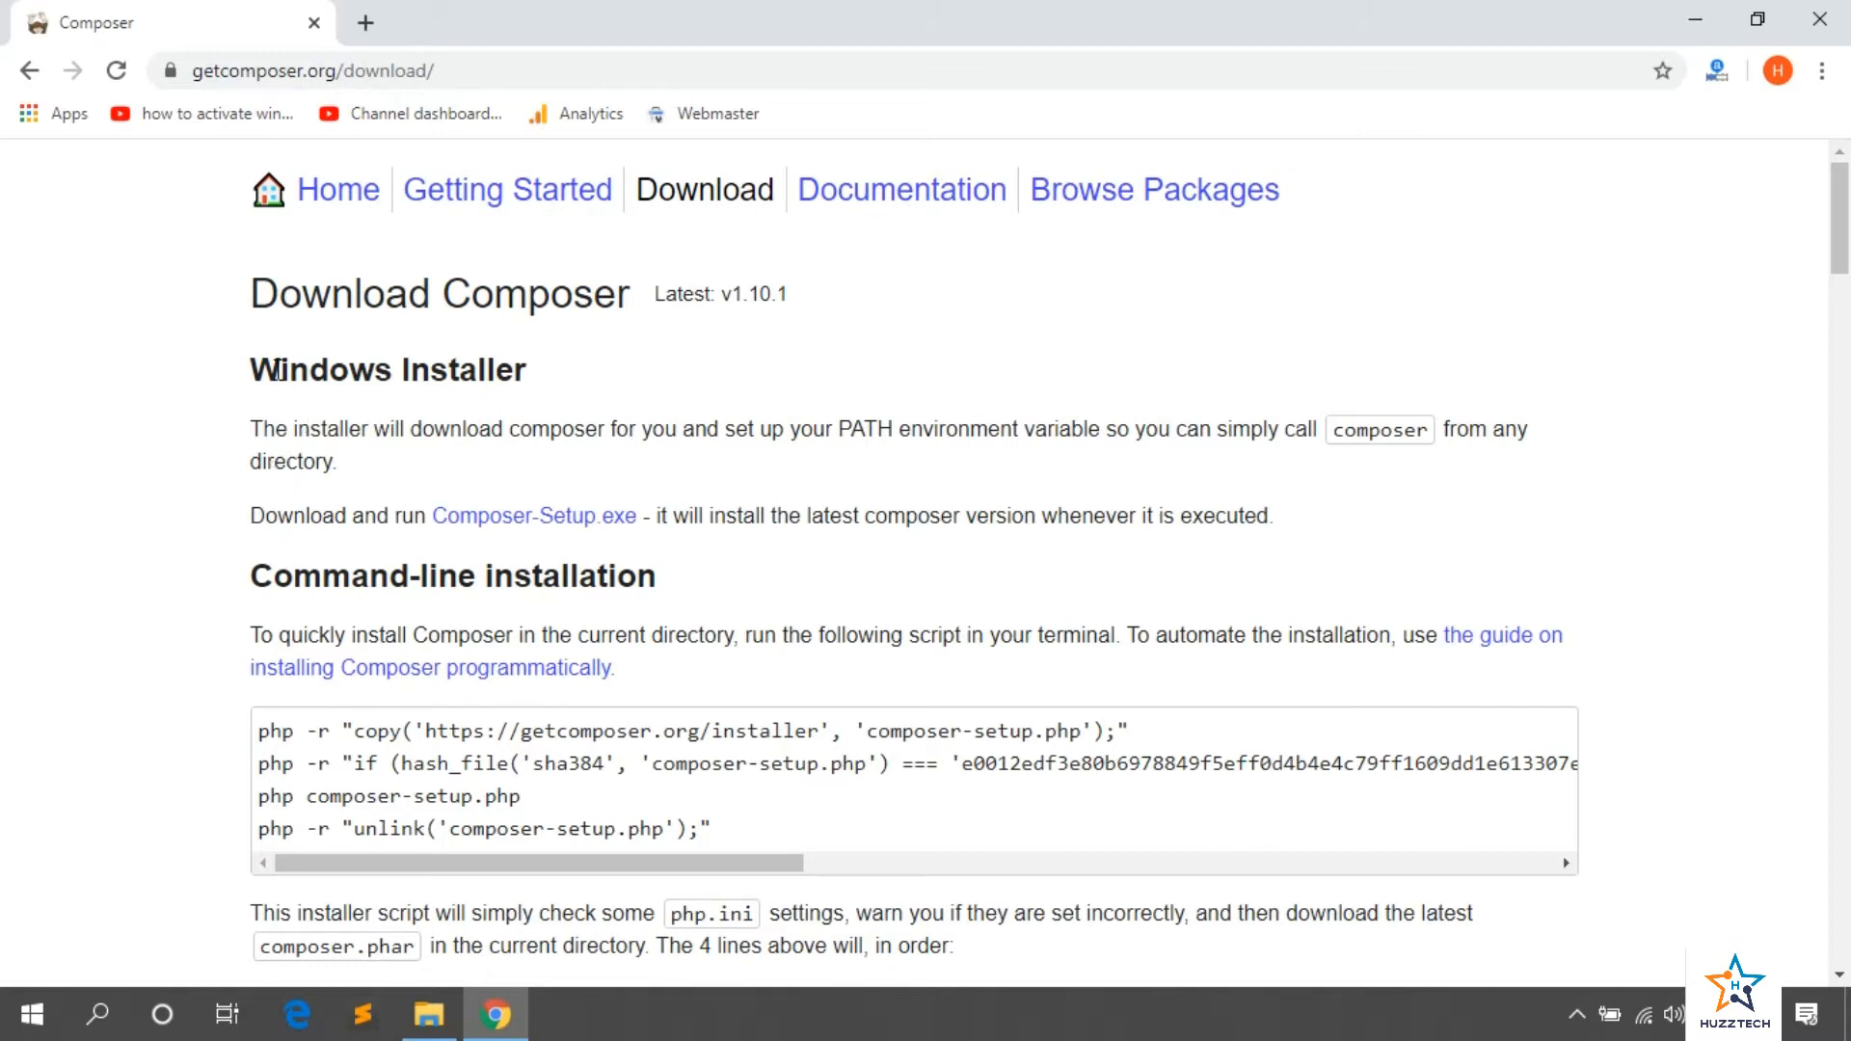
pyautogui.scroll(-3)
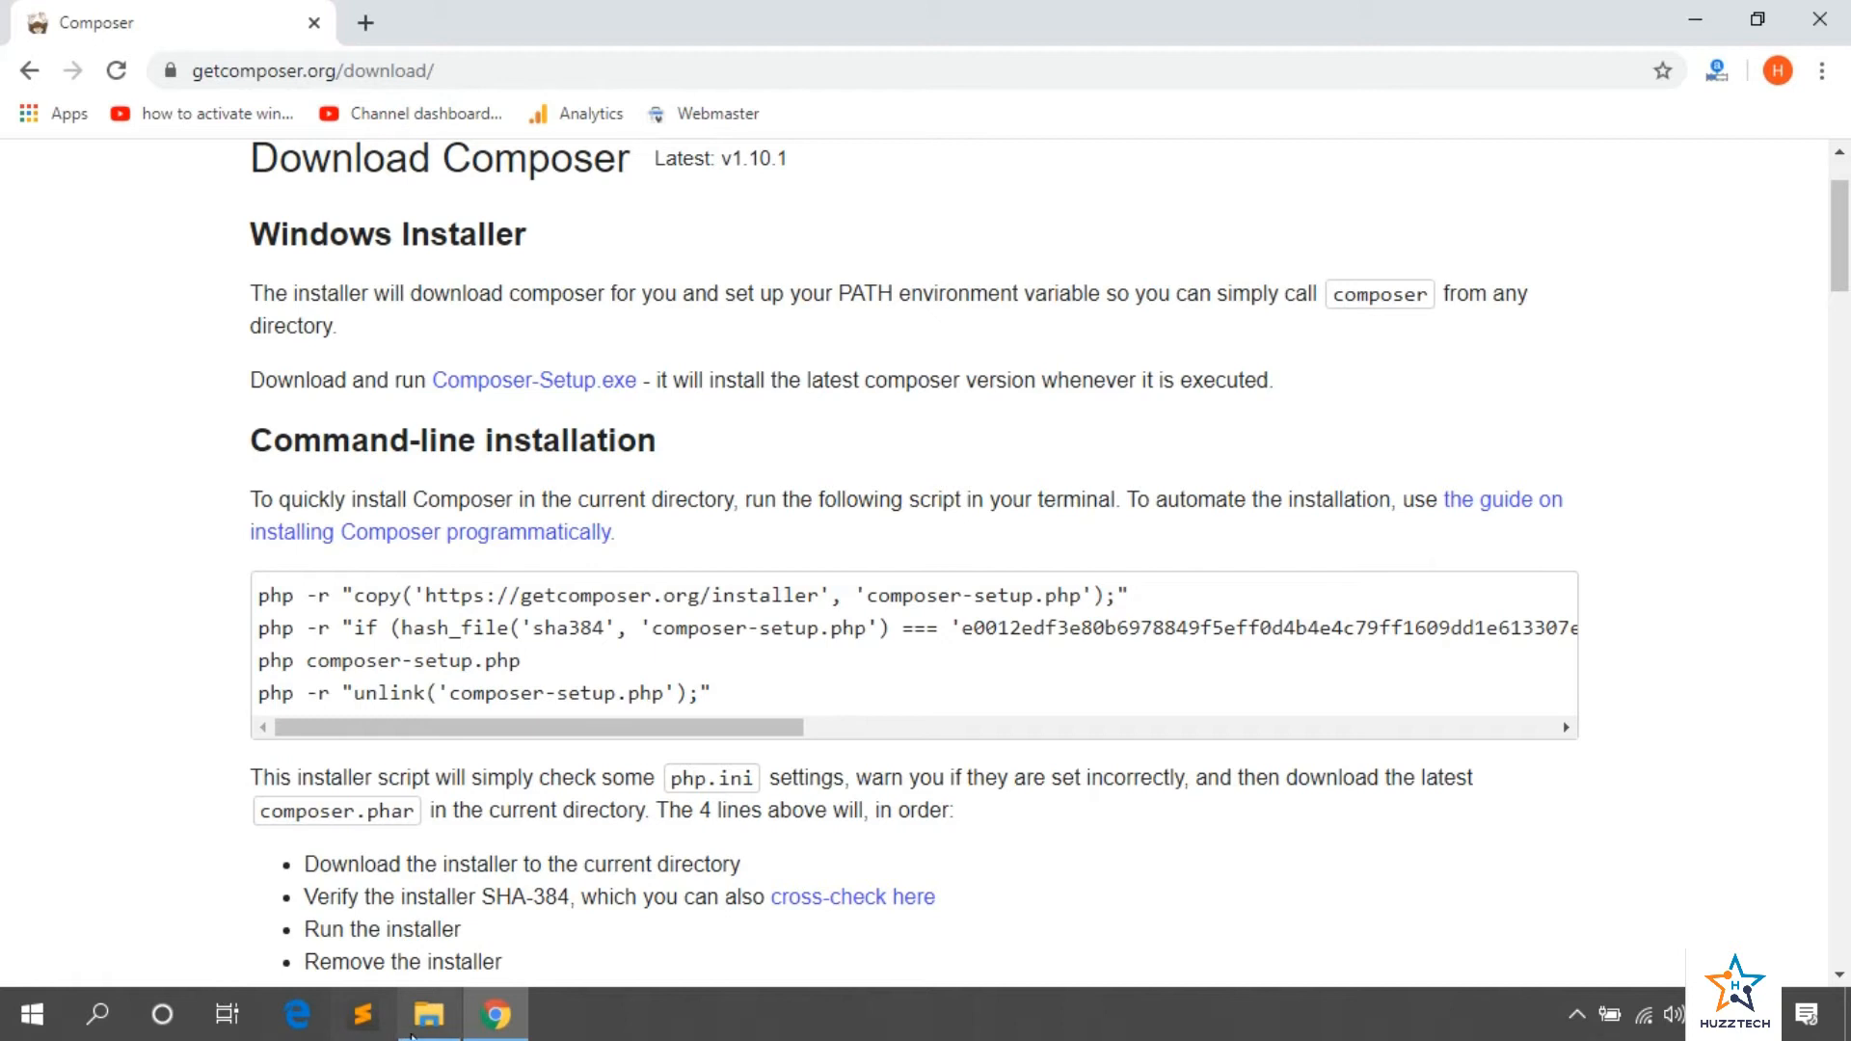
pyautogui.click(428, 1012)
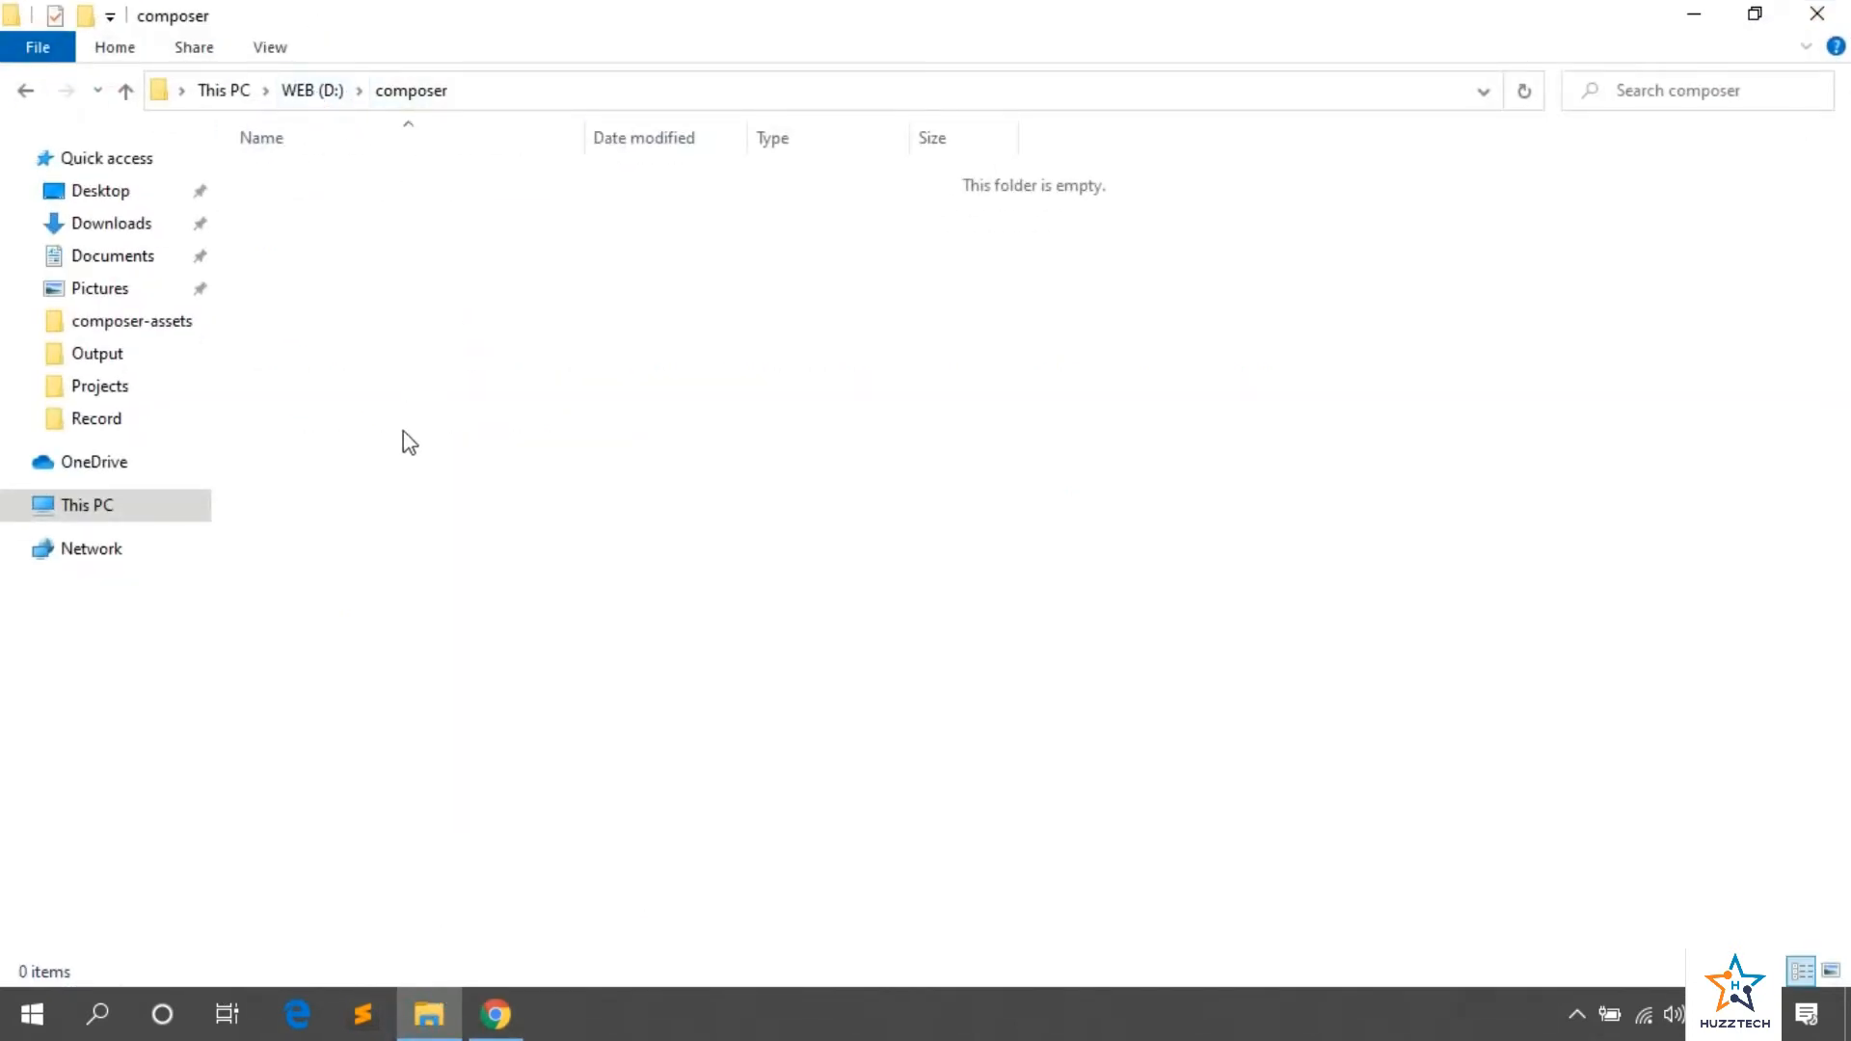
# Step: Start a new Command Prompt, switch to D: and cd into the composer folder
pyautogui.click(96, 1012)
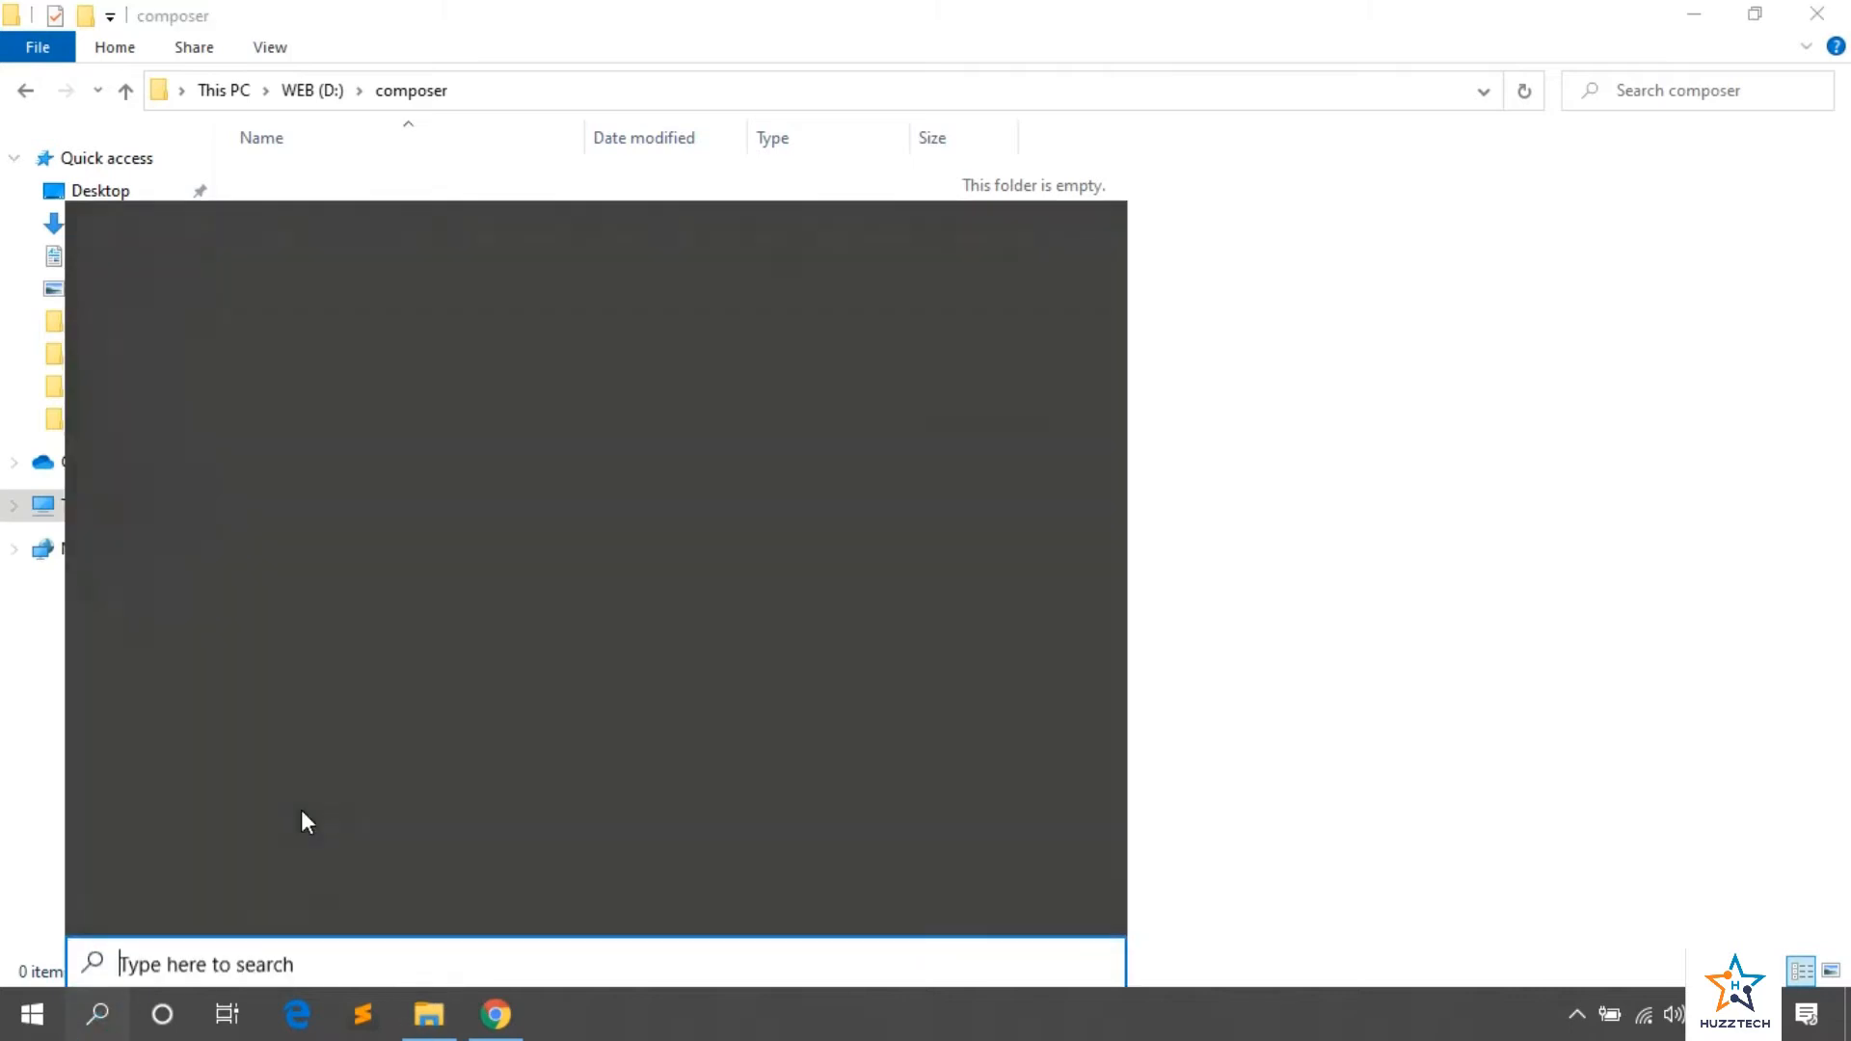
pyautogui.write('cmd')
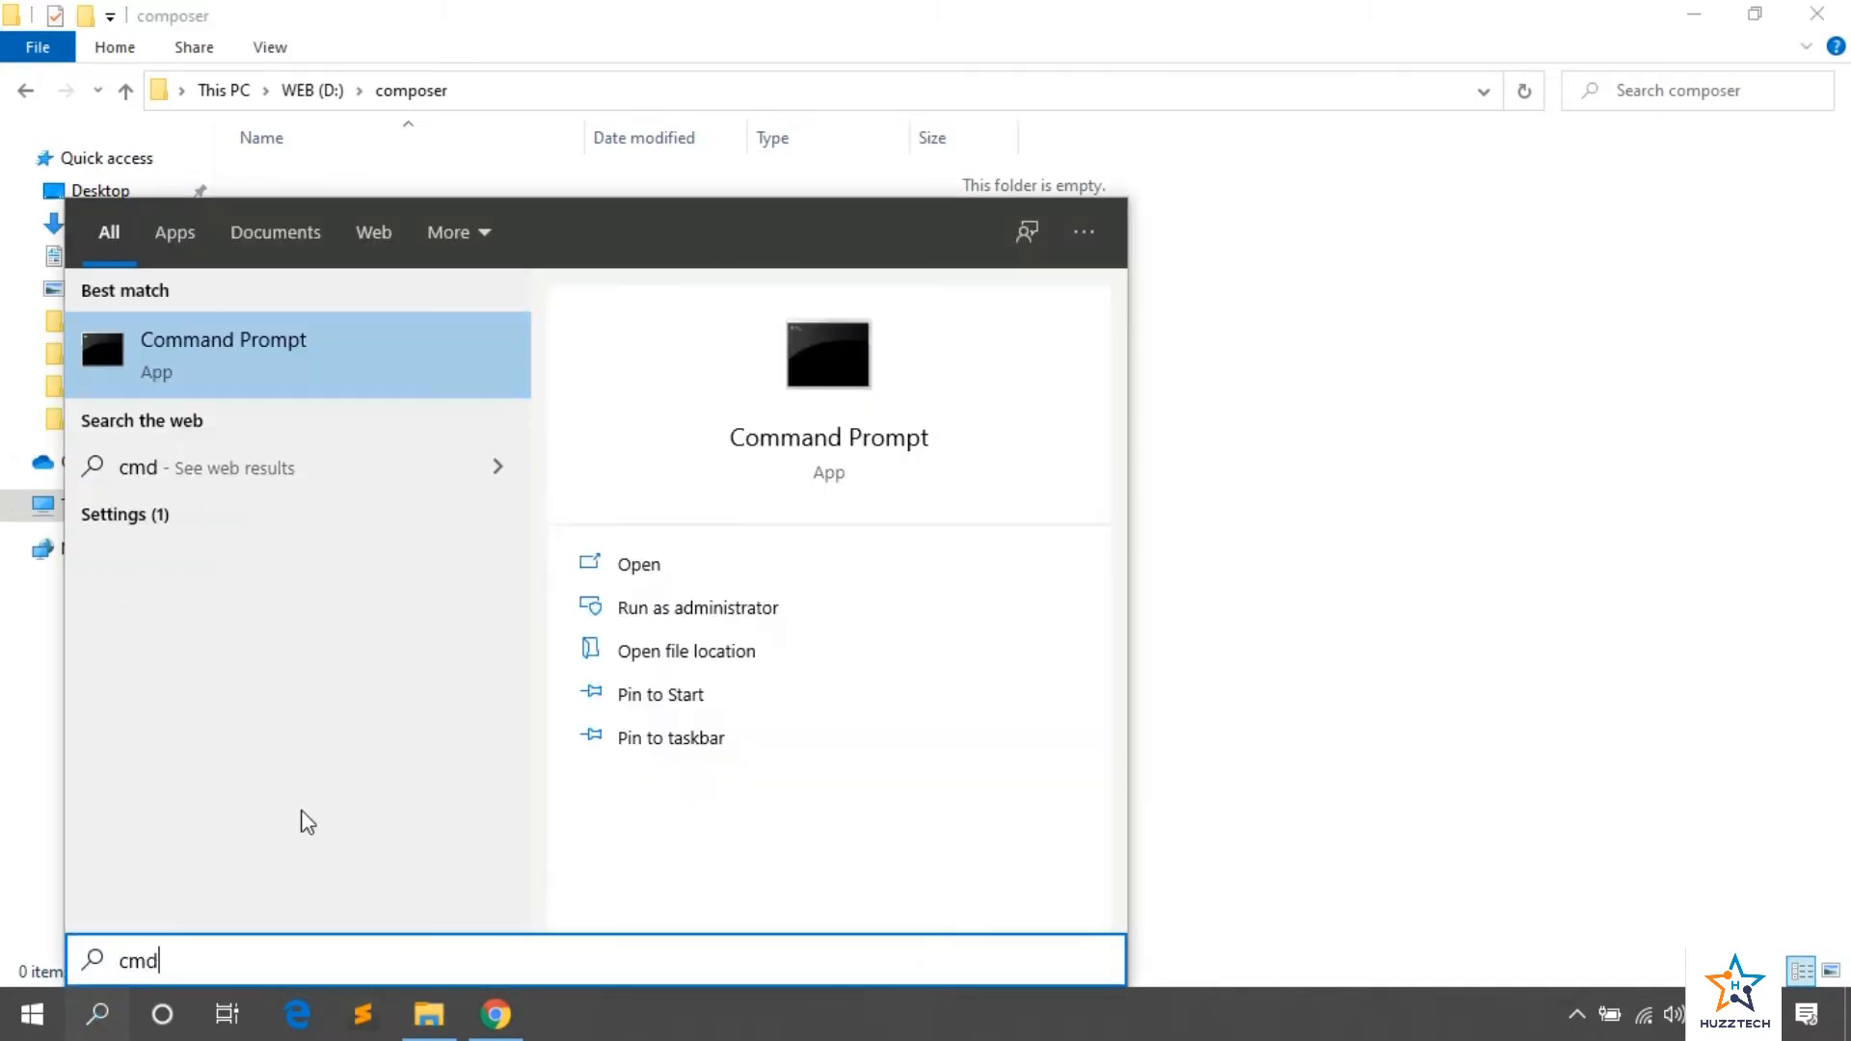
pyautogui.click(223, 355)
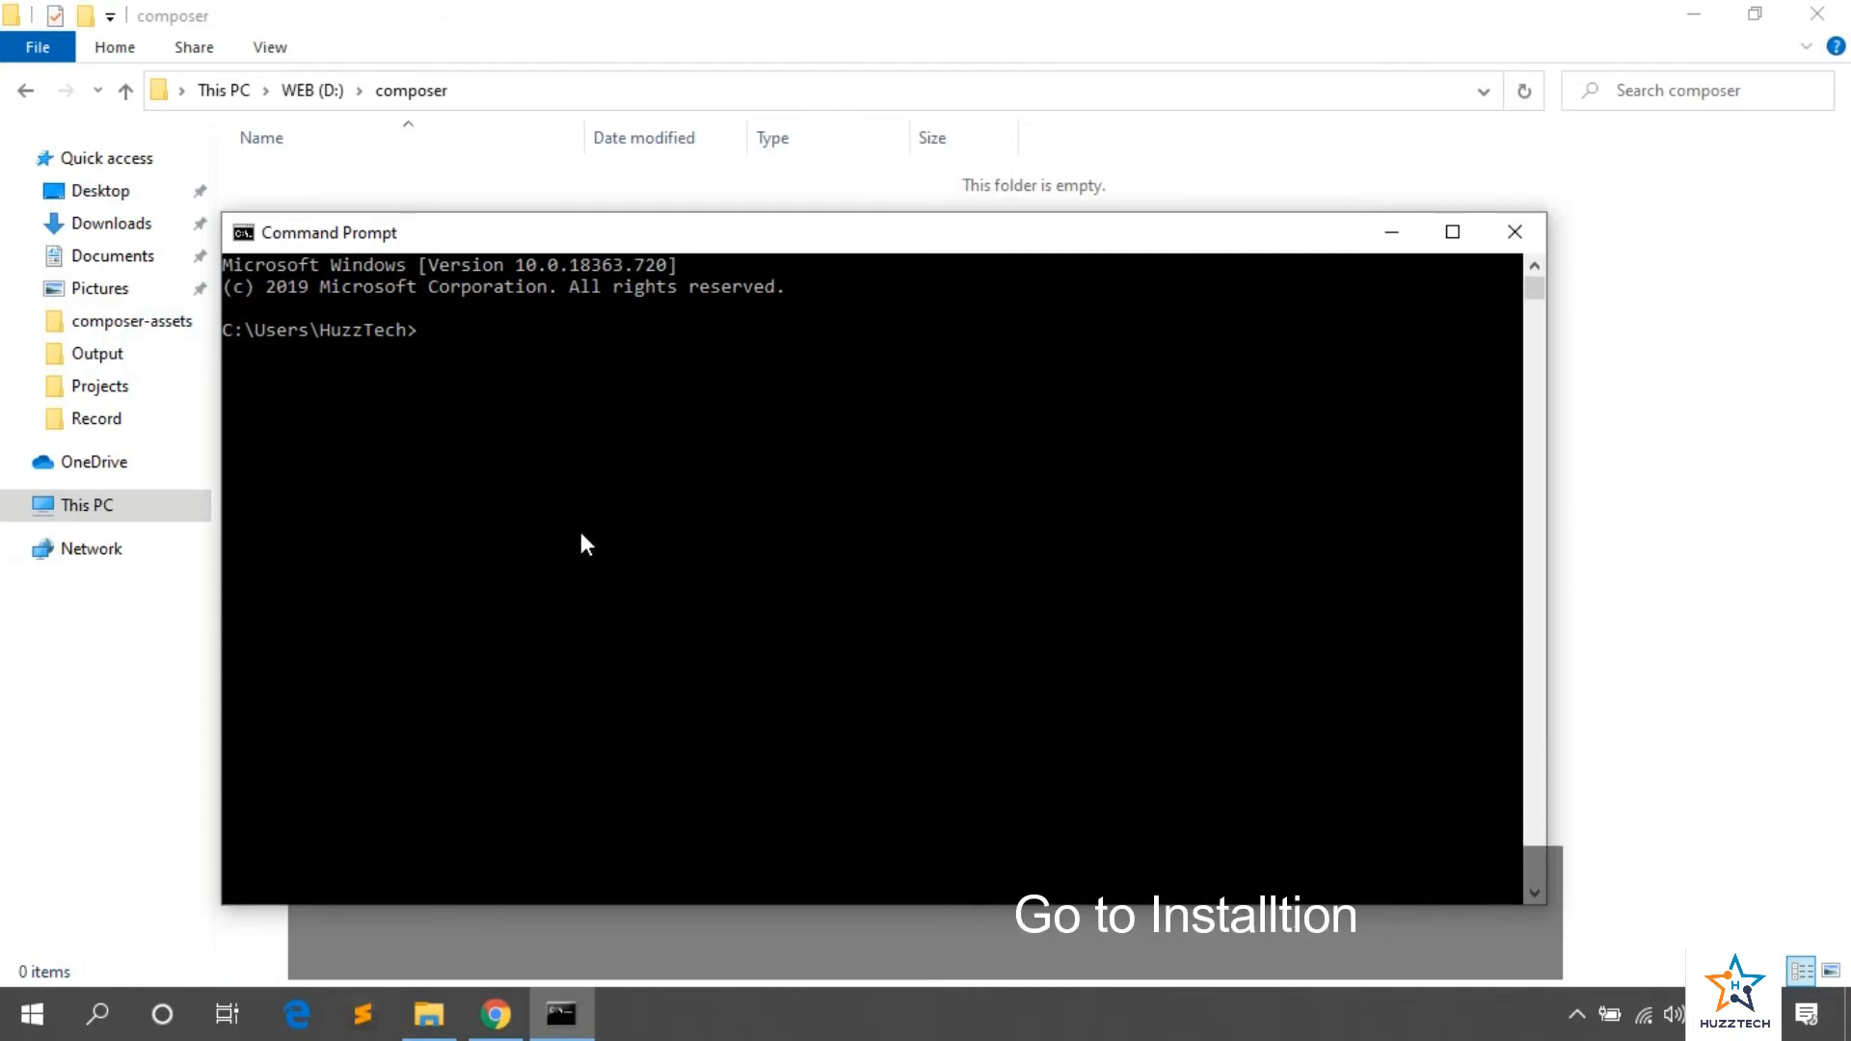
pyautogui.write('D:')
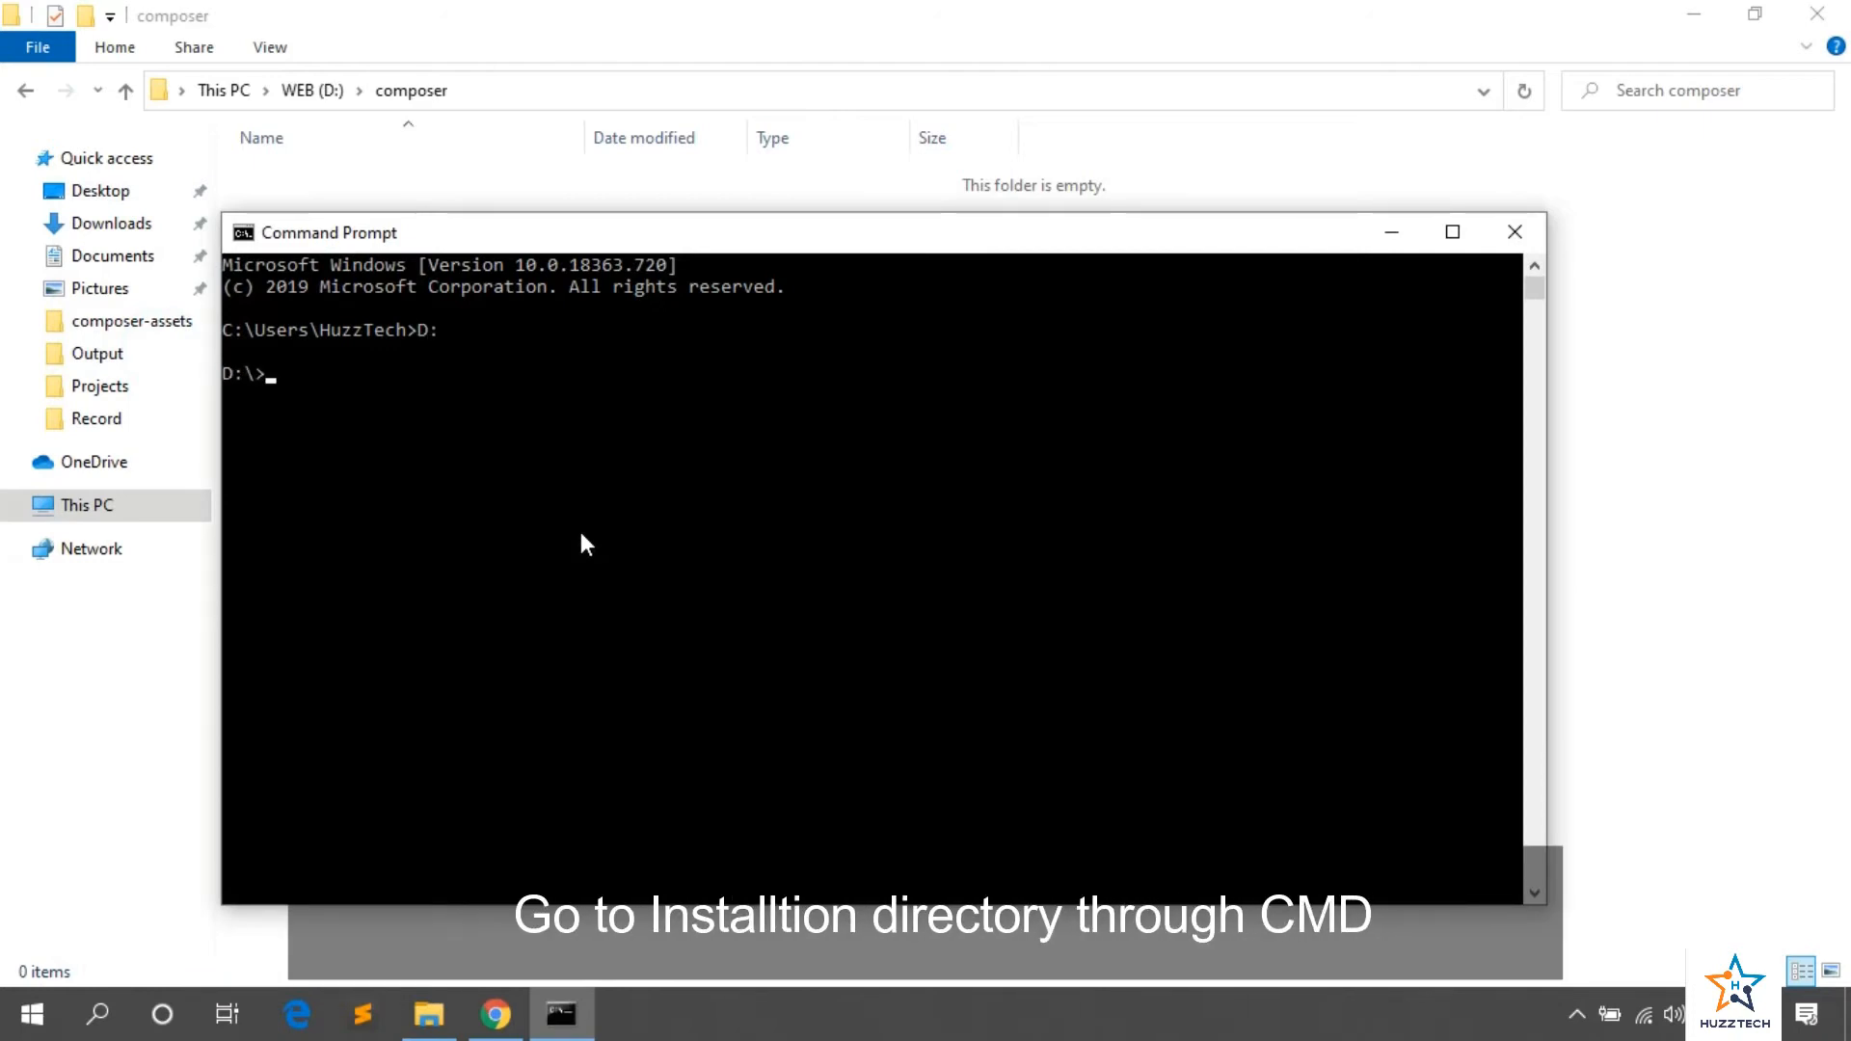
pyautogui.write('cd w')
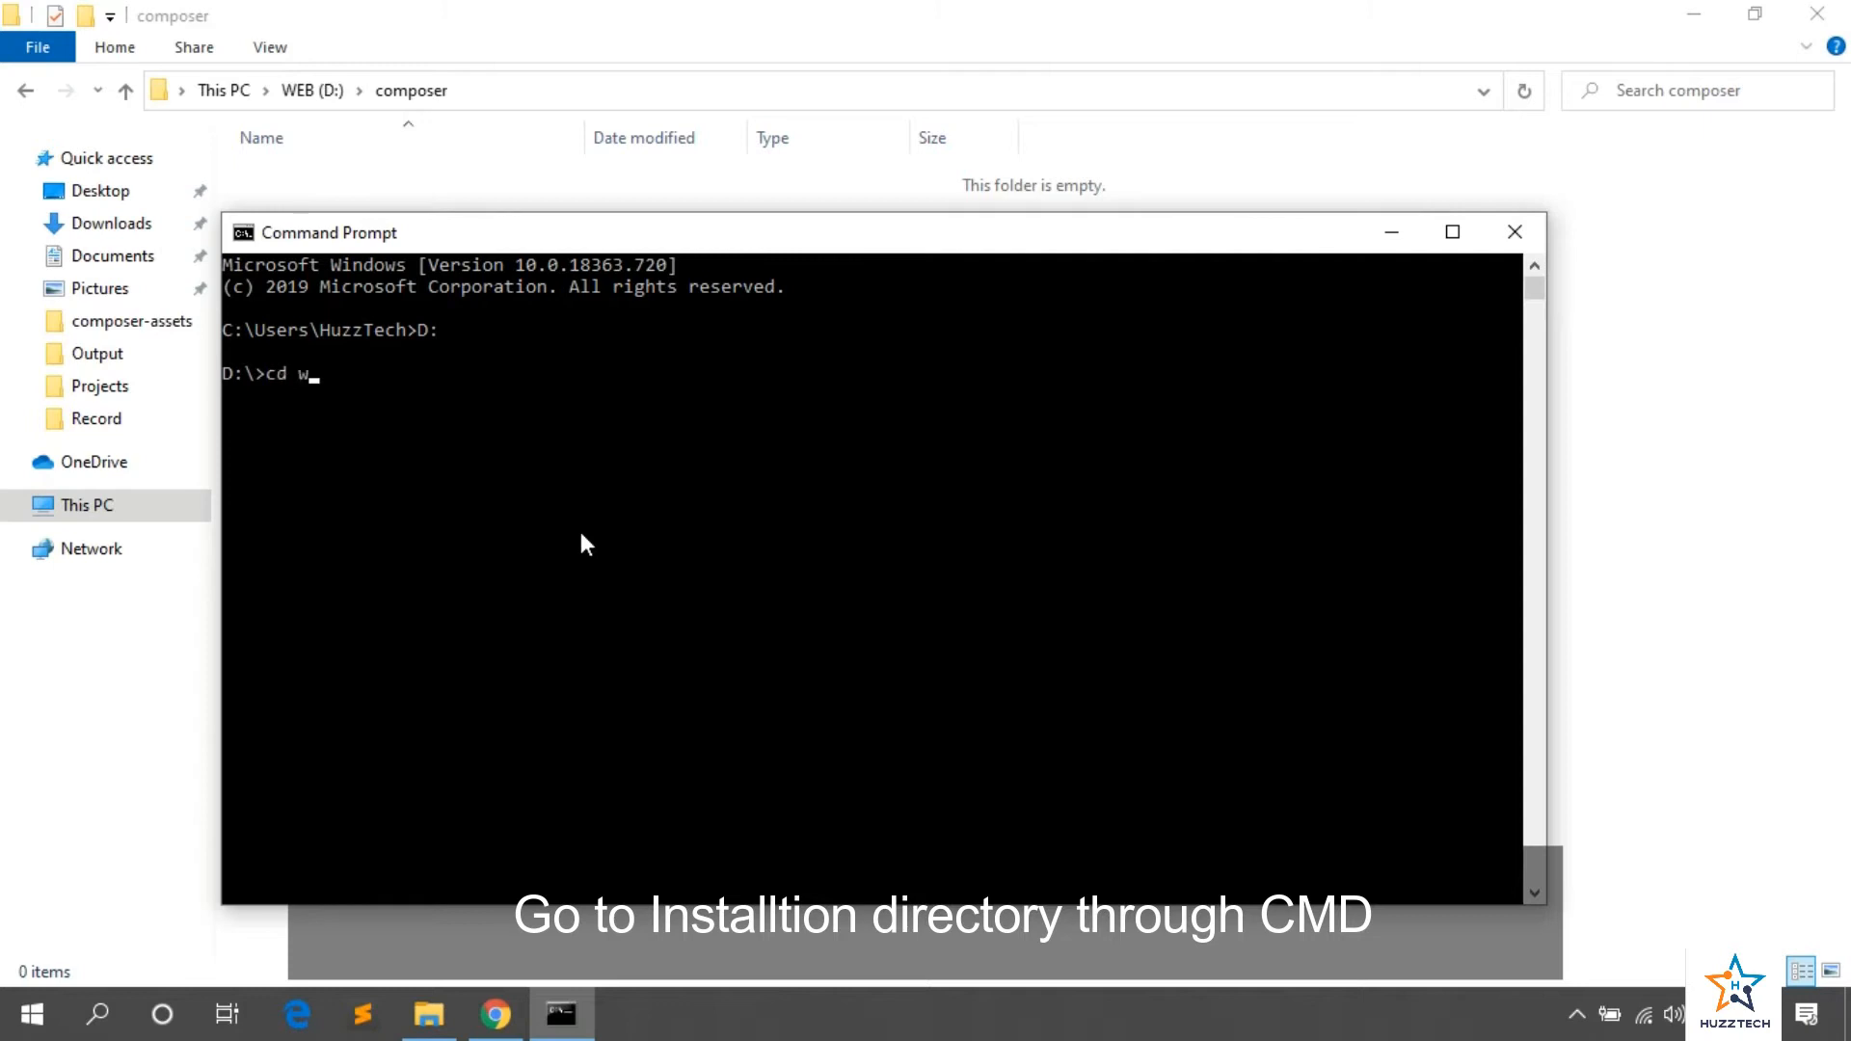
pyautogui.press('Backspace')
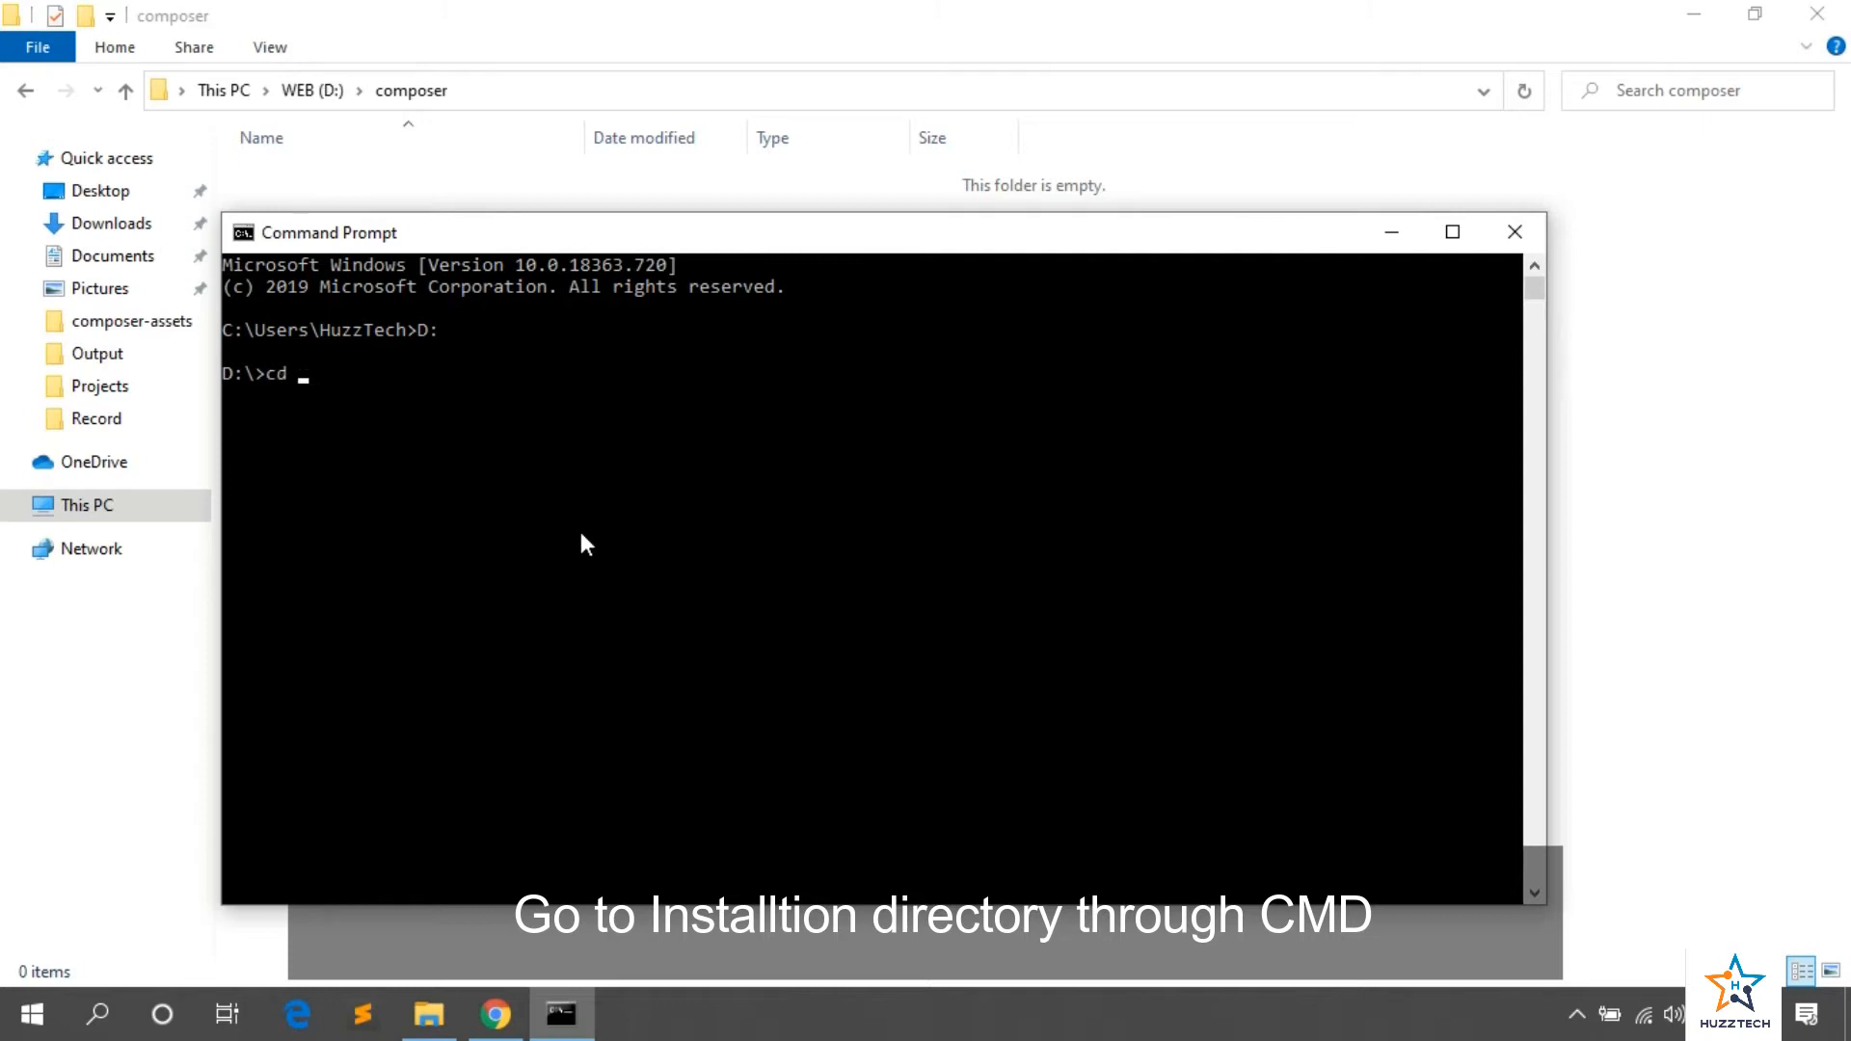
pyautogui.write('composer')
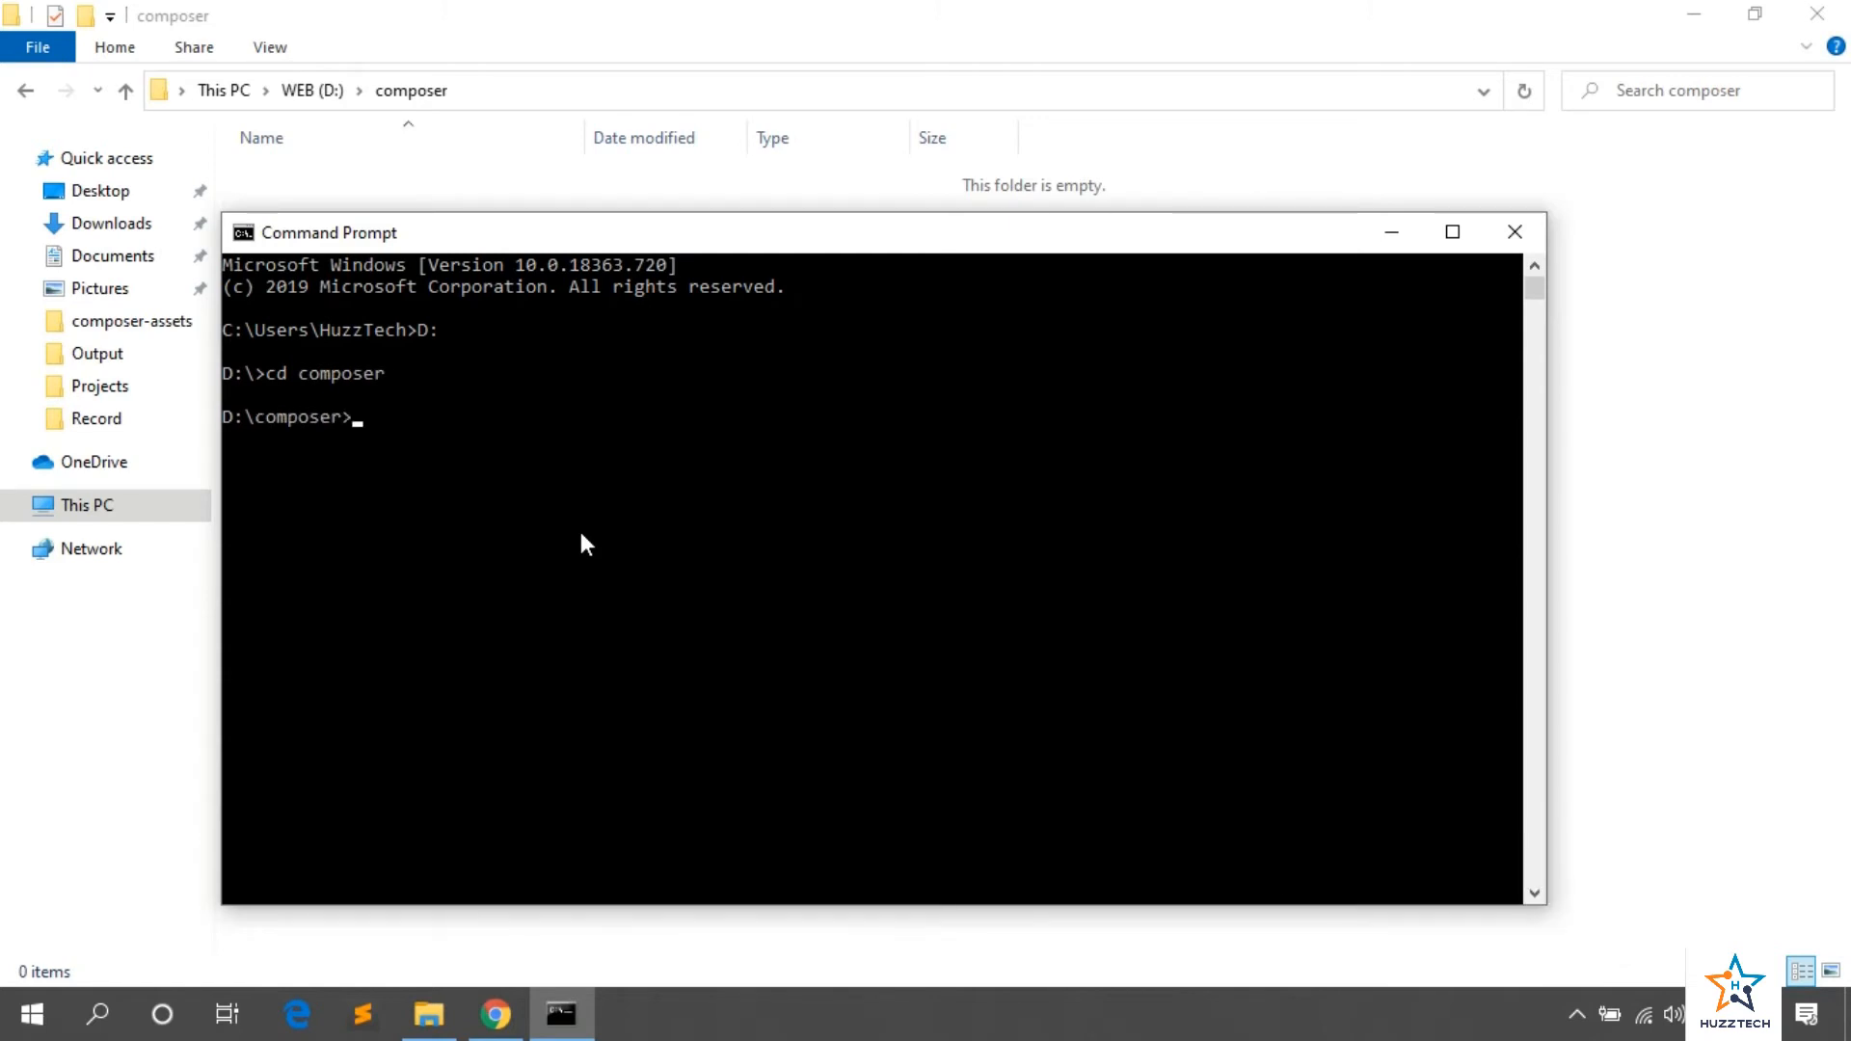
pyautogui.moveTo(490, 958)
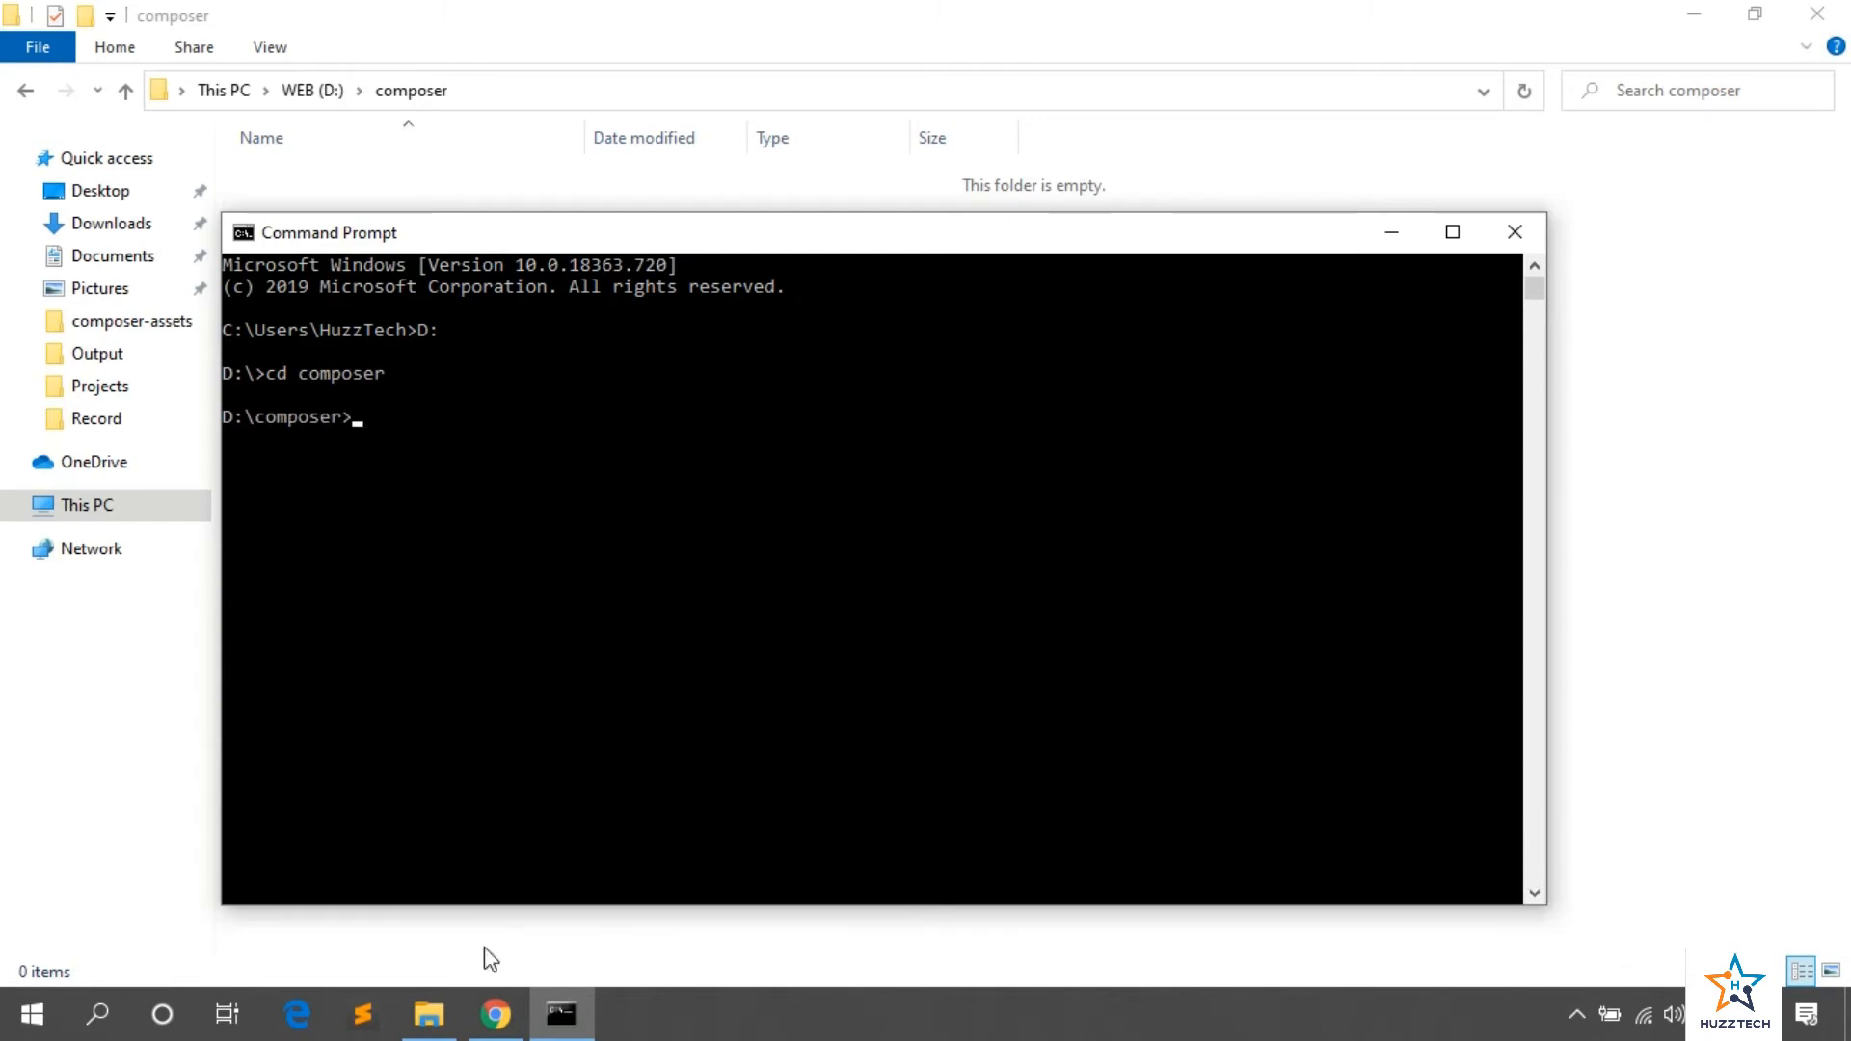
# Step: Run the php copy command that downloads composer-setup.php and pick up the hash-check command, then view the composer folder
pyautogui.click(496, 1014)
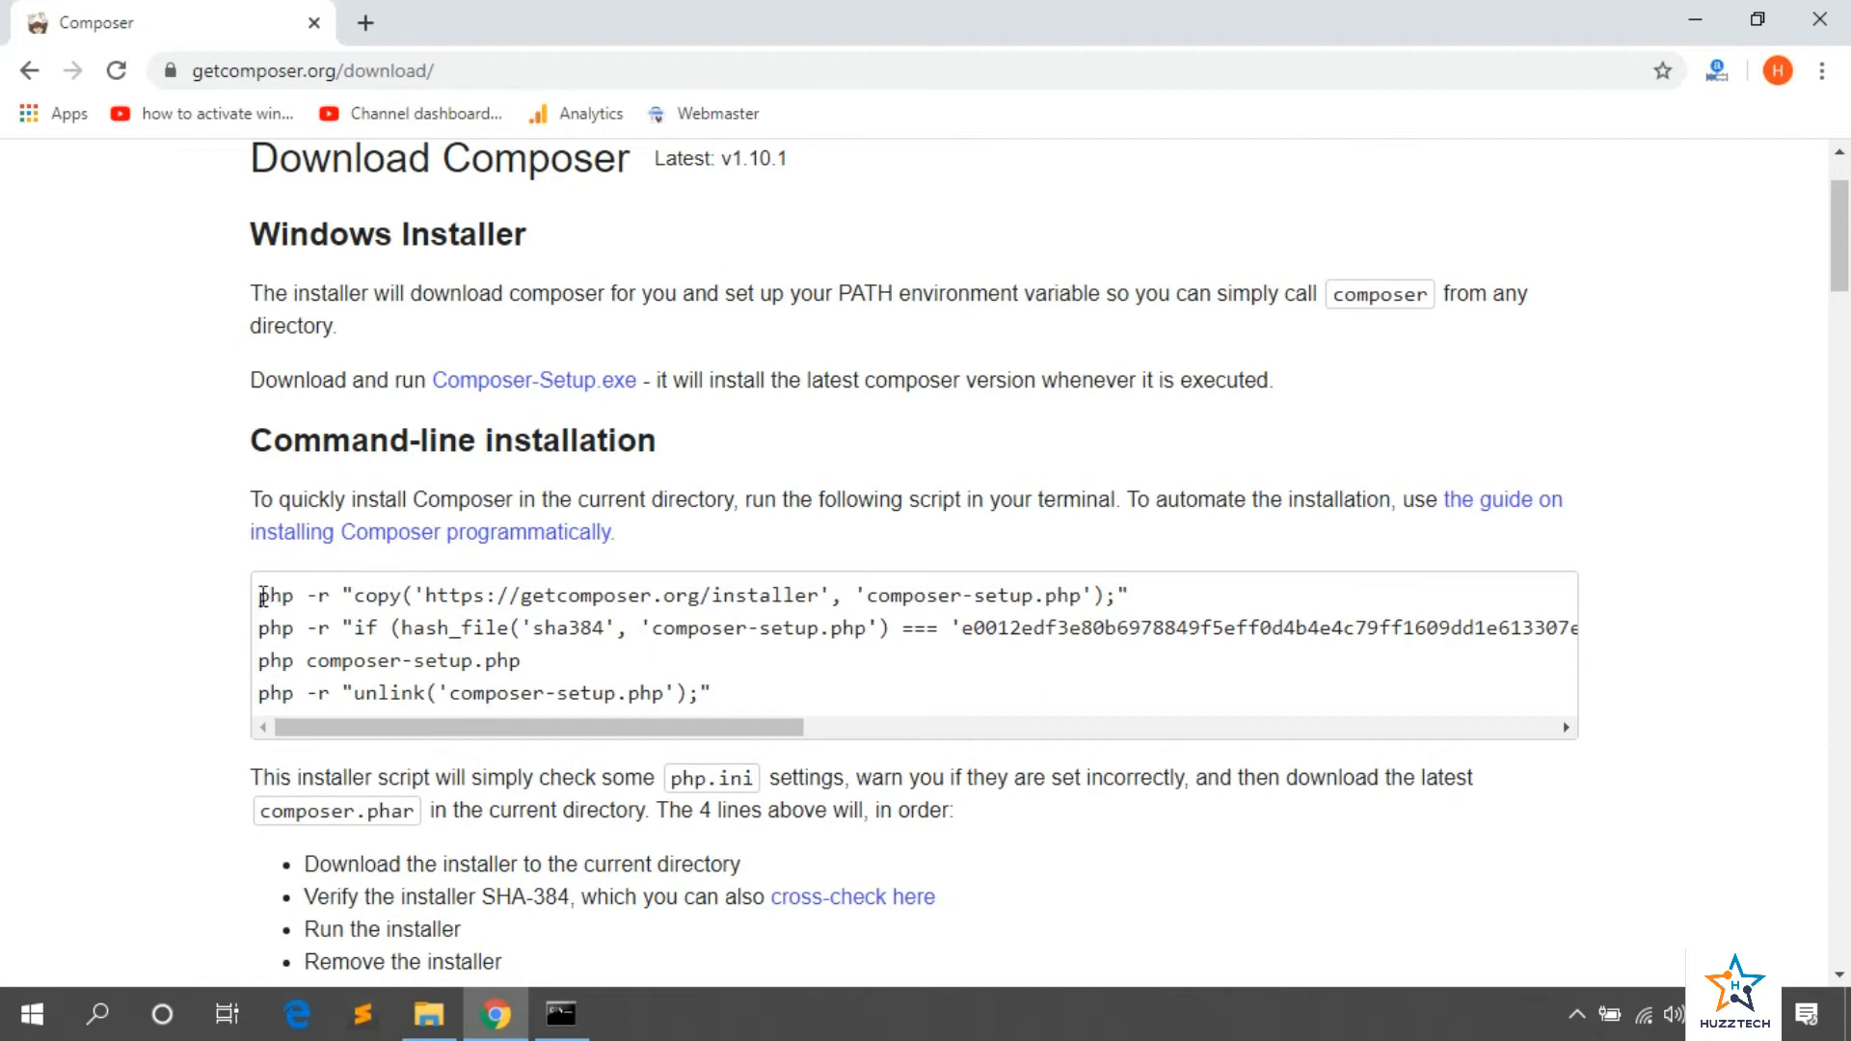
pyautogui.rightClick(1076, 596)
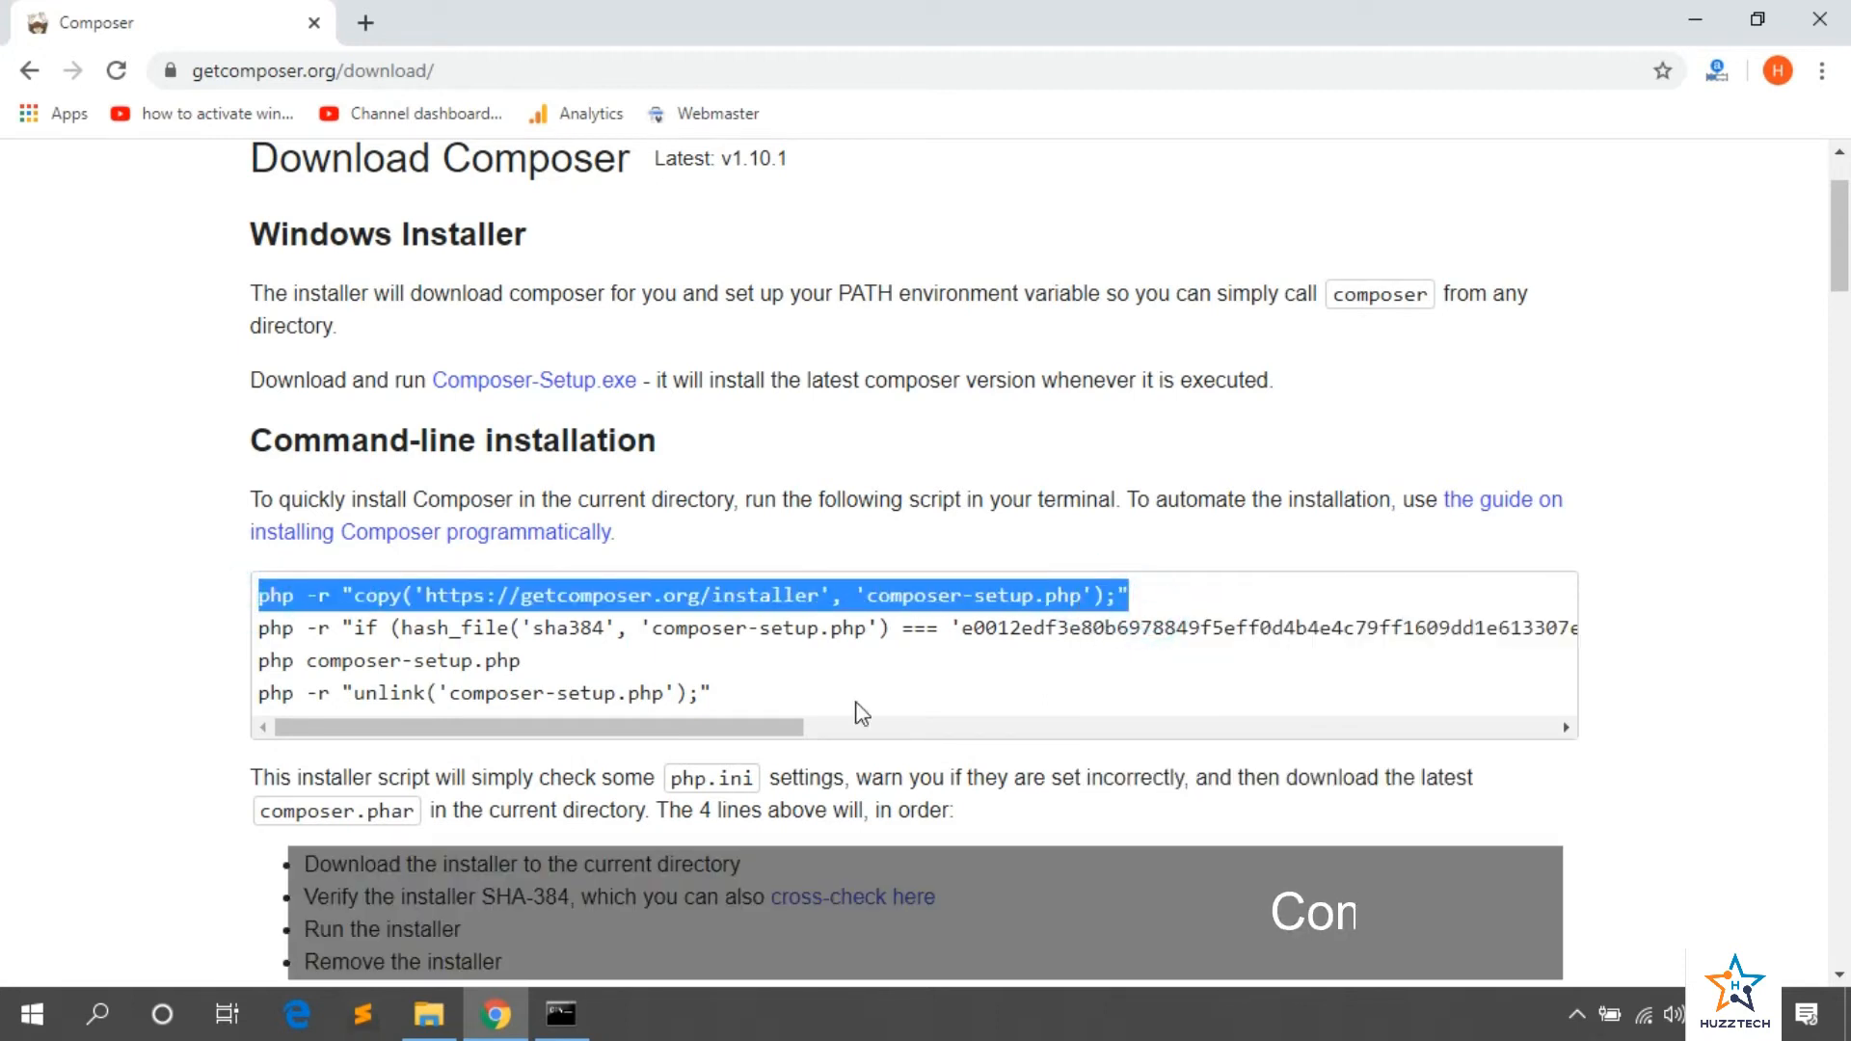
pyautogui.click(559, 1014)
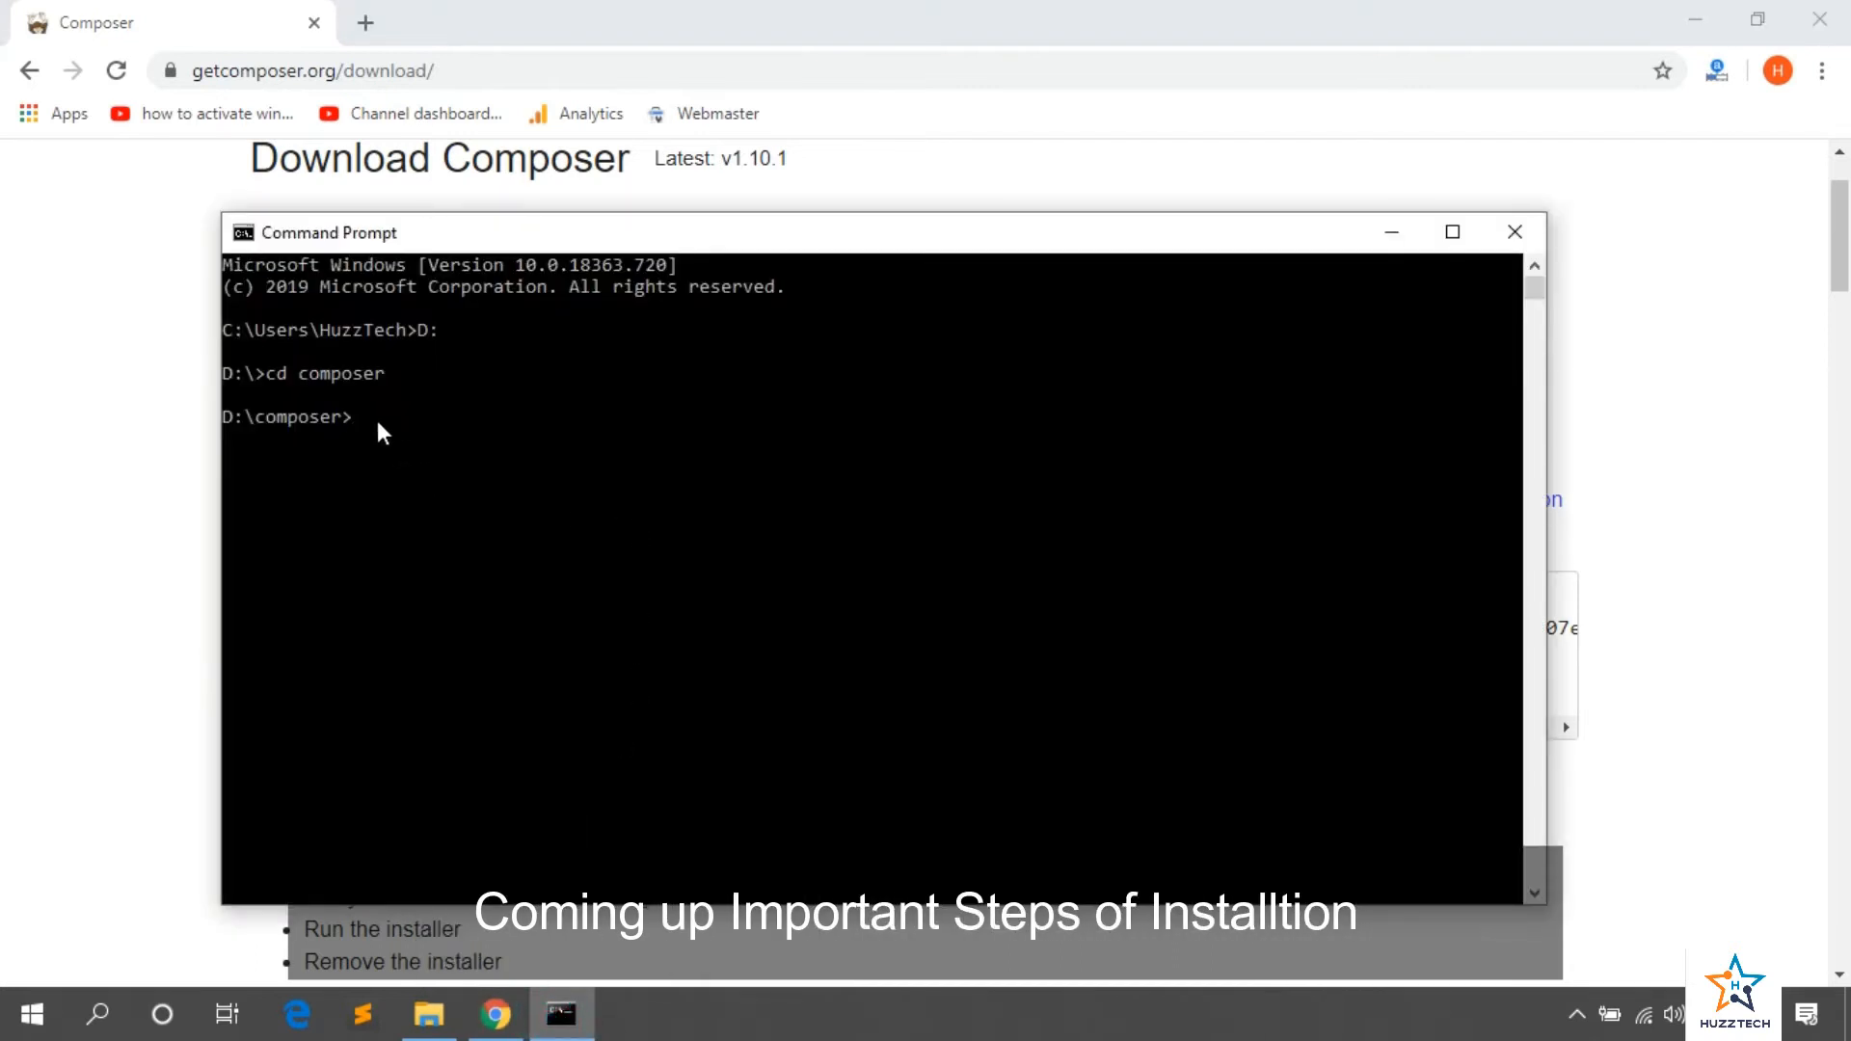
pyautogui.write('php -r "copy(\'https://getcomposer.org/installer\', \'composer-setup.php\');"')
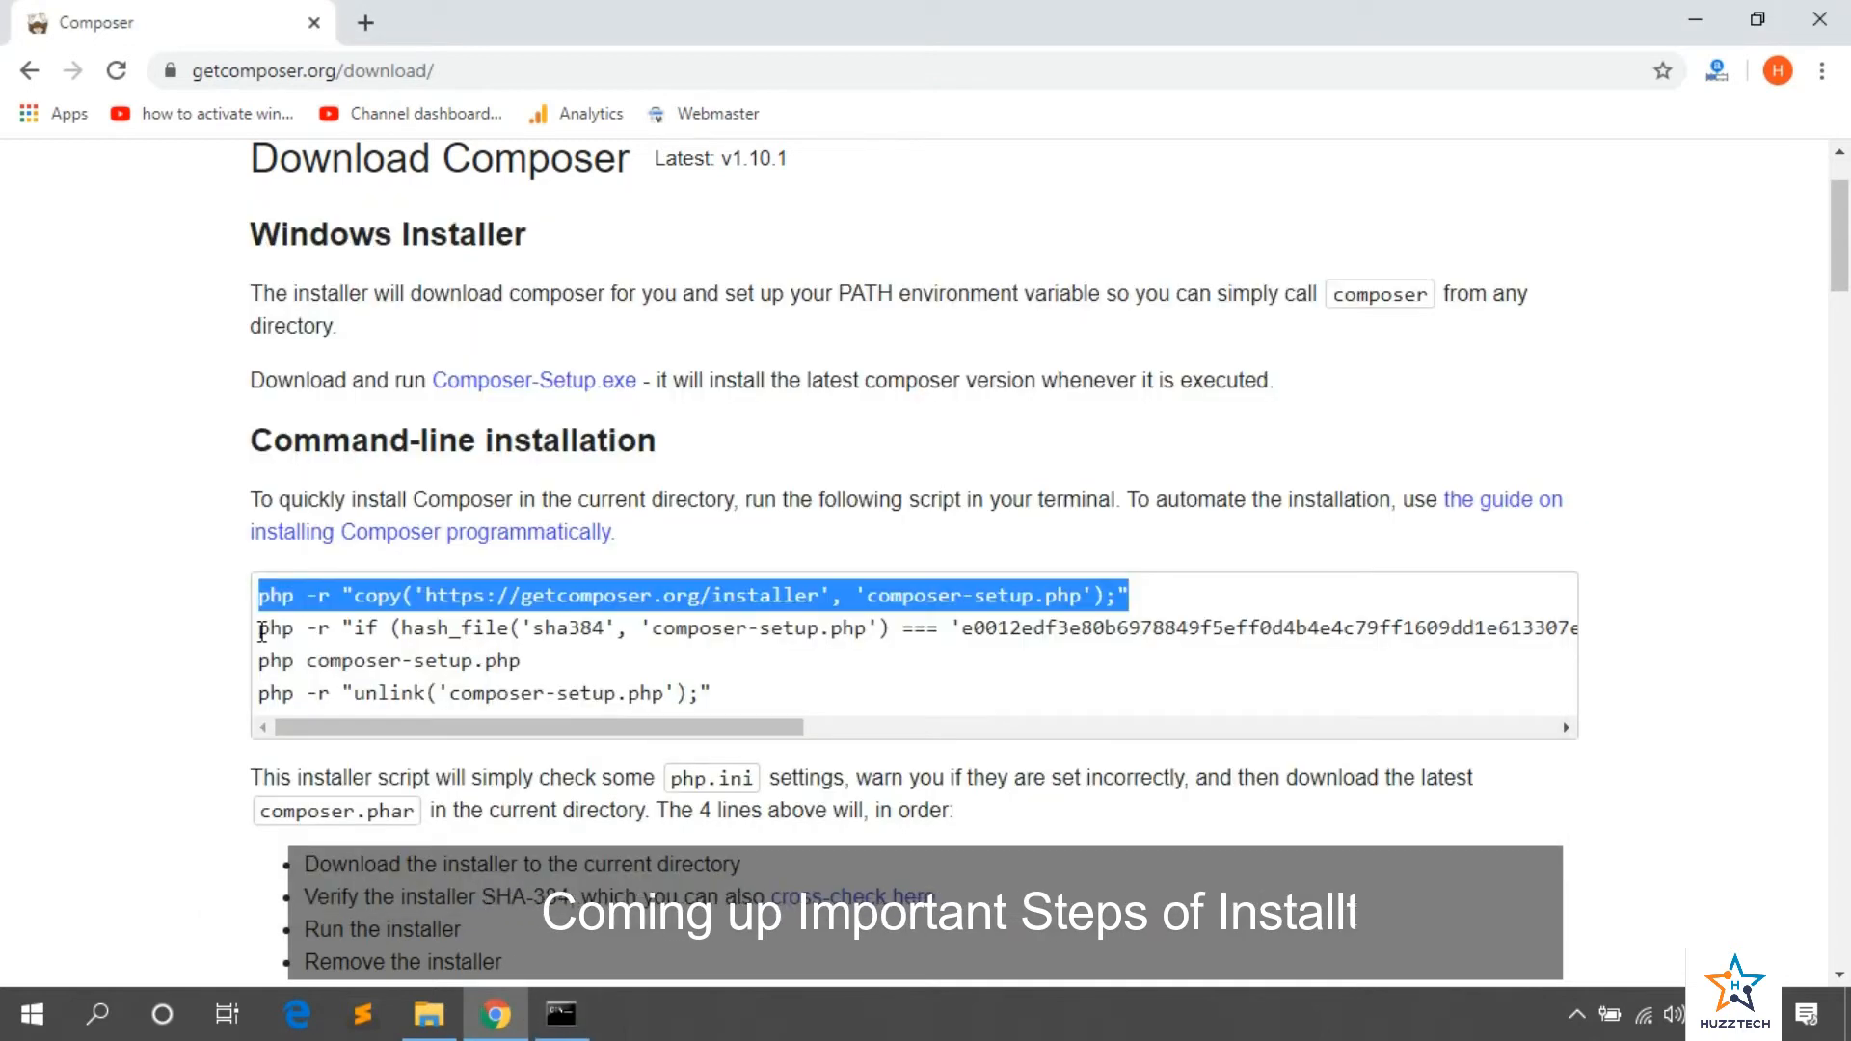
pyautogui.click(559, 1012)
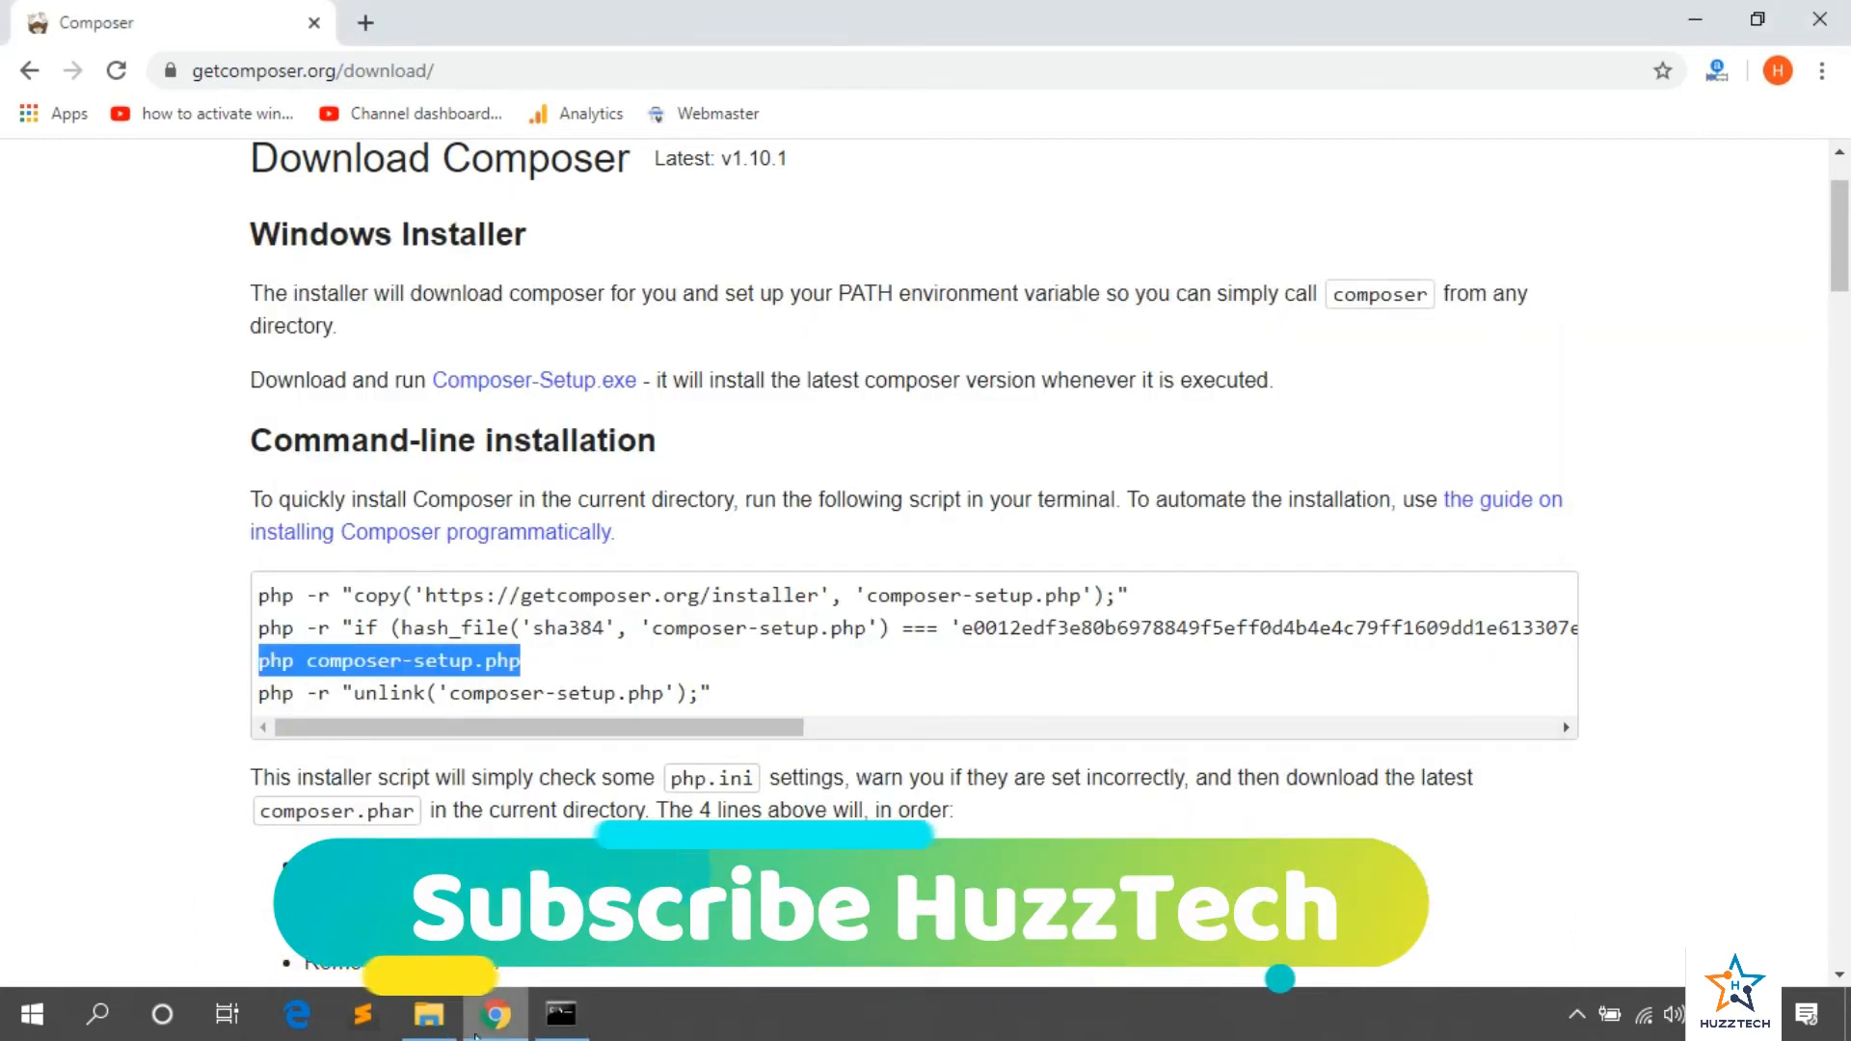
pyautogui.click(429, 1012)
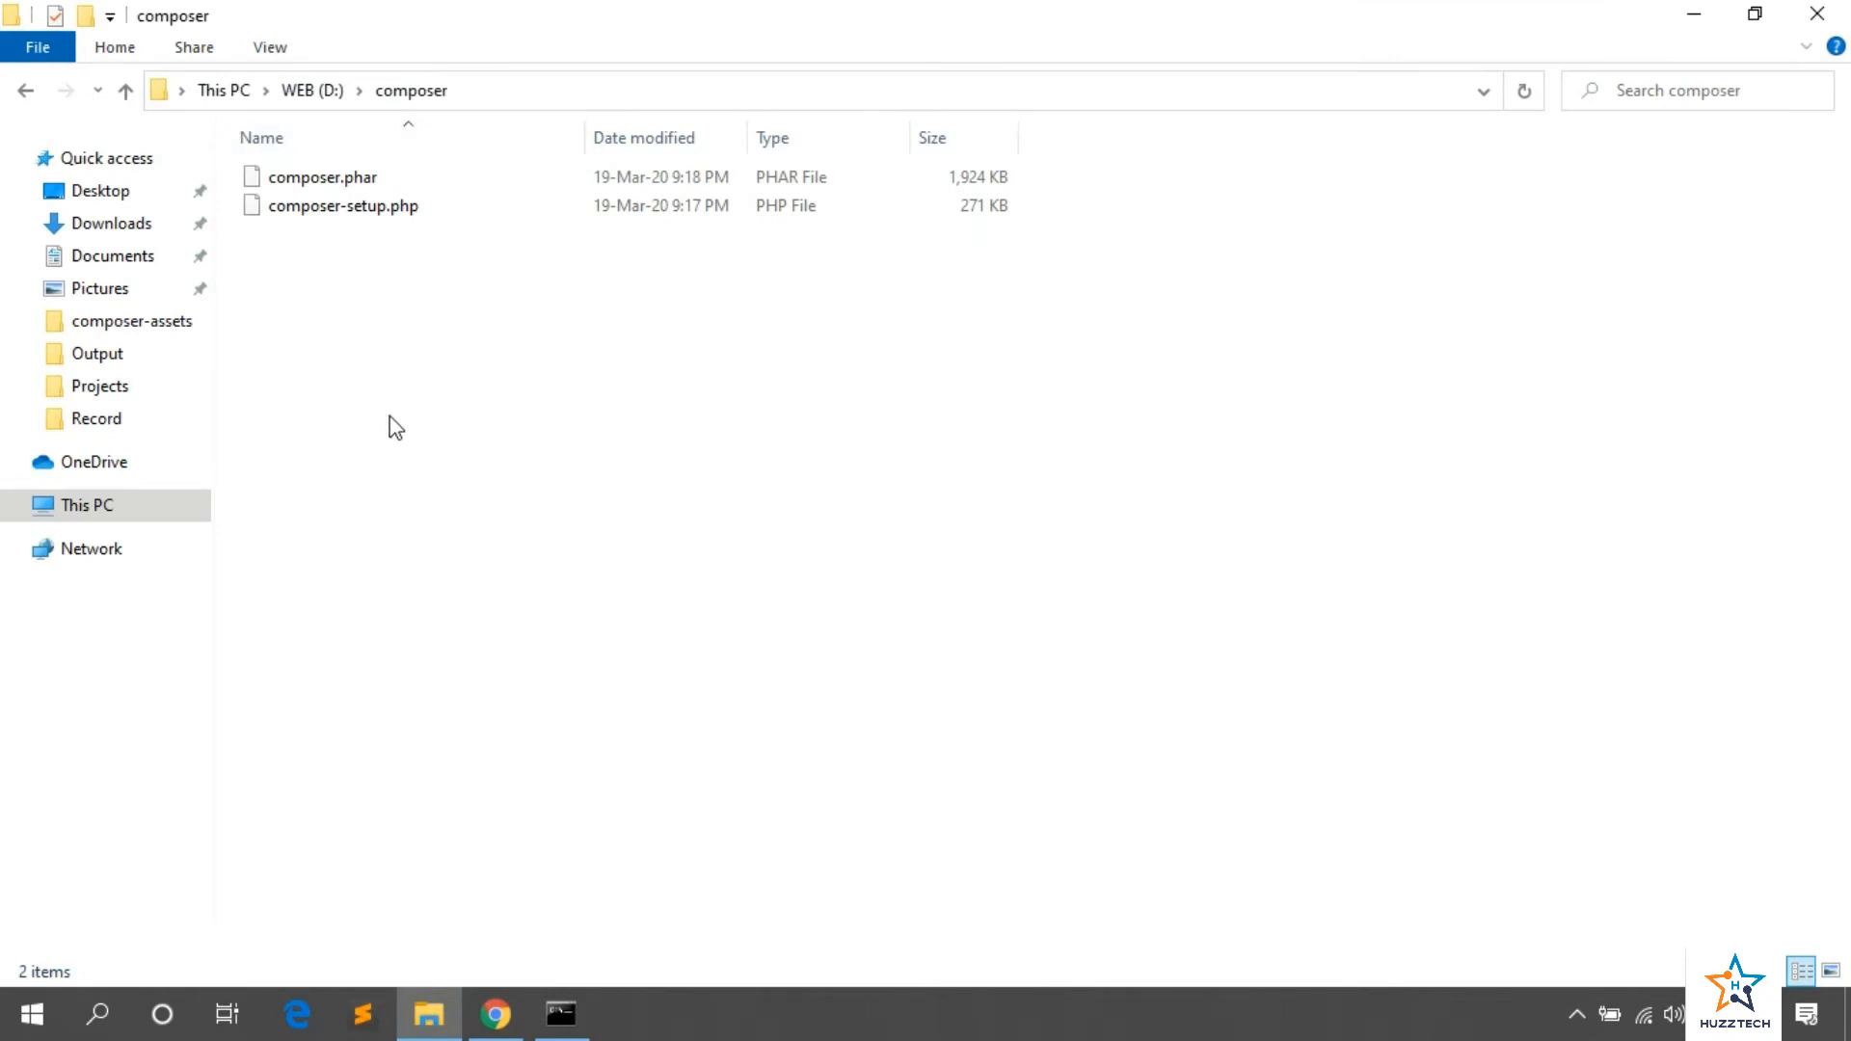
pyautogui.moveTo(433, 386)
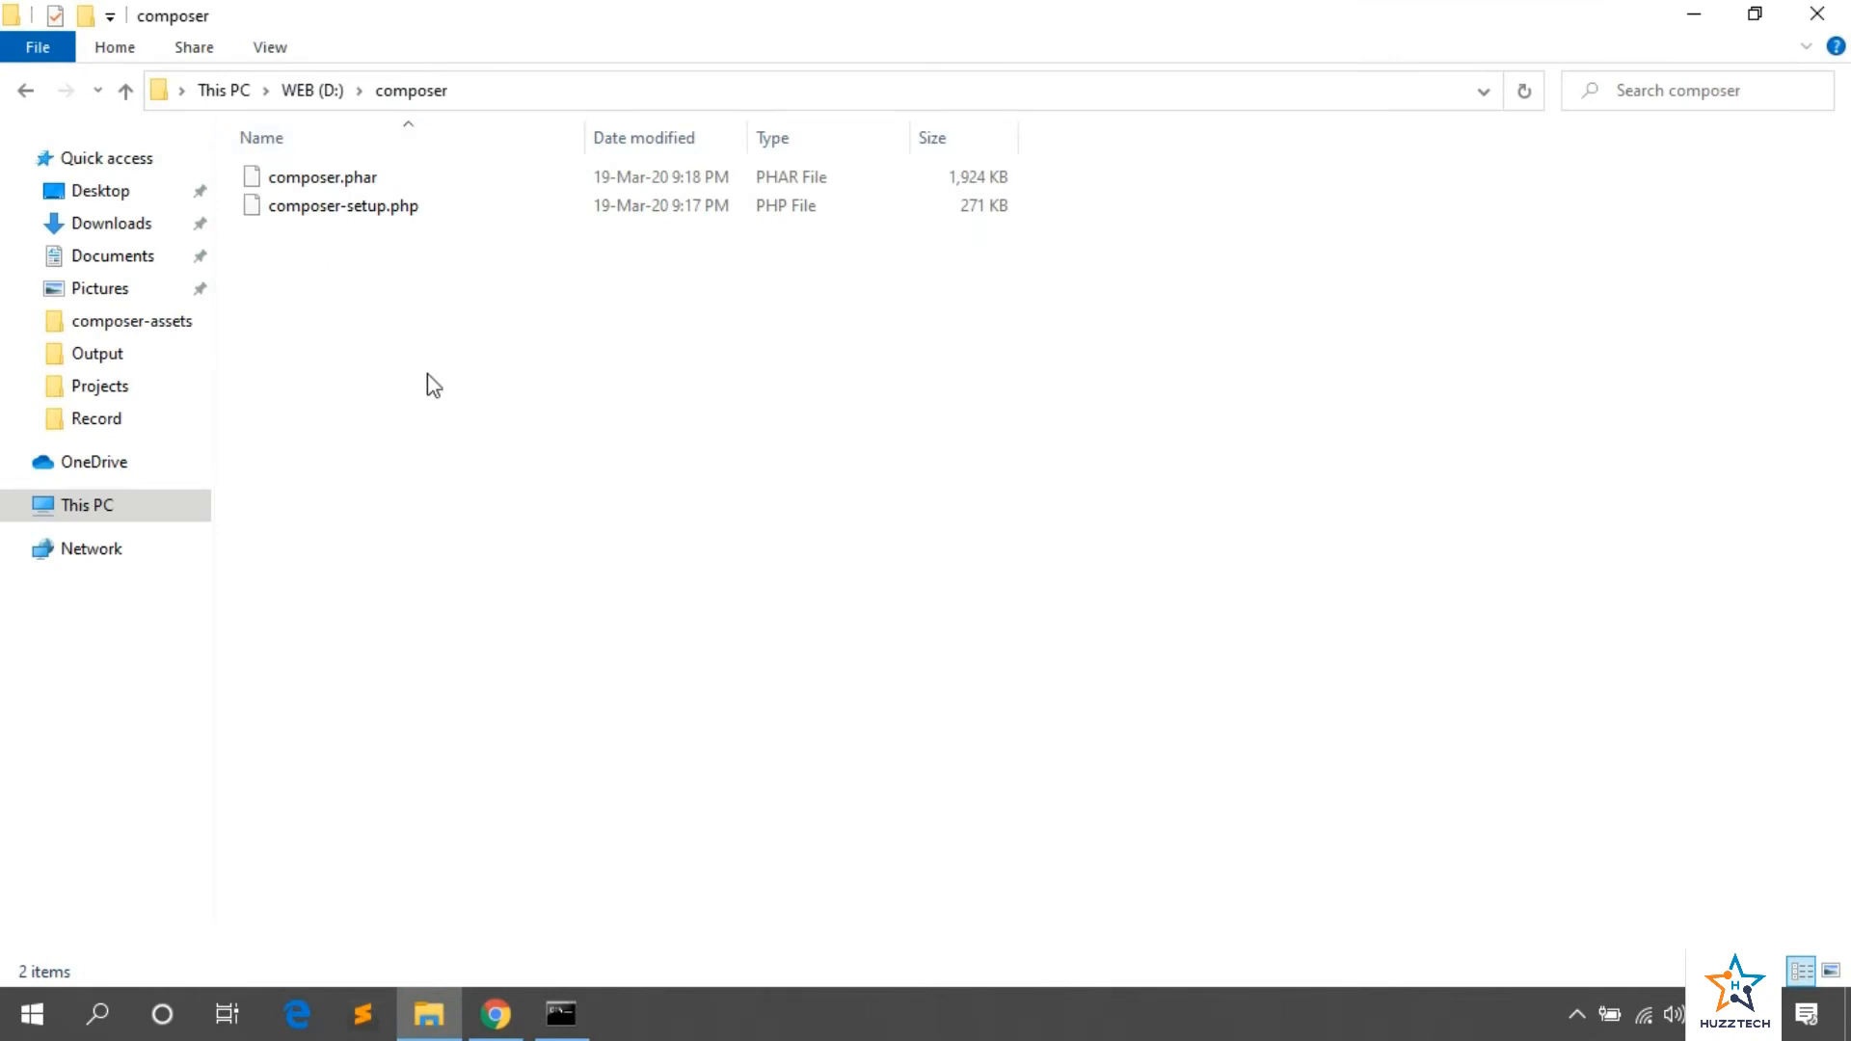
pyautogui.moveTo(495, 1014)
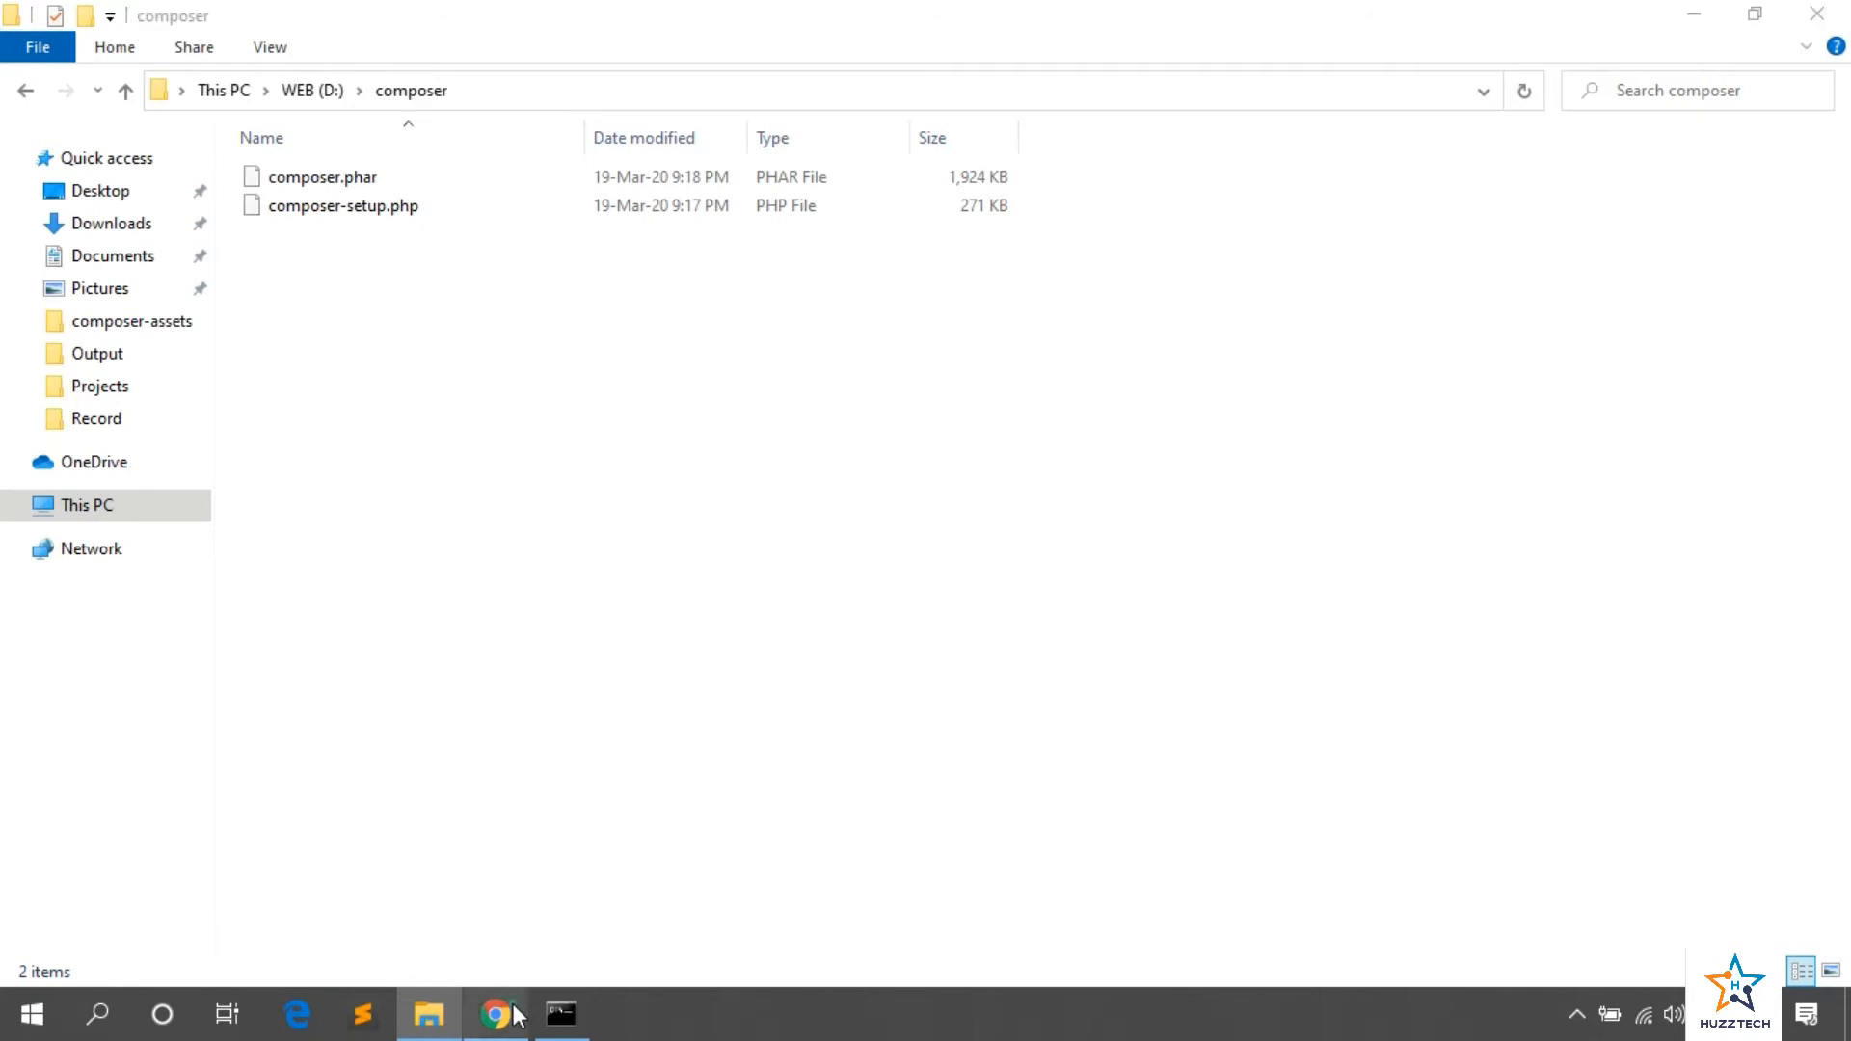
# Step: Run php -r "unlink('composer-setup.php');" so only composer.phar remains in D:\composer
pyautogui.click(495, 1015)
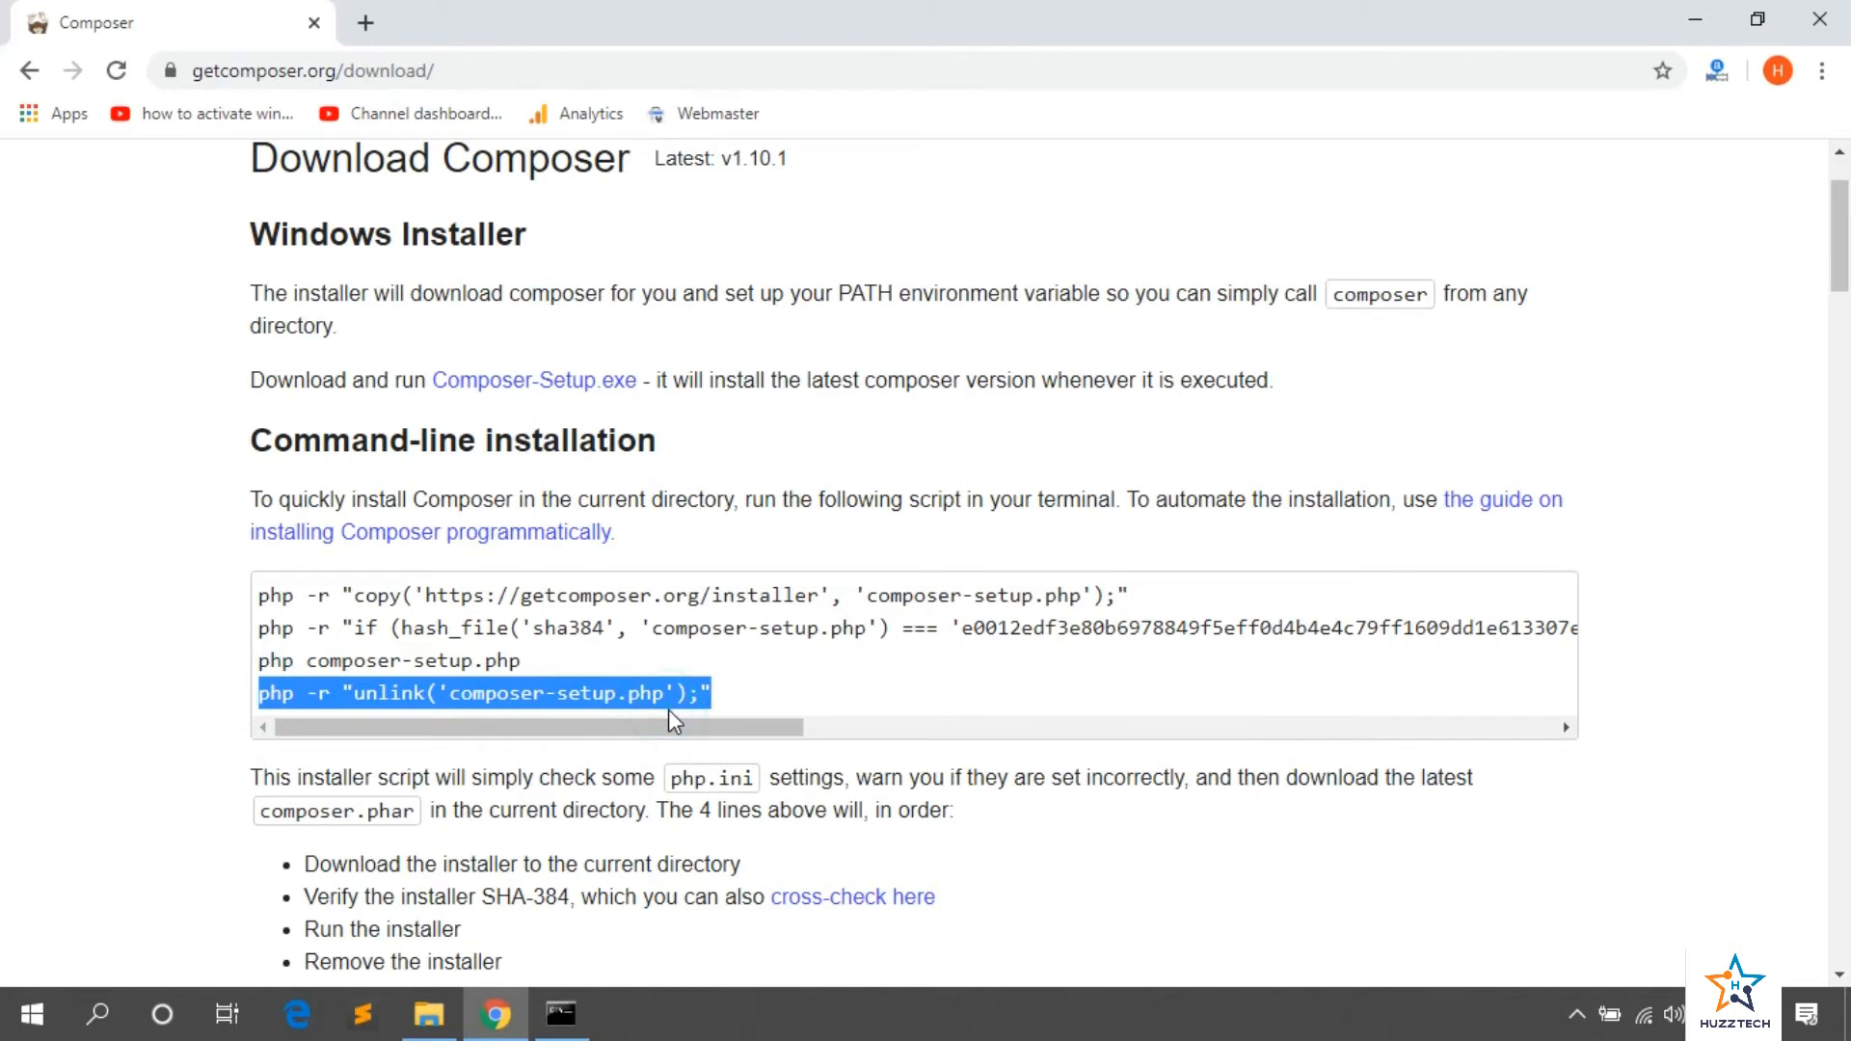
pyautogui.click(560, 1012)
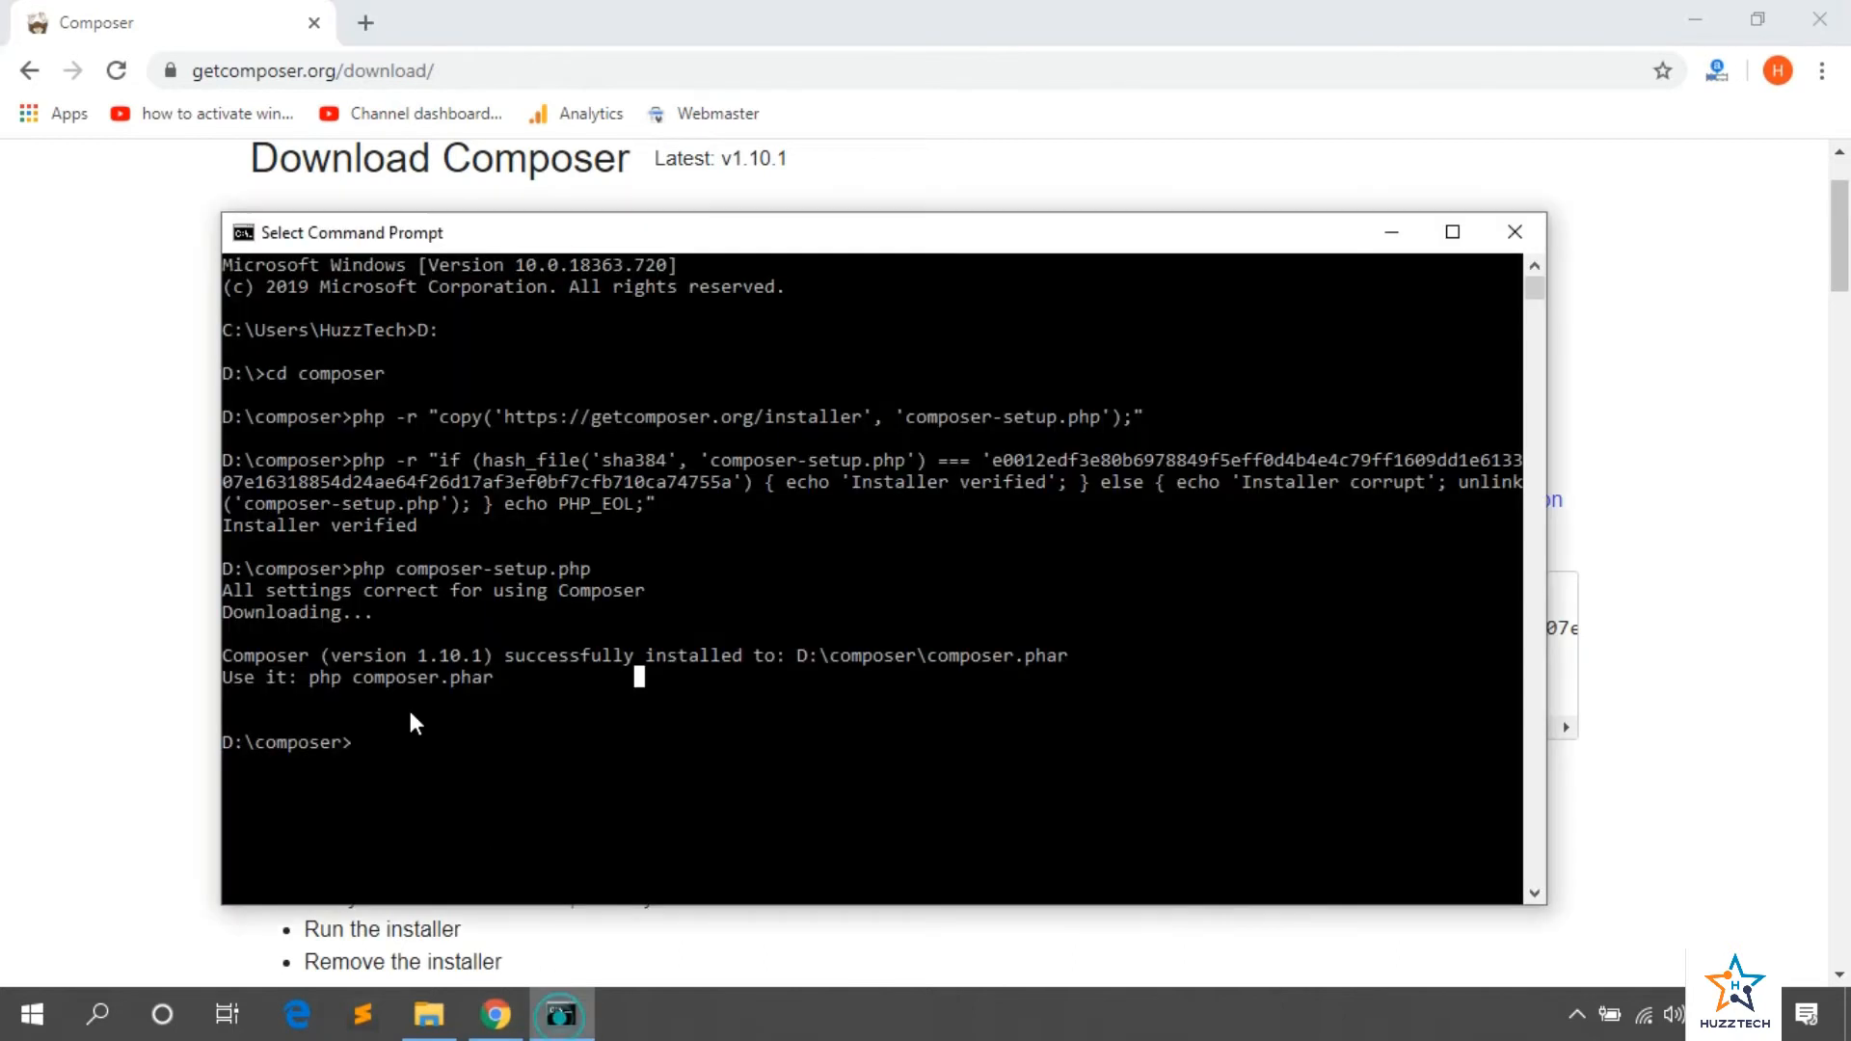
pyautogui.write('php -r "unlink(\'composer-setup.php\');"')
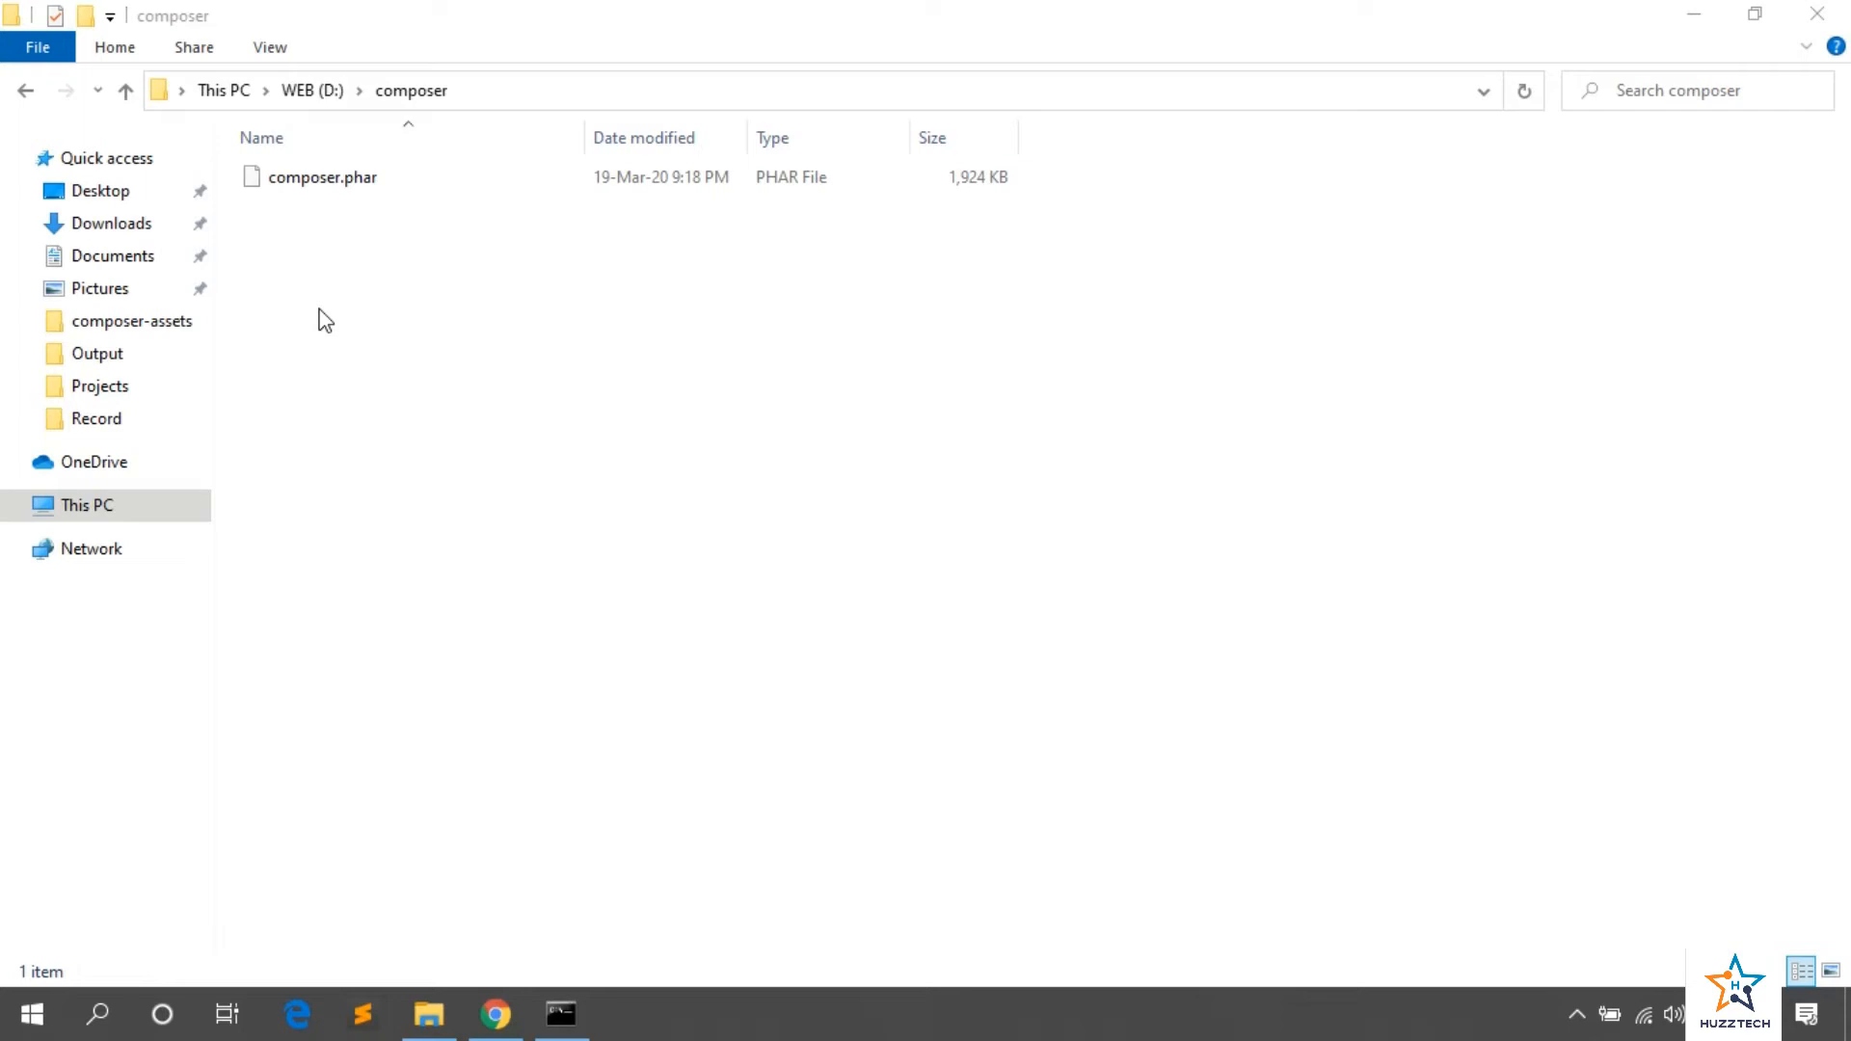
pyautogui.moveTo(470, 432)
pyautogui.write('no')
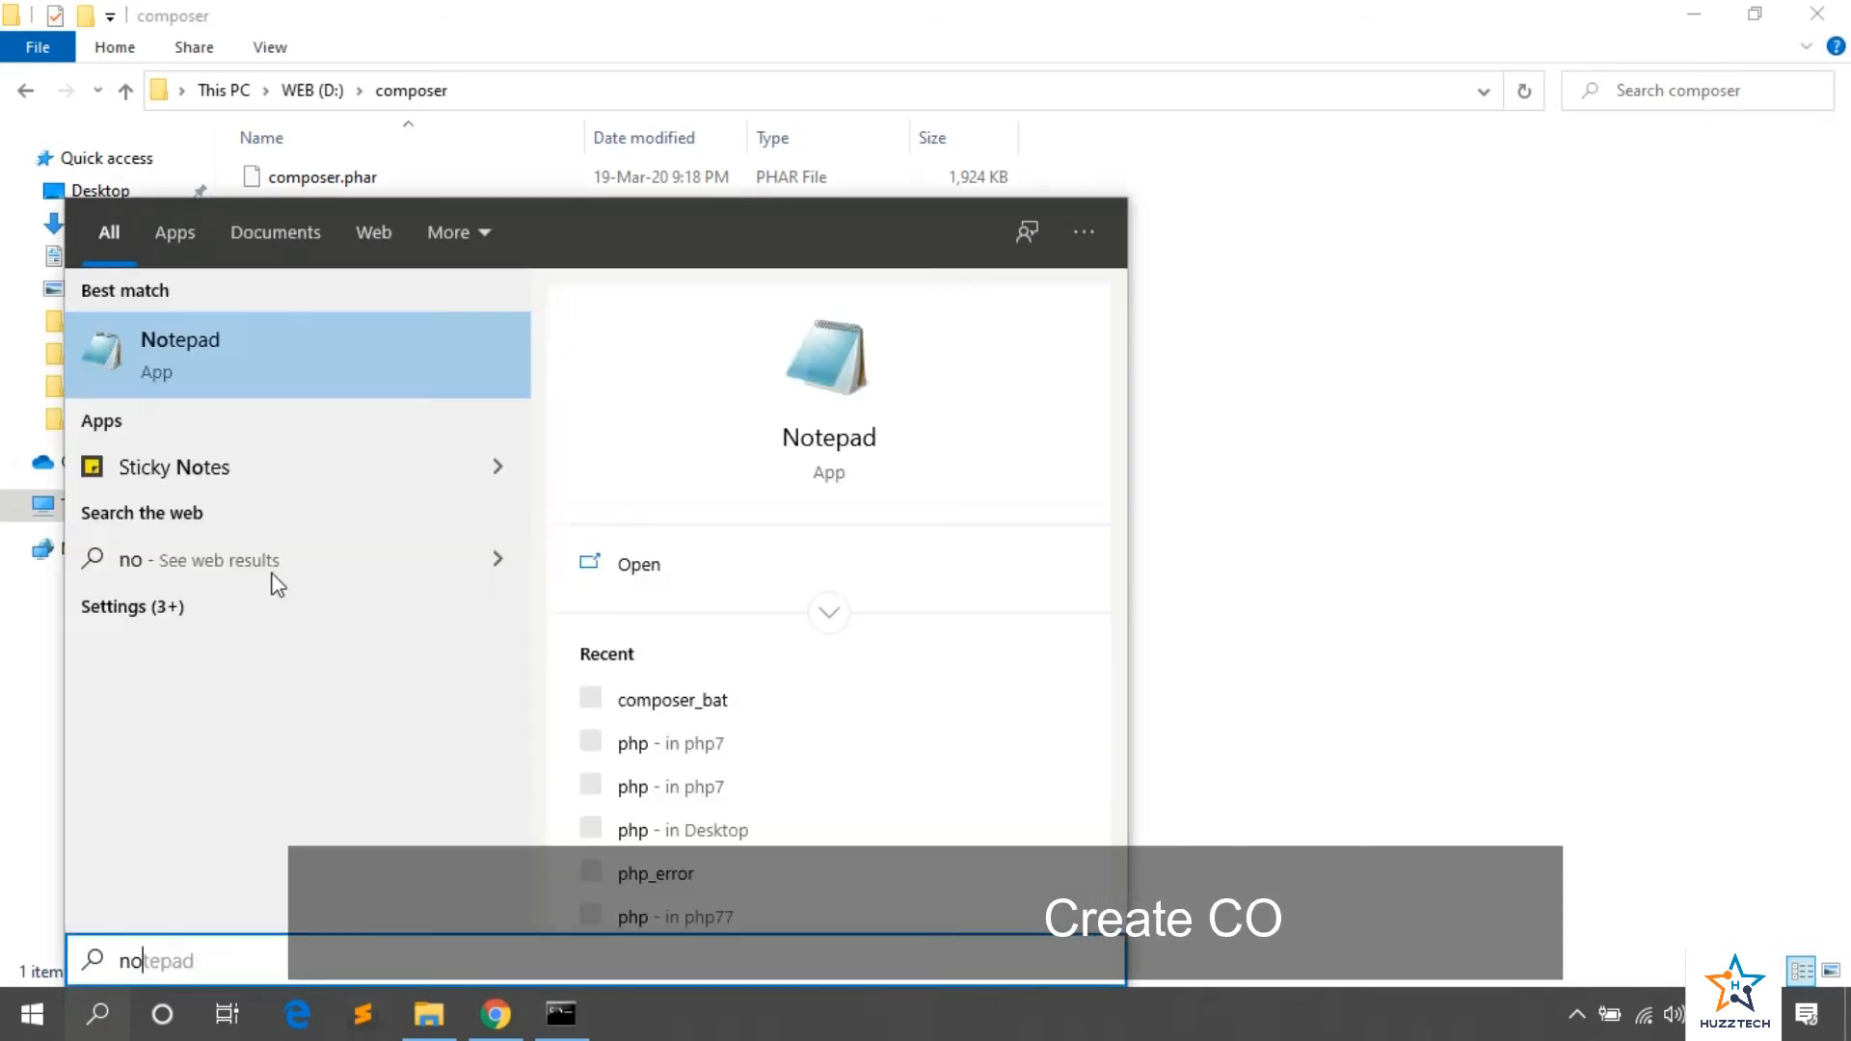
# Step: Launch a blank Notepad window from Start search
pyautogui.click(179, 355)
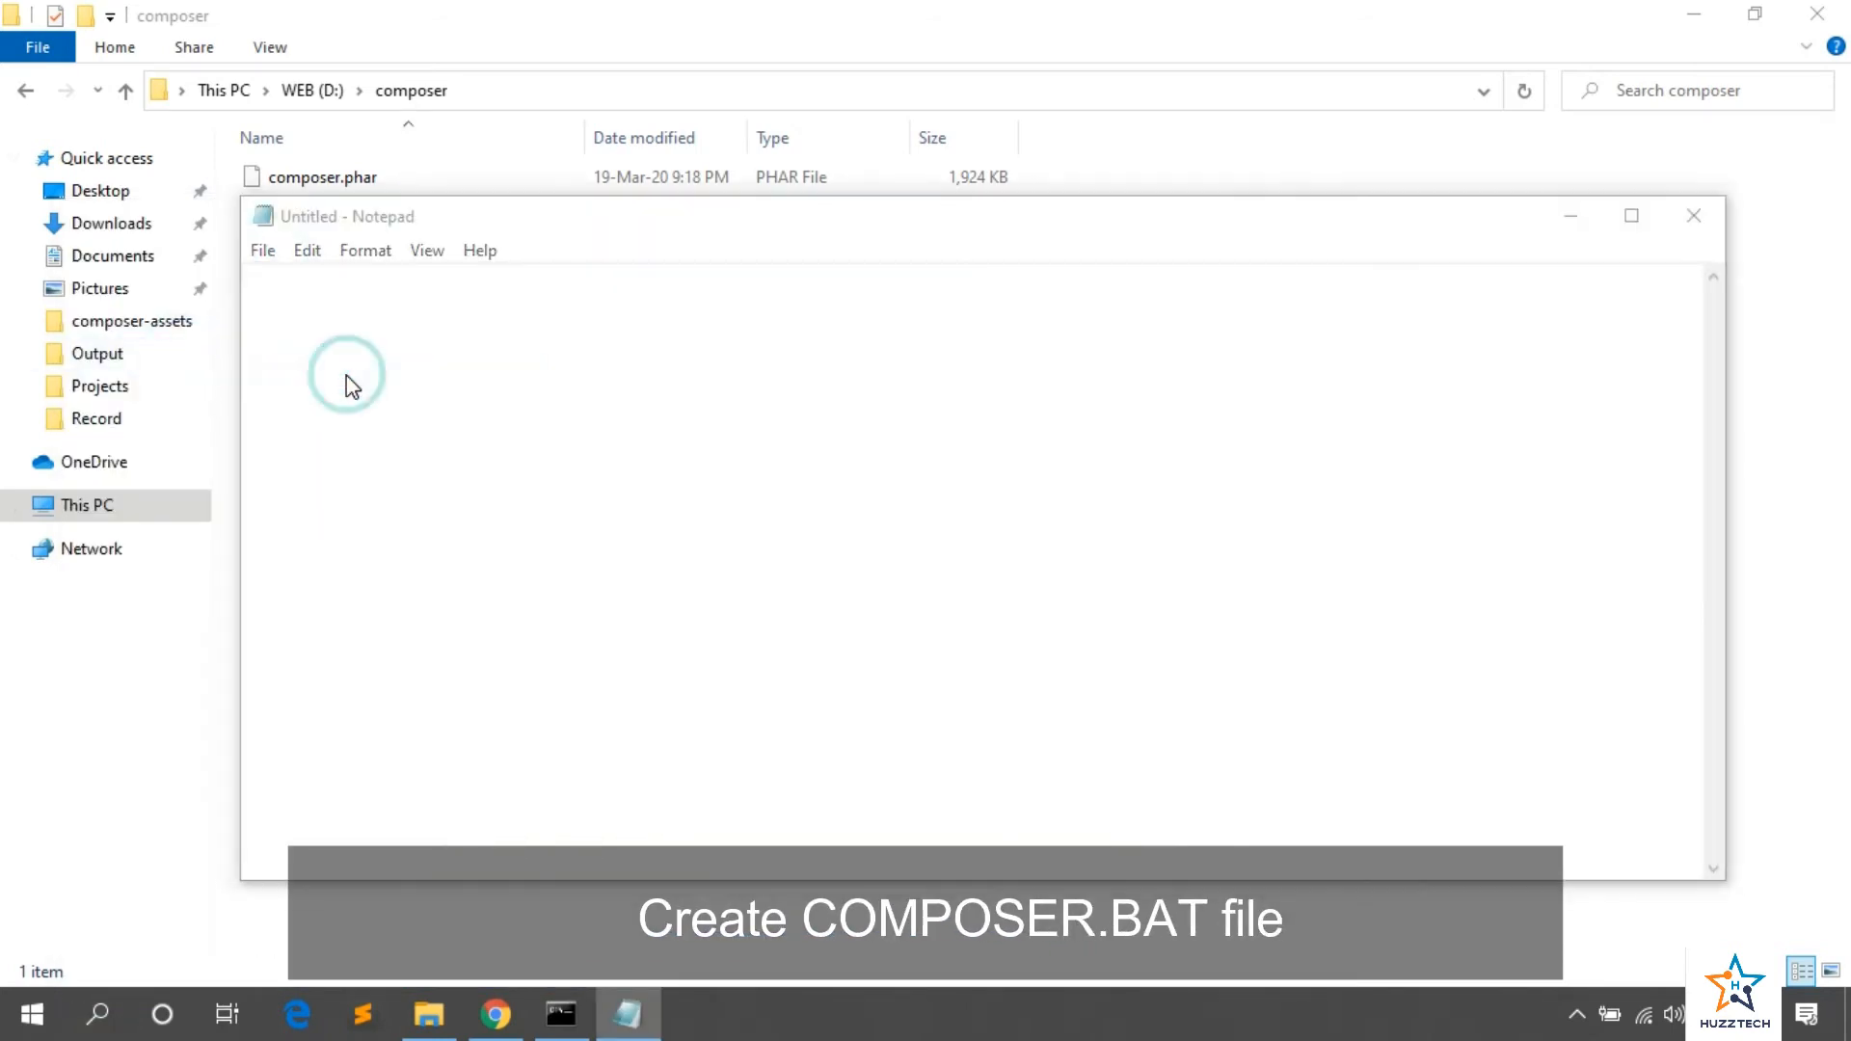
# Step: Save the empty note as composer.bat with Save as type set to All Files
pyautogui.click(263, 248)
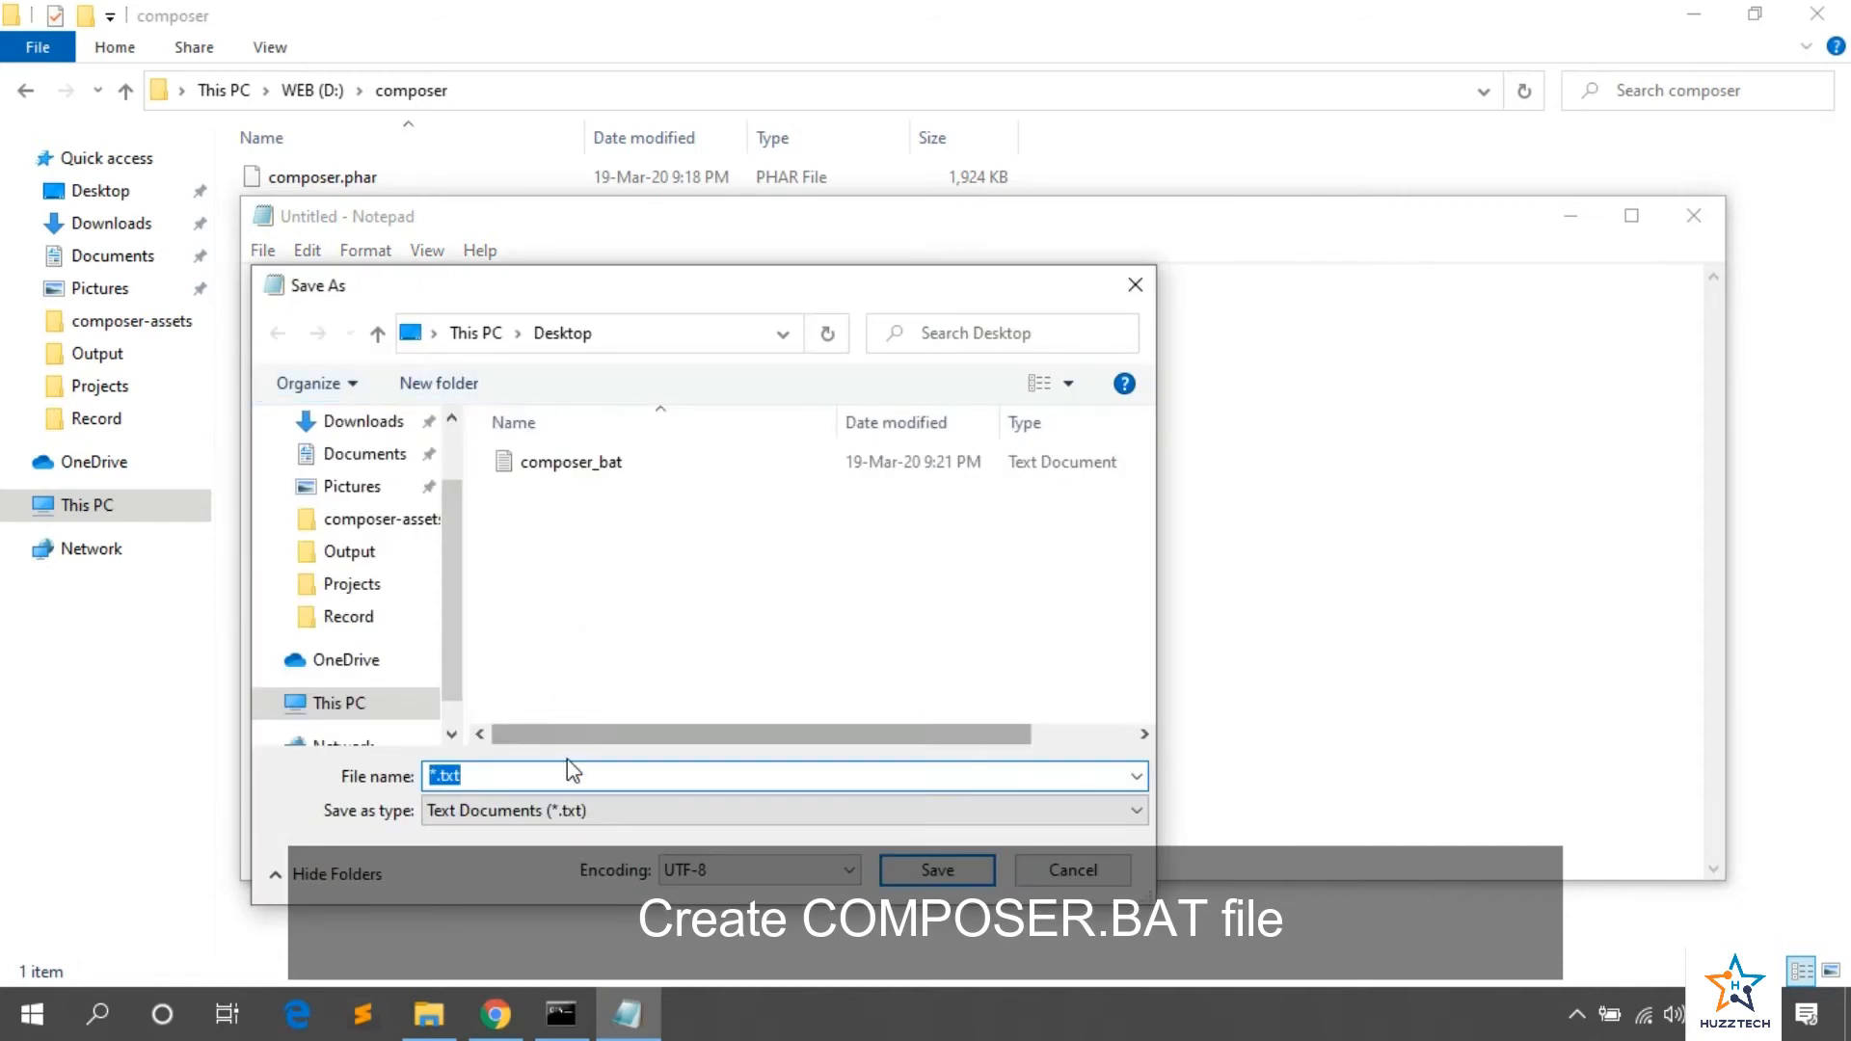
pyautogui.write('composer.bat')
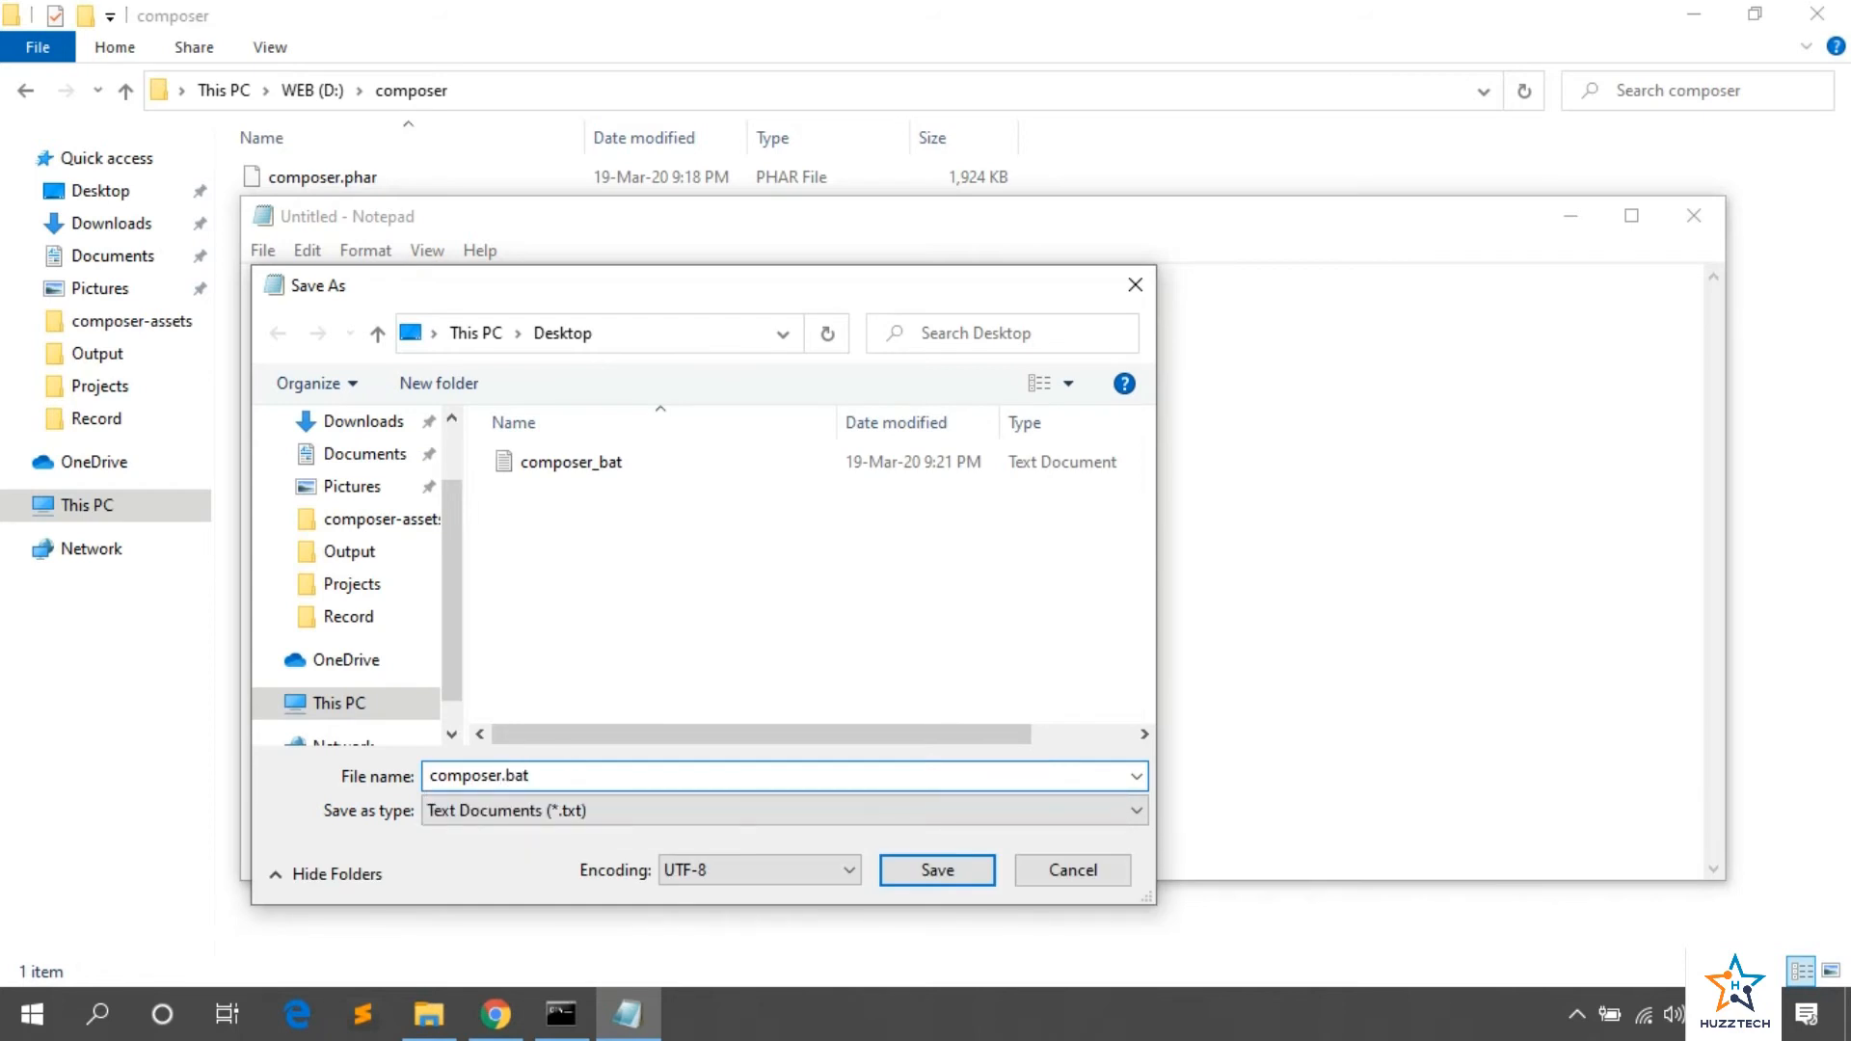
pyautogui.click(779, 812)
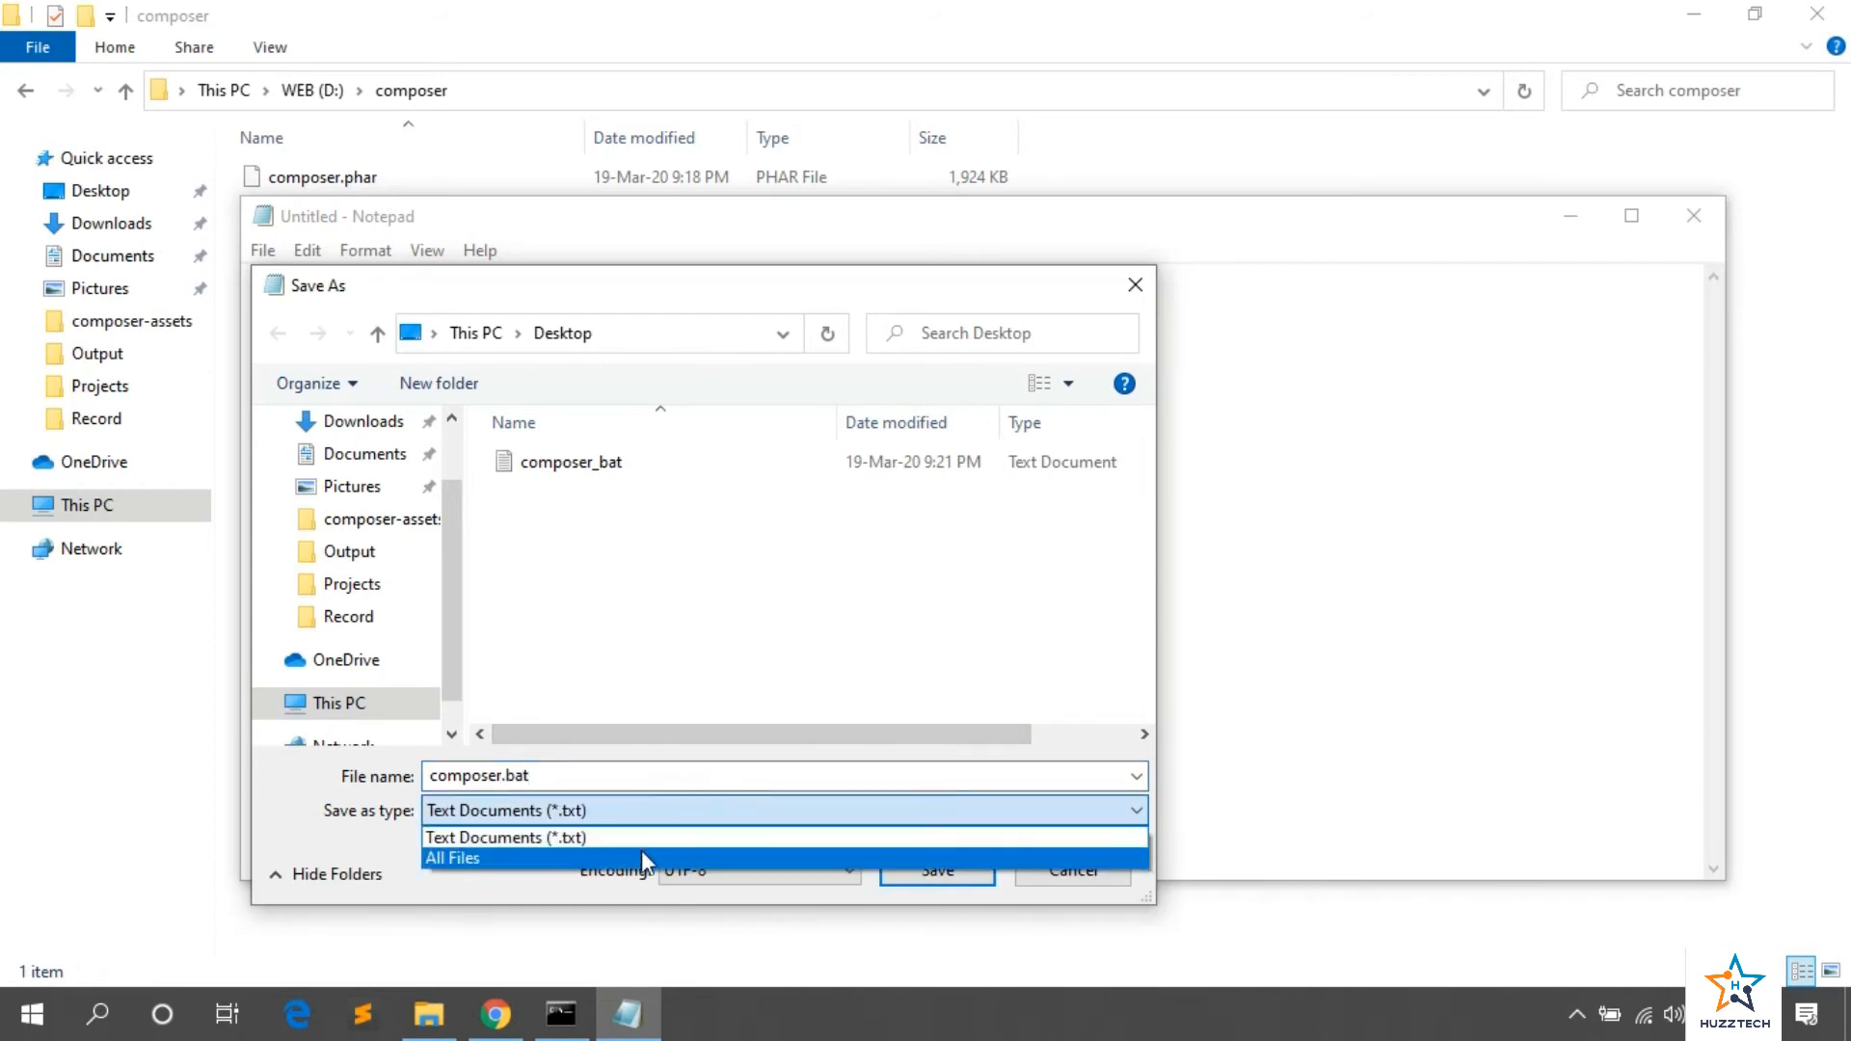
pyautogui.click(935, 870)
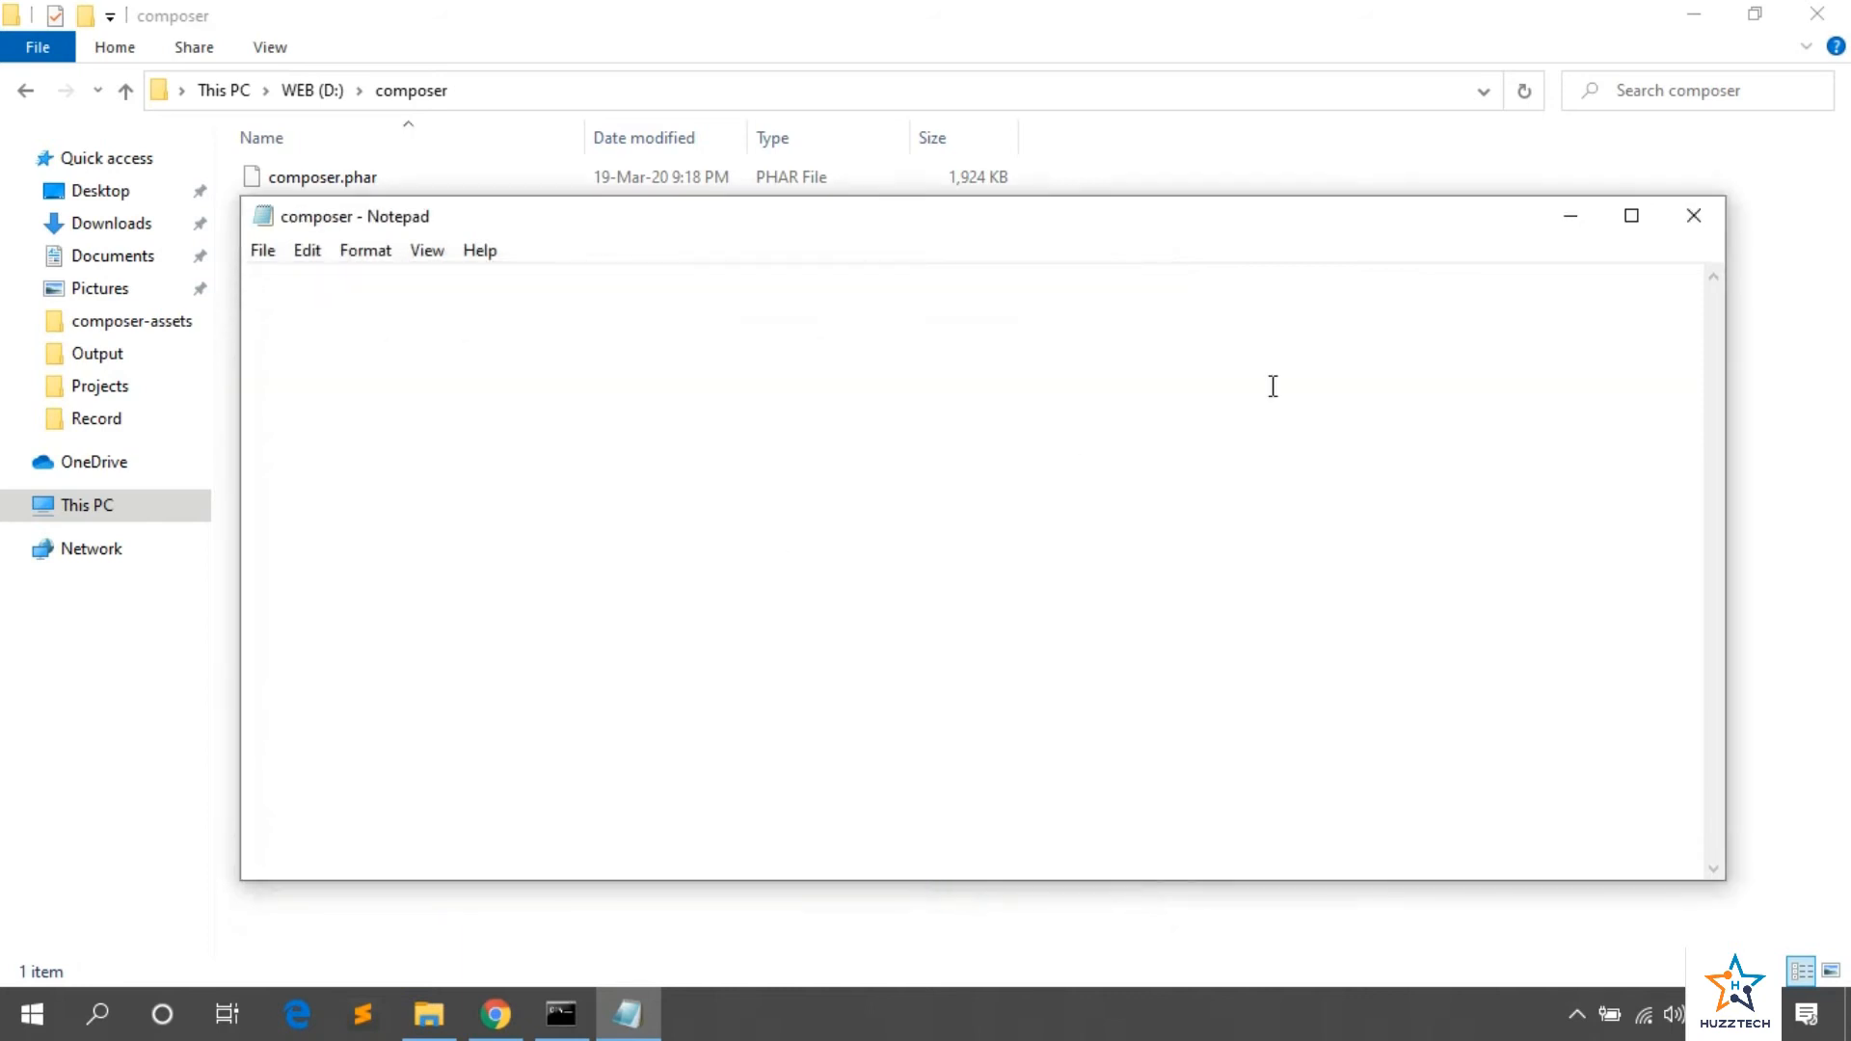
pyautogui.click(1693, 216)
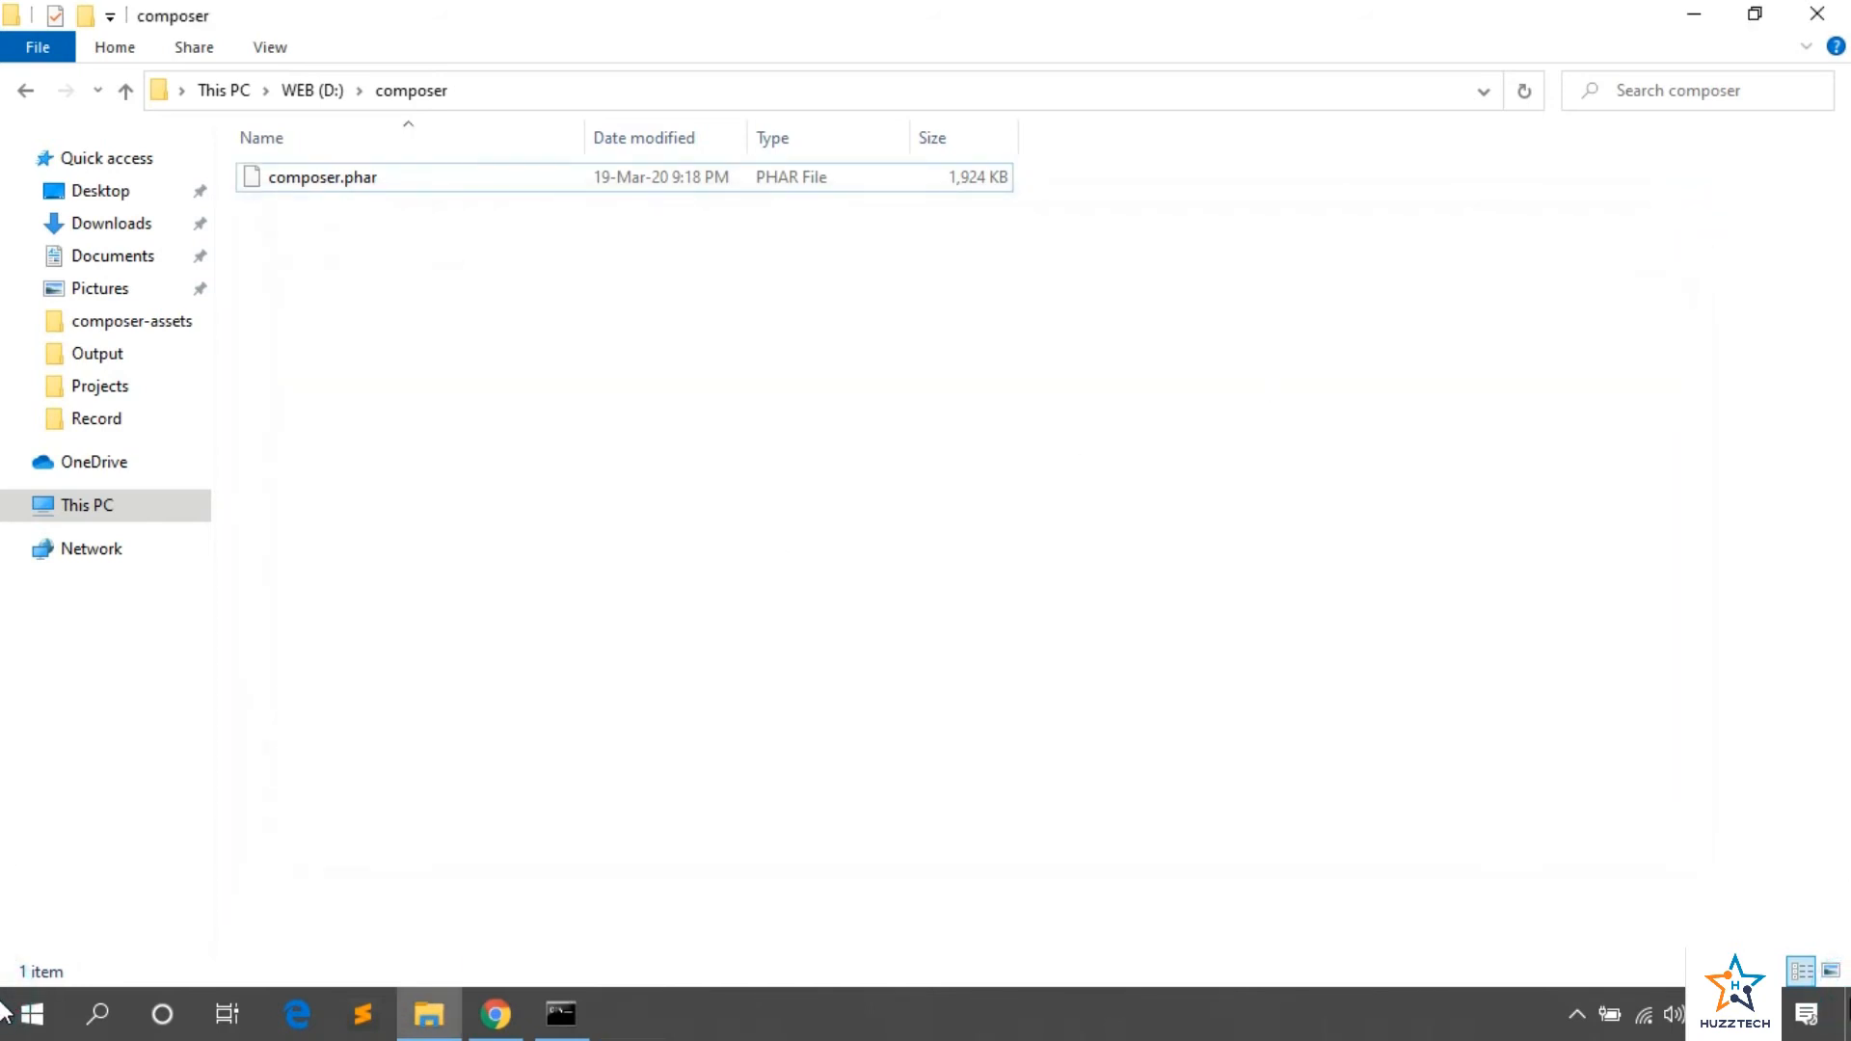
# Step: Paste the empty composer.bat into D:\composer beside composer.phar and bring up its actions
pyautogui.rightClick(151, 307)
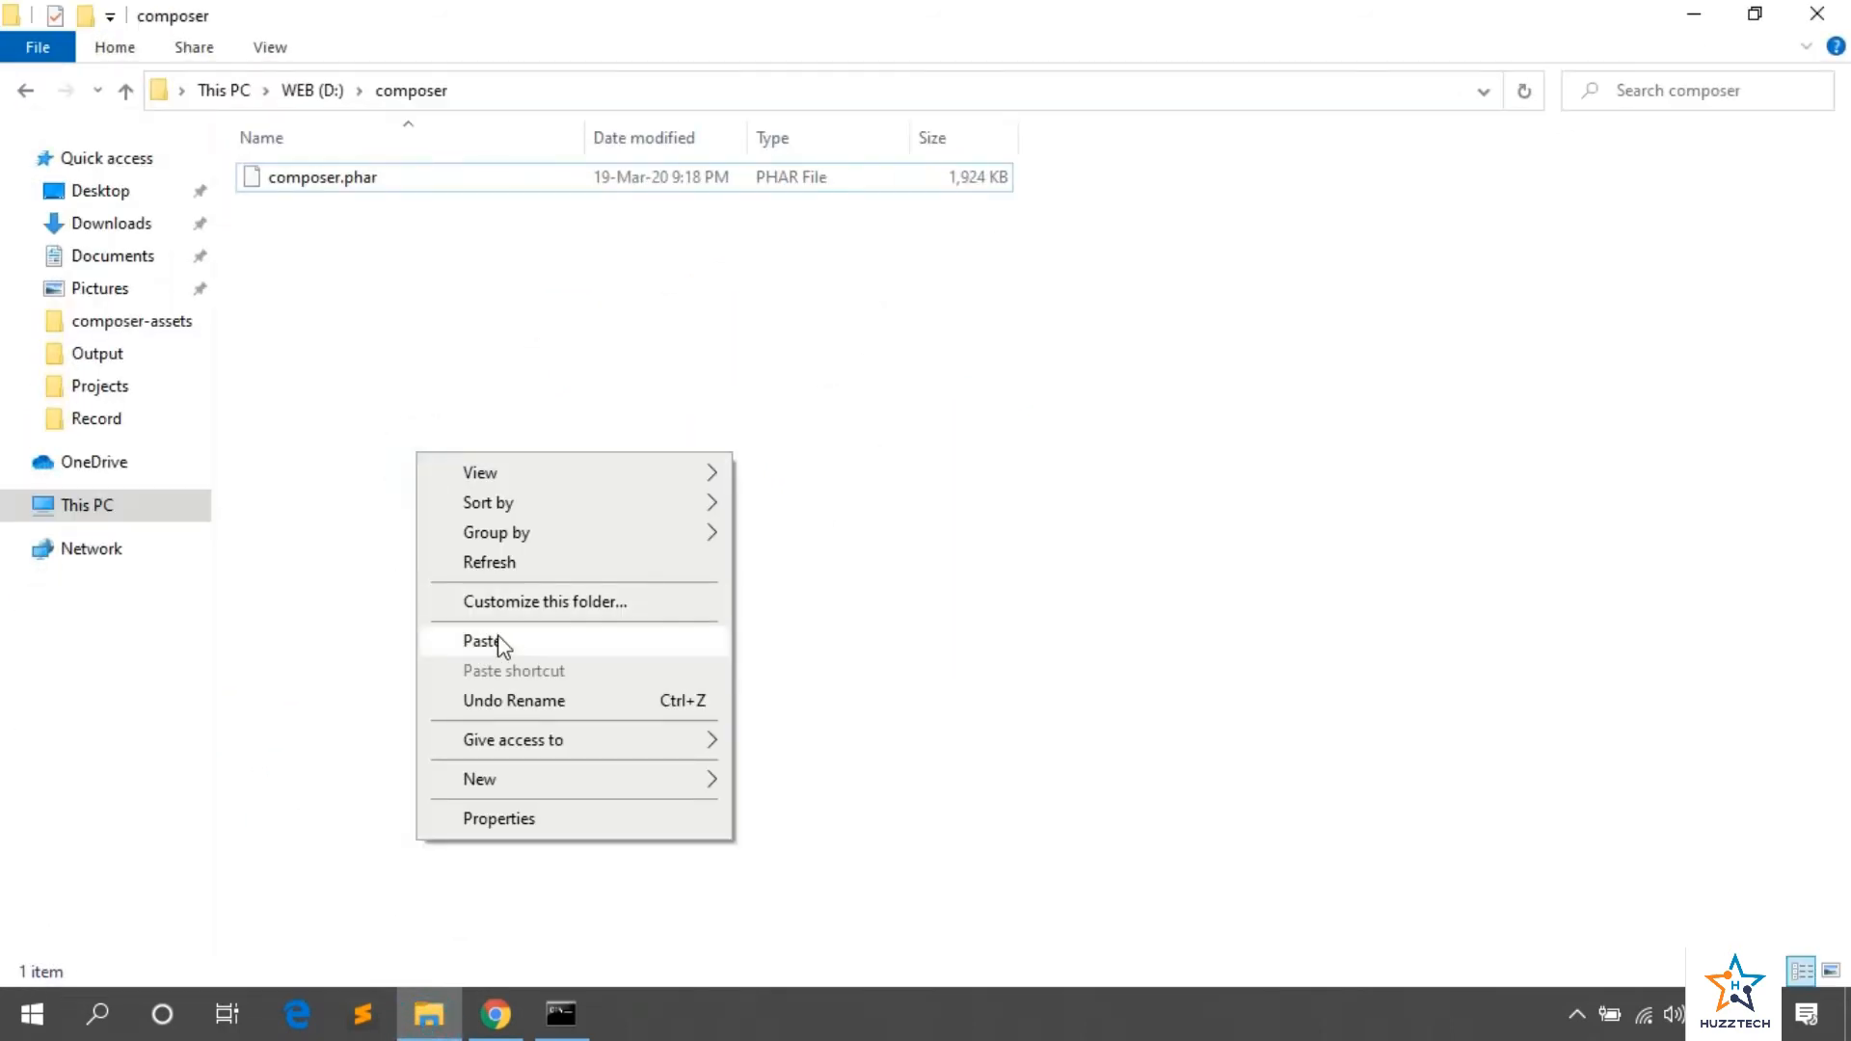
pyautogui.click(482, 640)
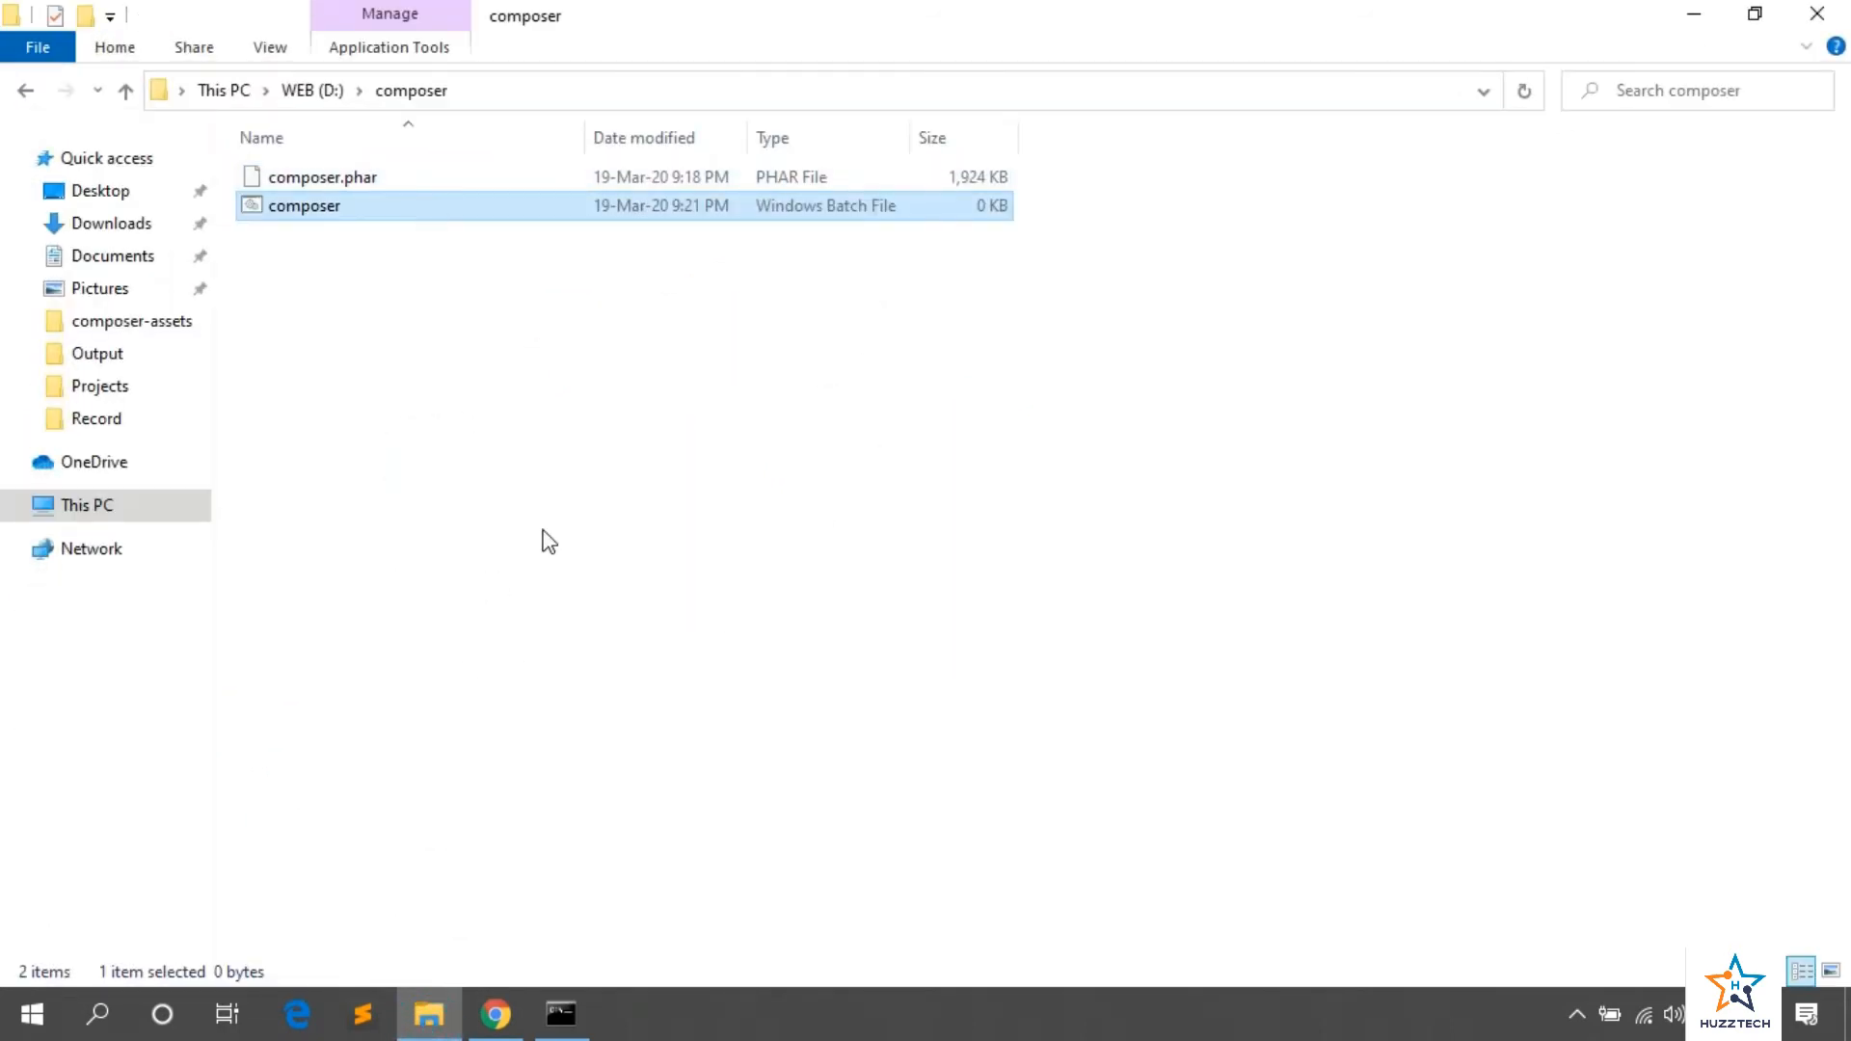
pyautogui.rightClick(303, 206)
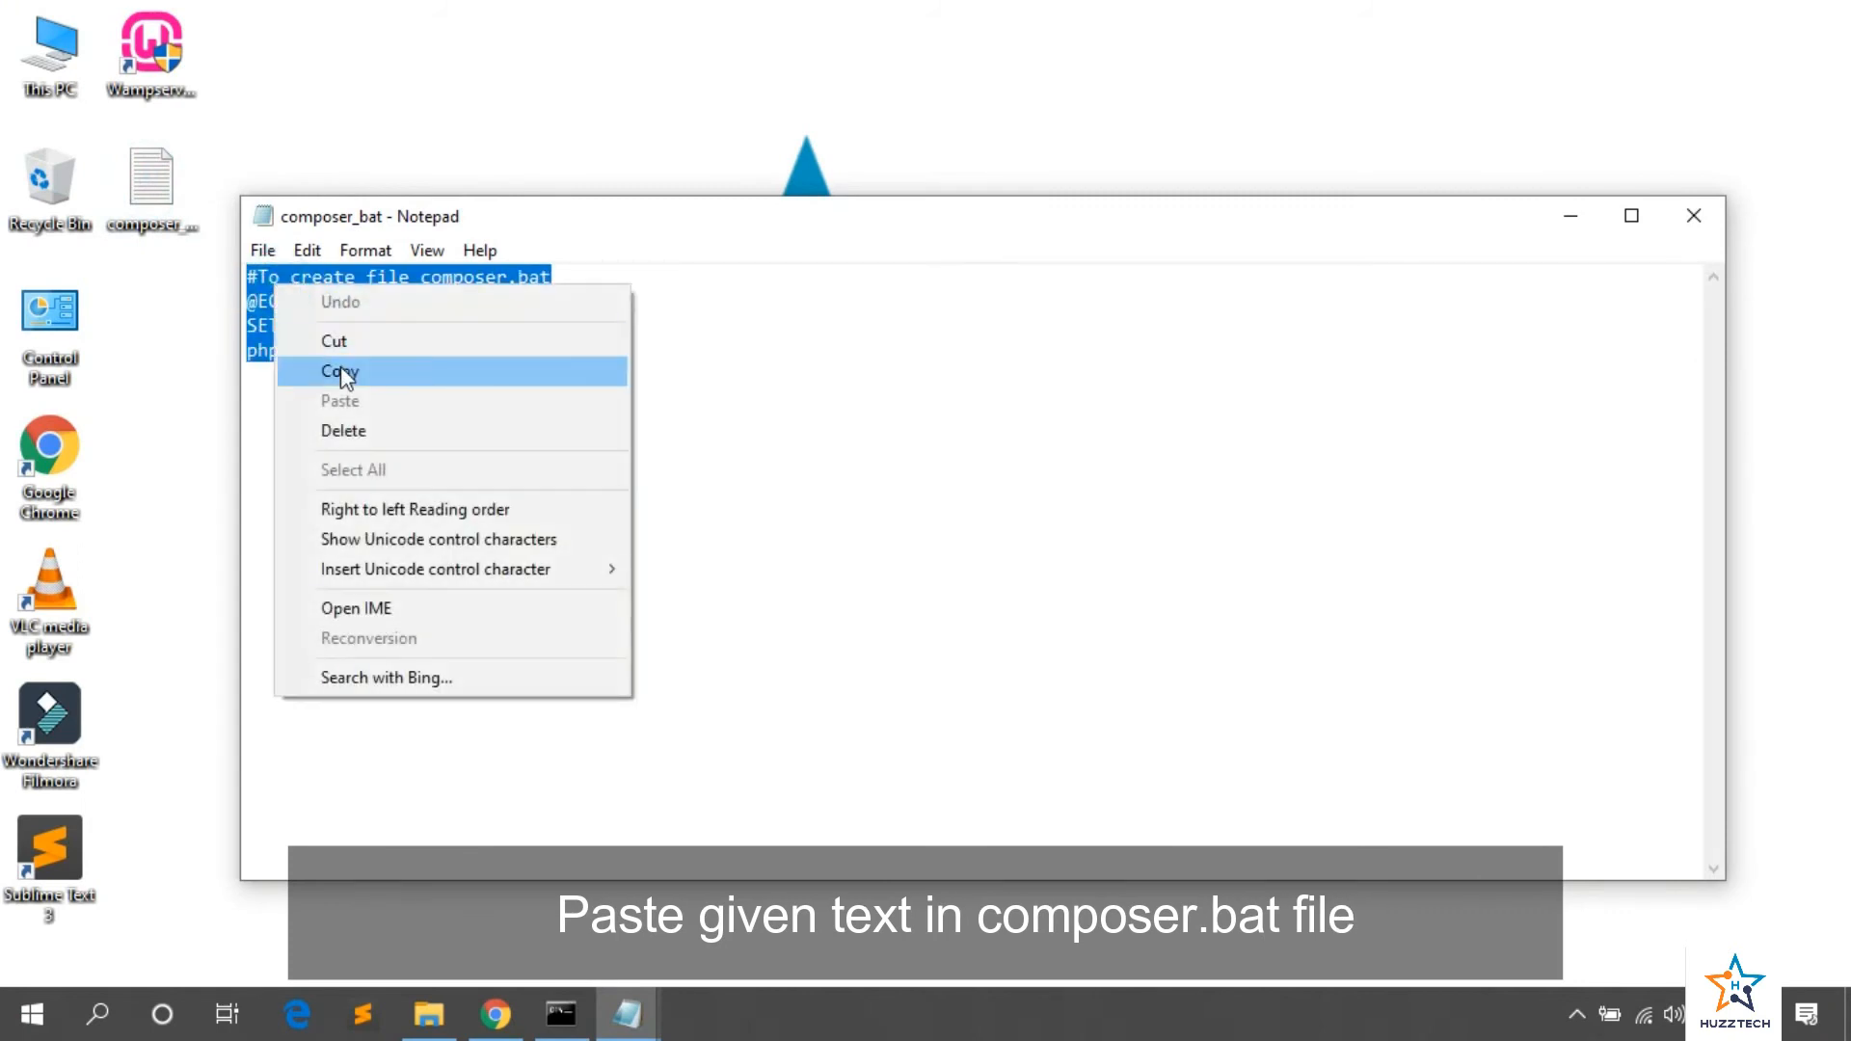
# Step: Copy the four-line php wrapper from composer_bat into composer.bat and save it
pyautogui.click(339, 370)
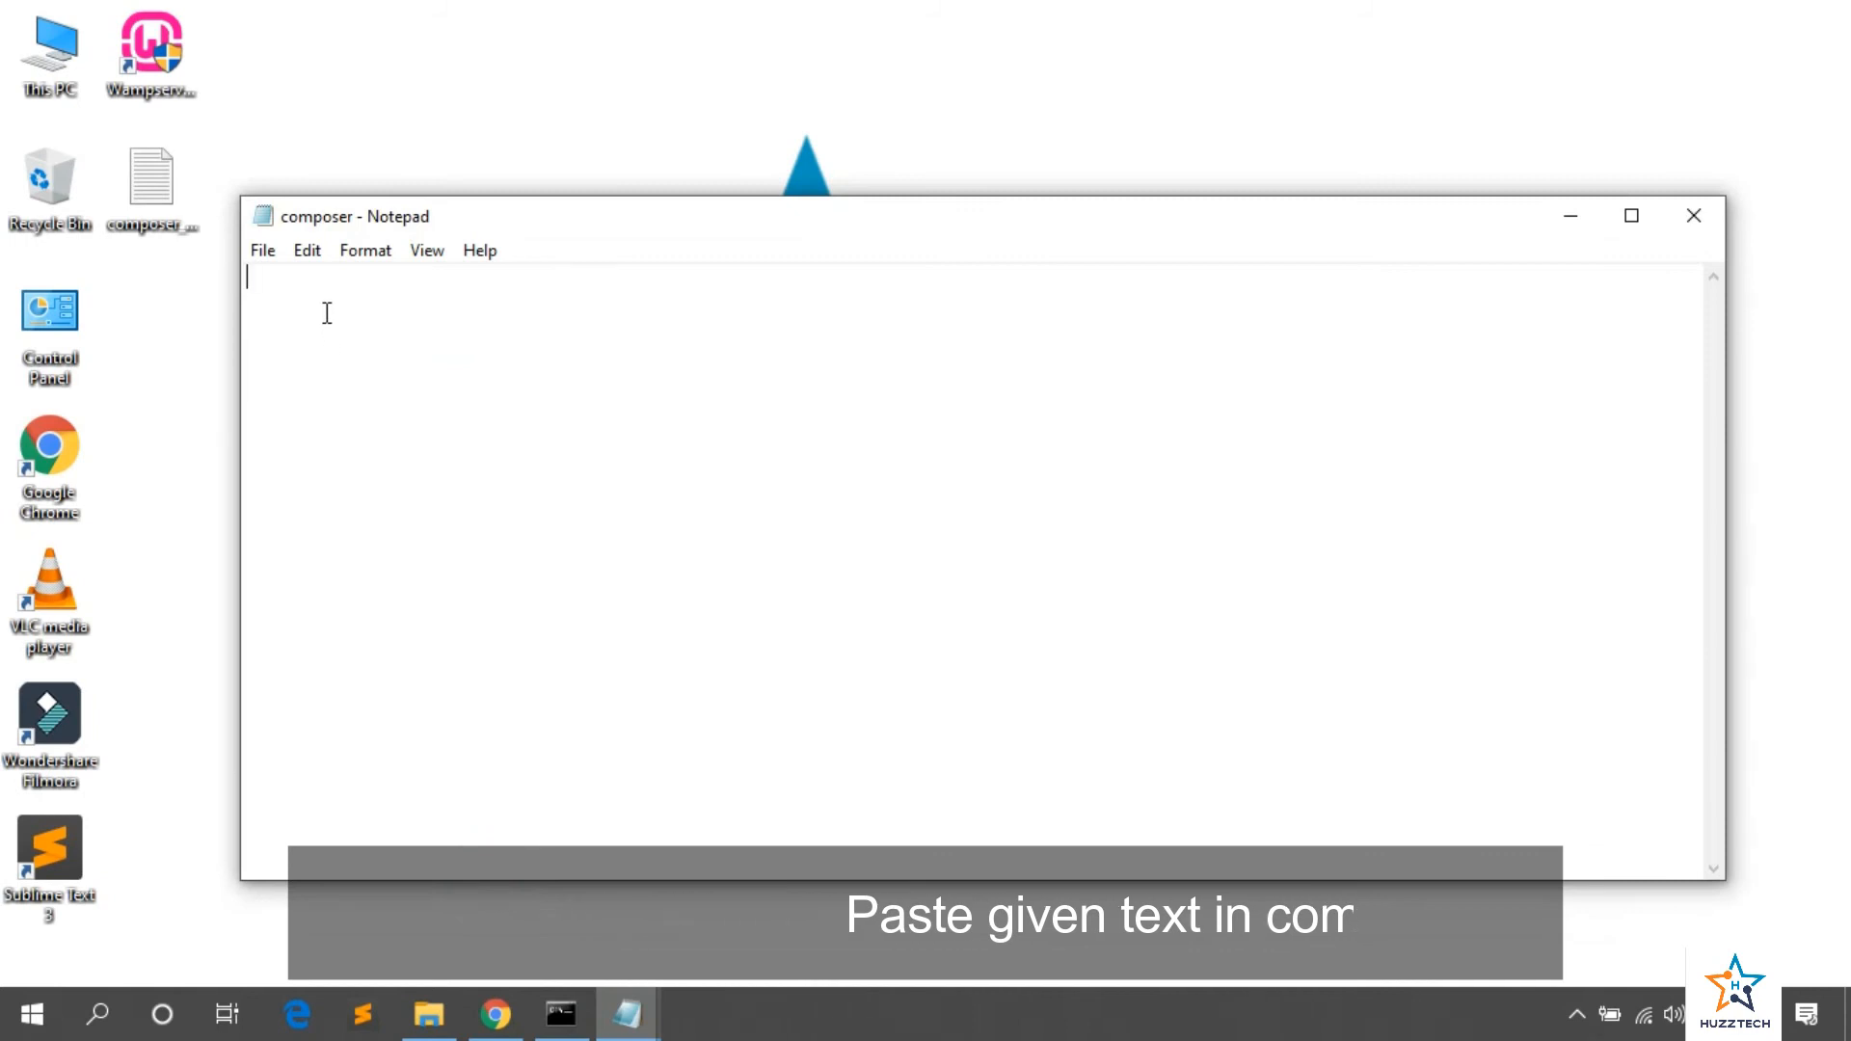
pyautogui.press('ctrl+v')
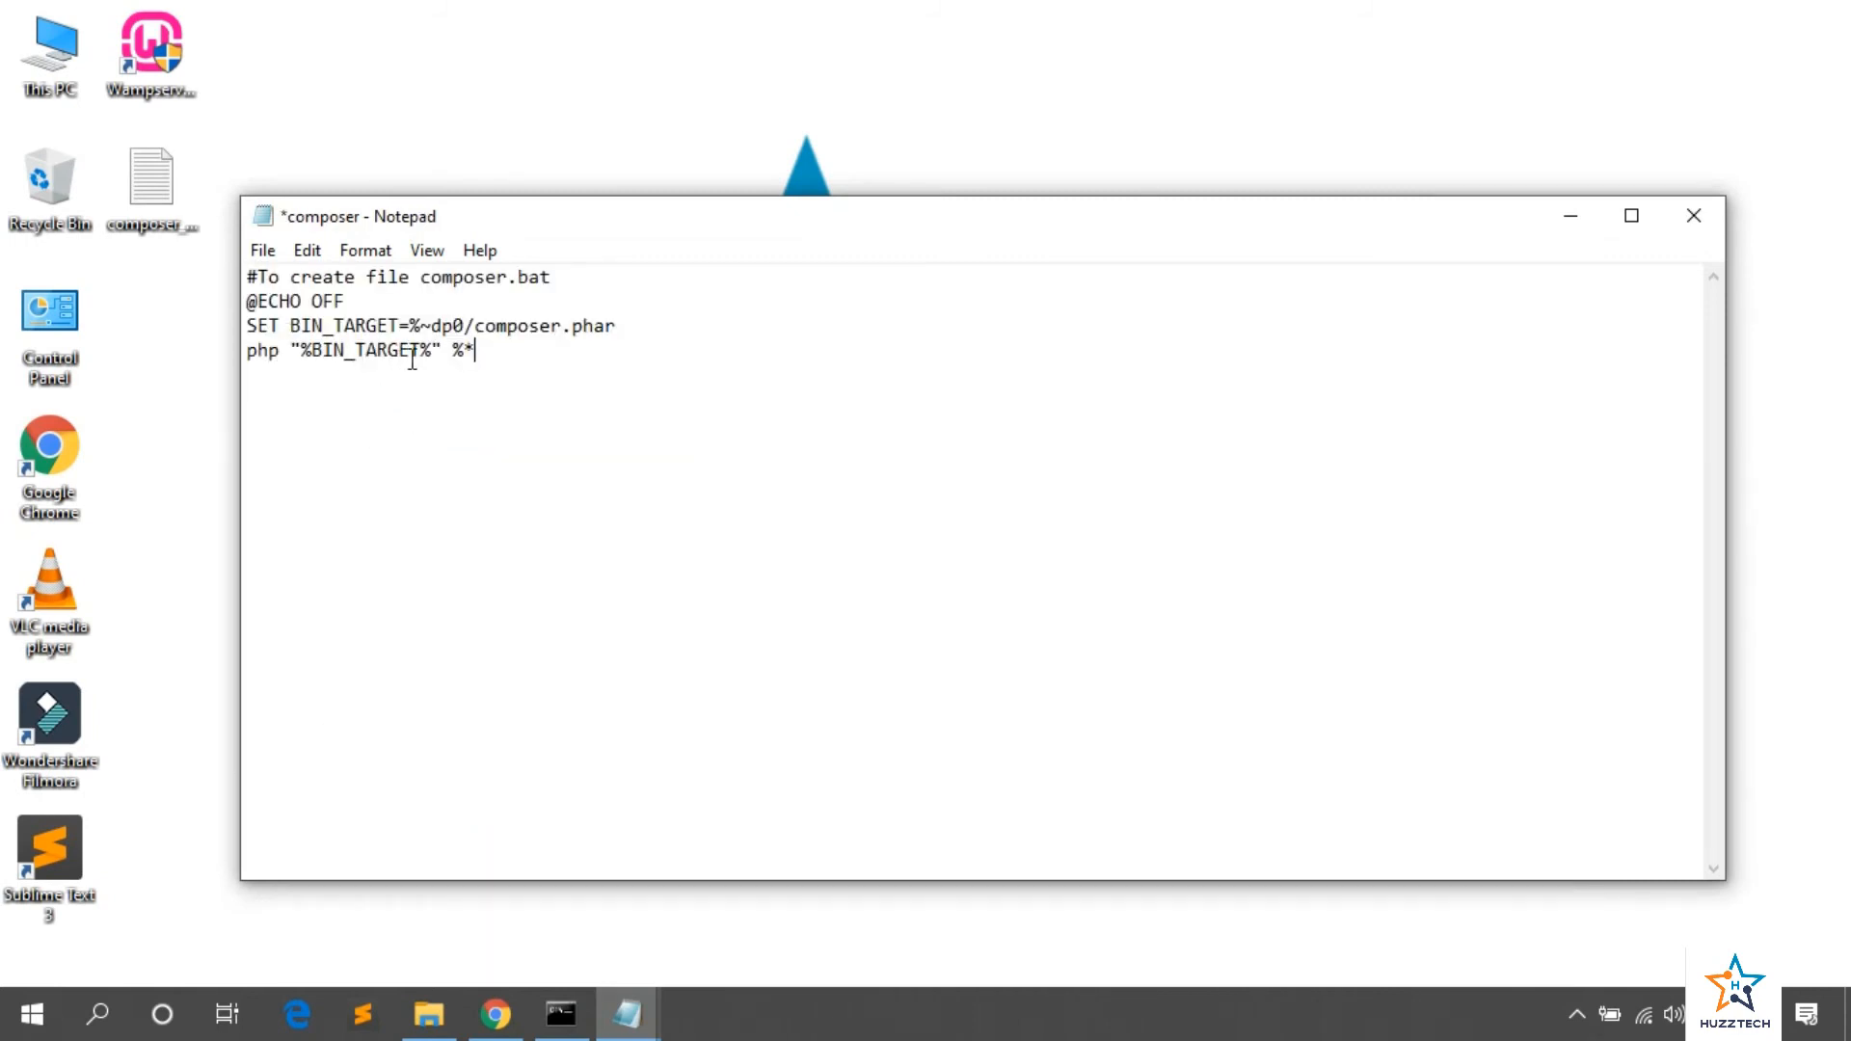
pyautogui.click(262, 249)
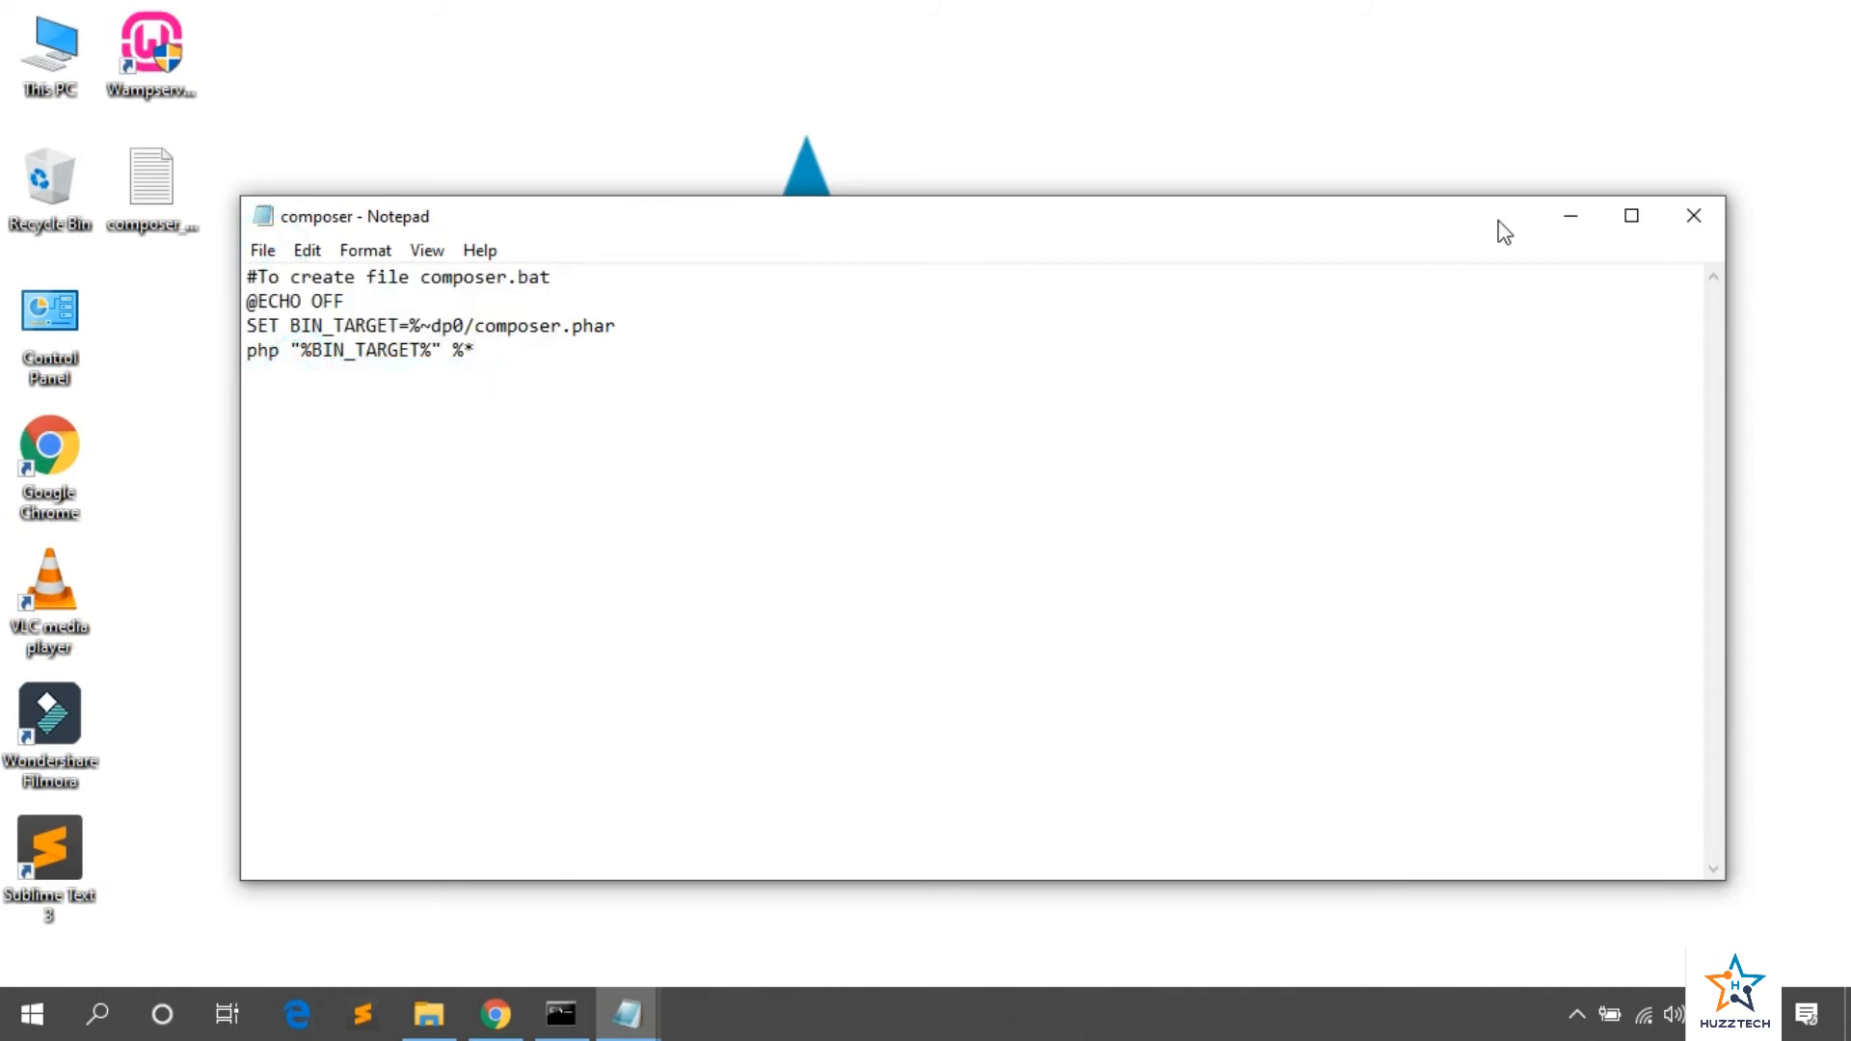
pyautogui.click(1693, 216)
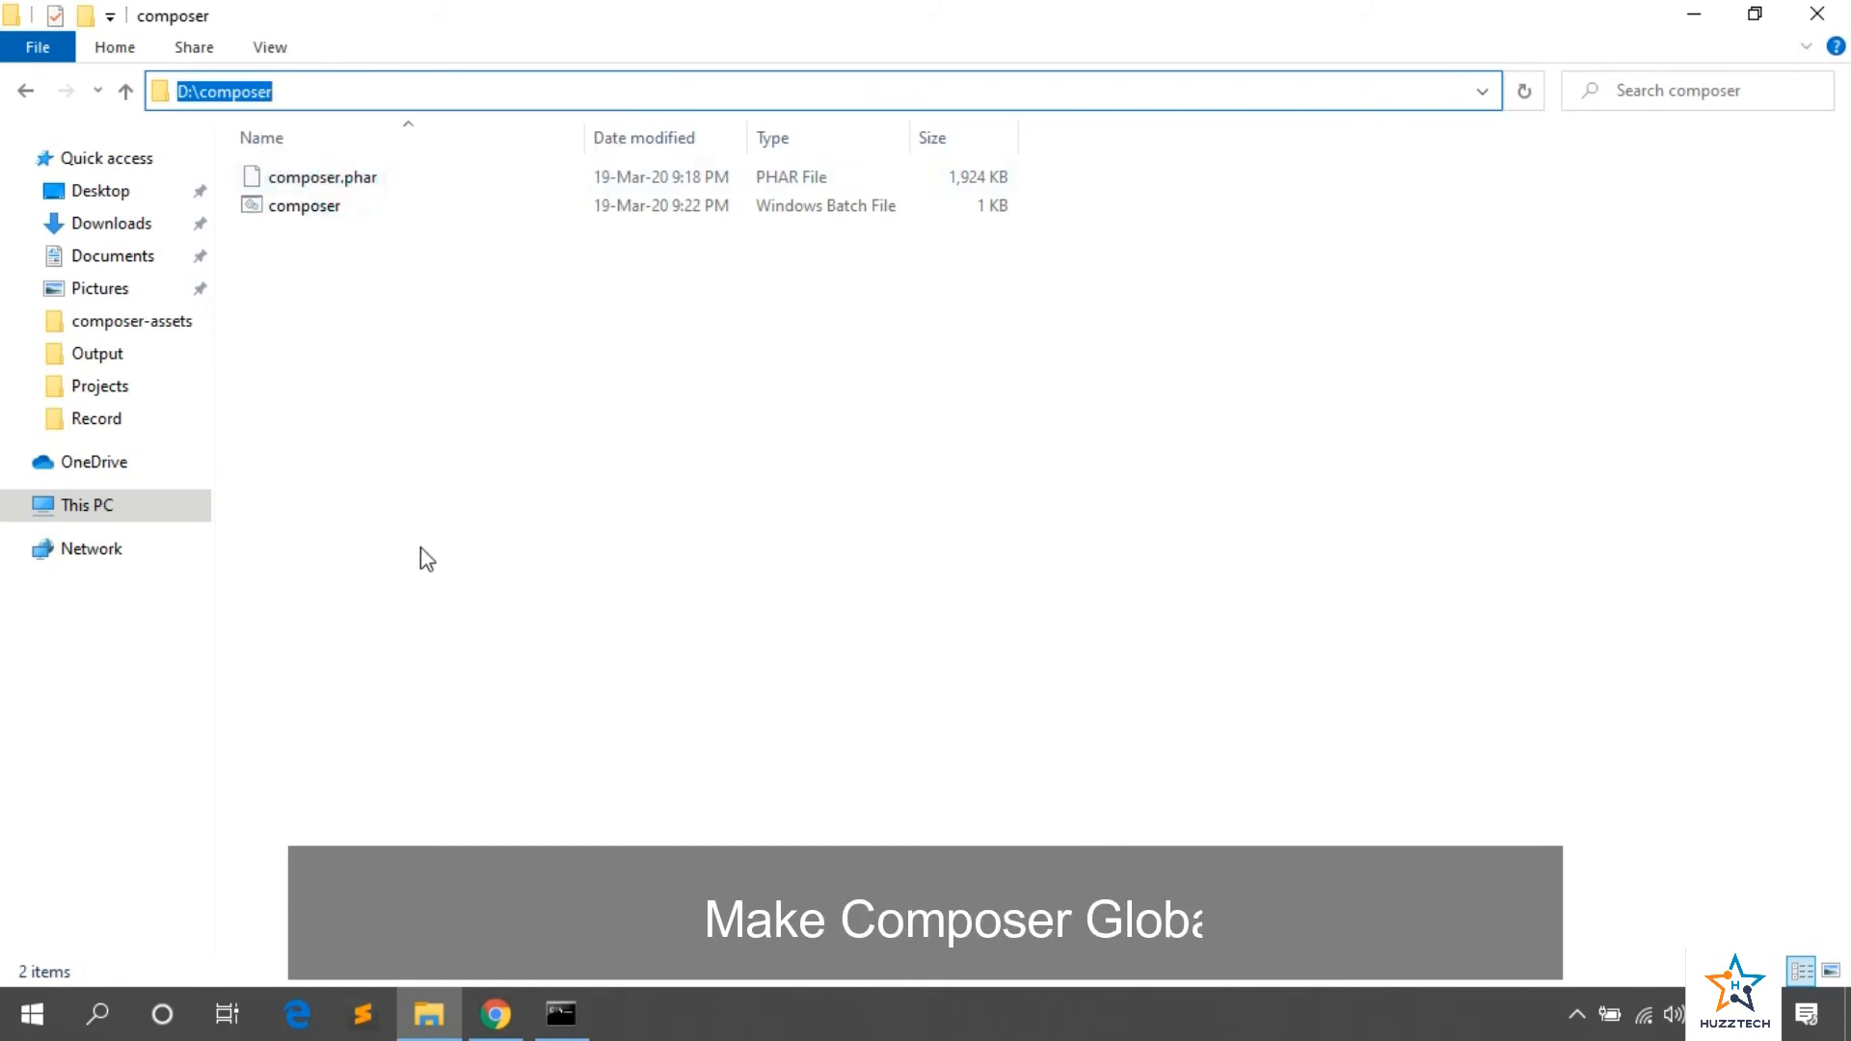
pyautogui.moveTo(197, 981)
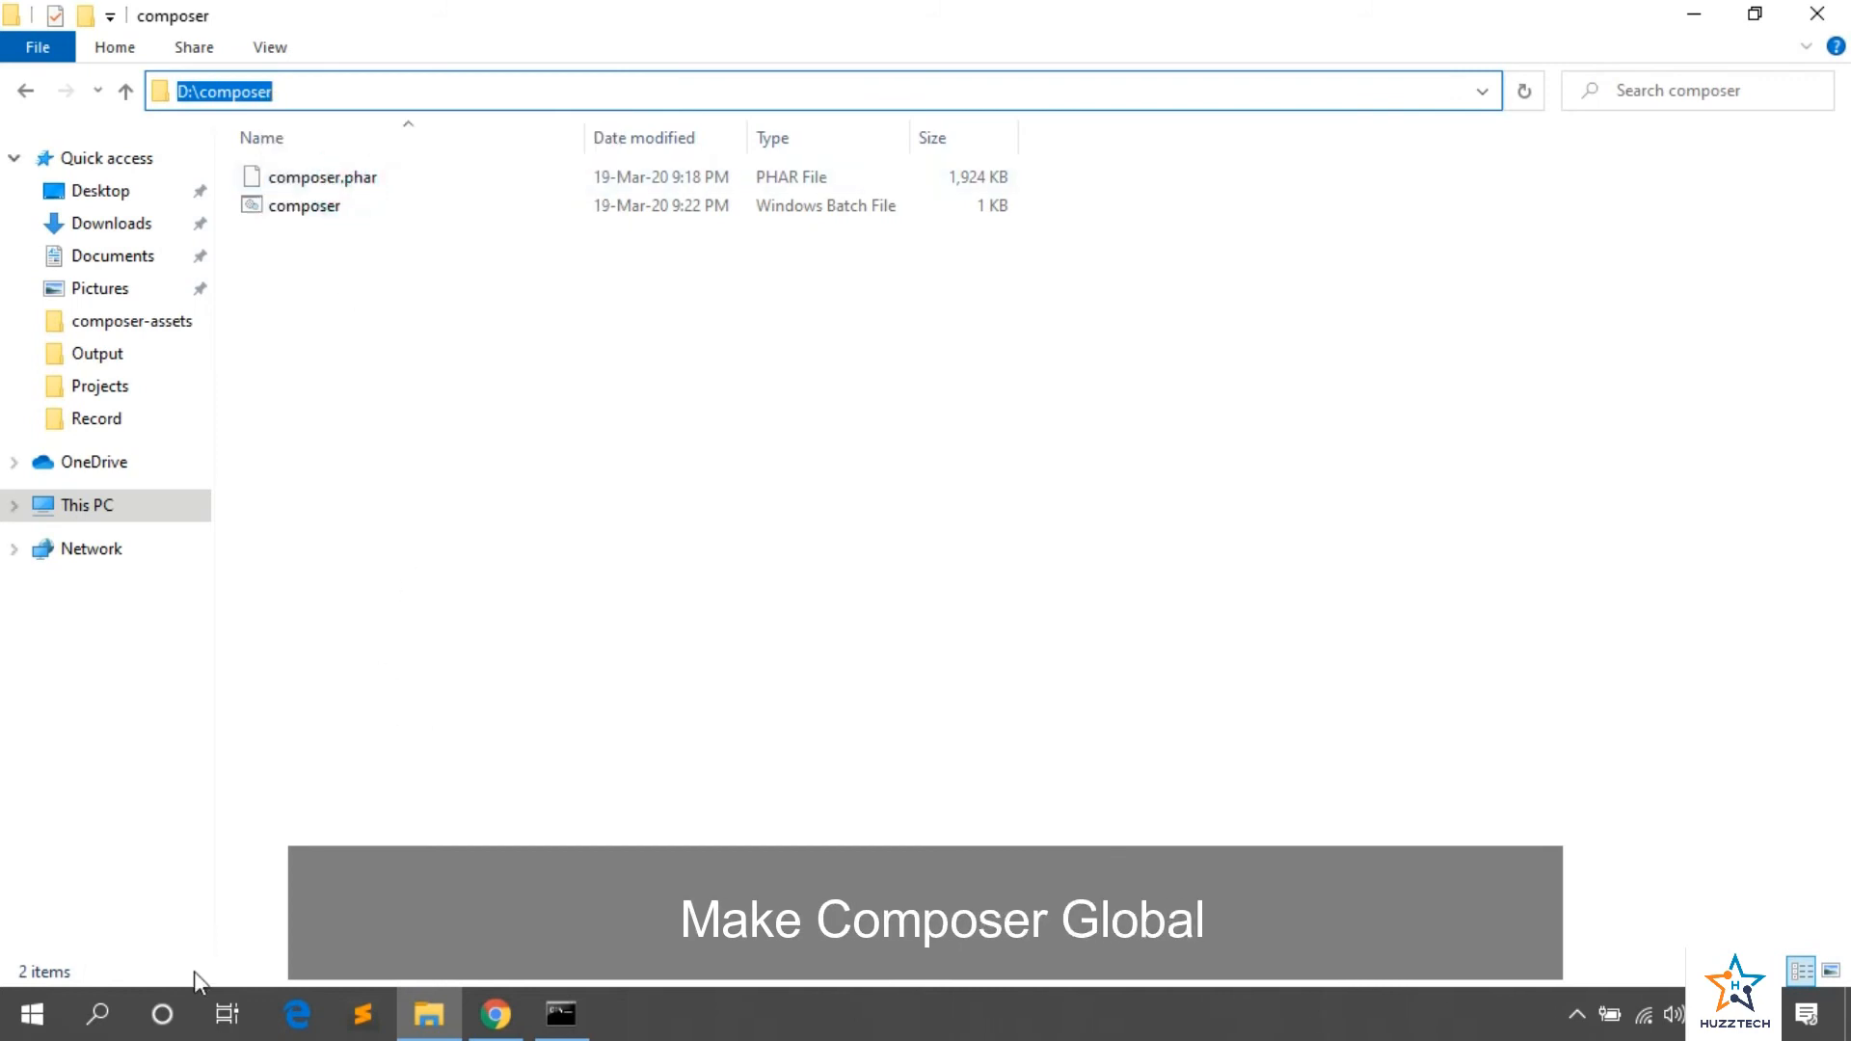
# Step: Search Windows for env to surface 'Edit the system environment variables'
pyautogui.click(96, 1014)
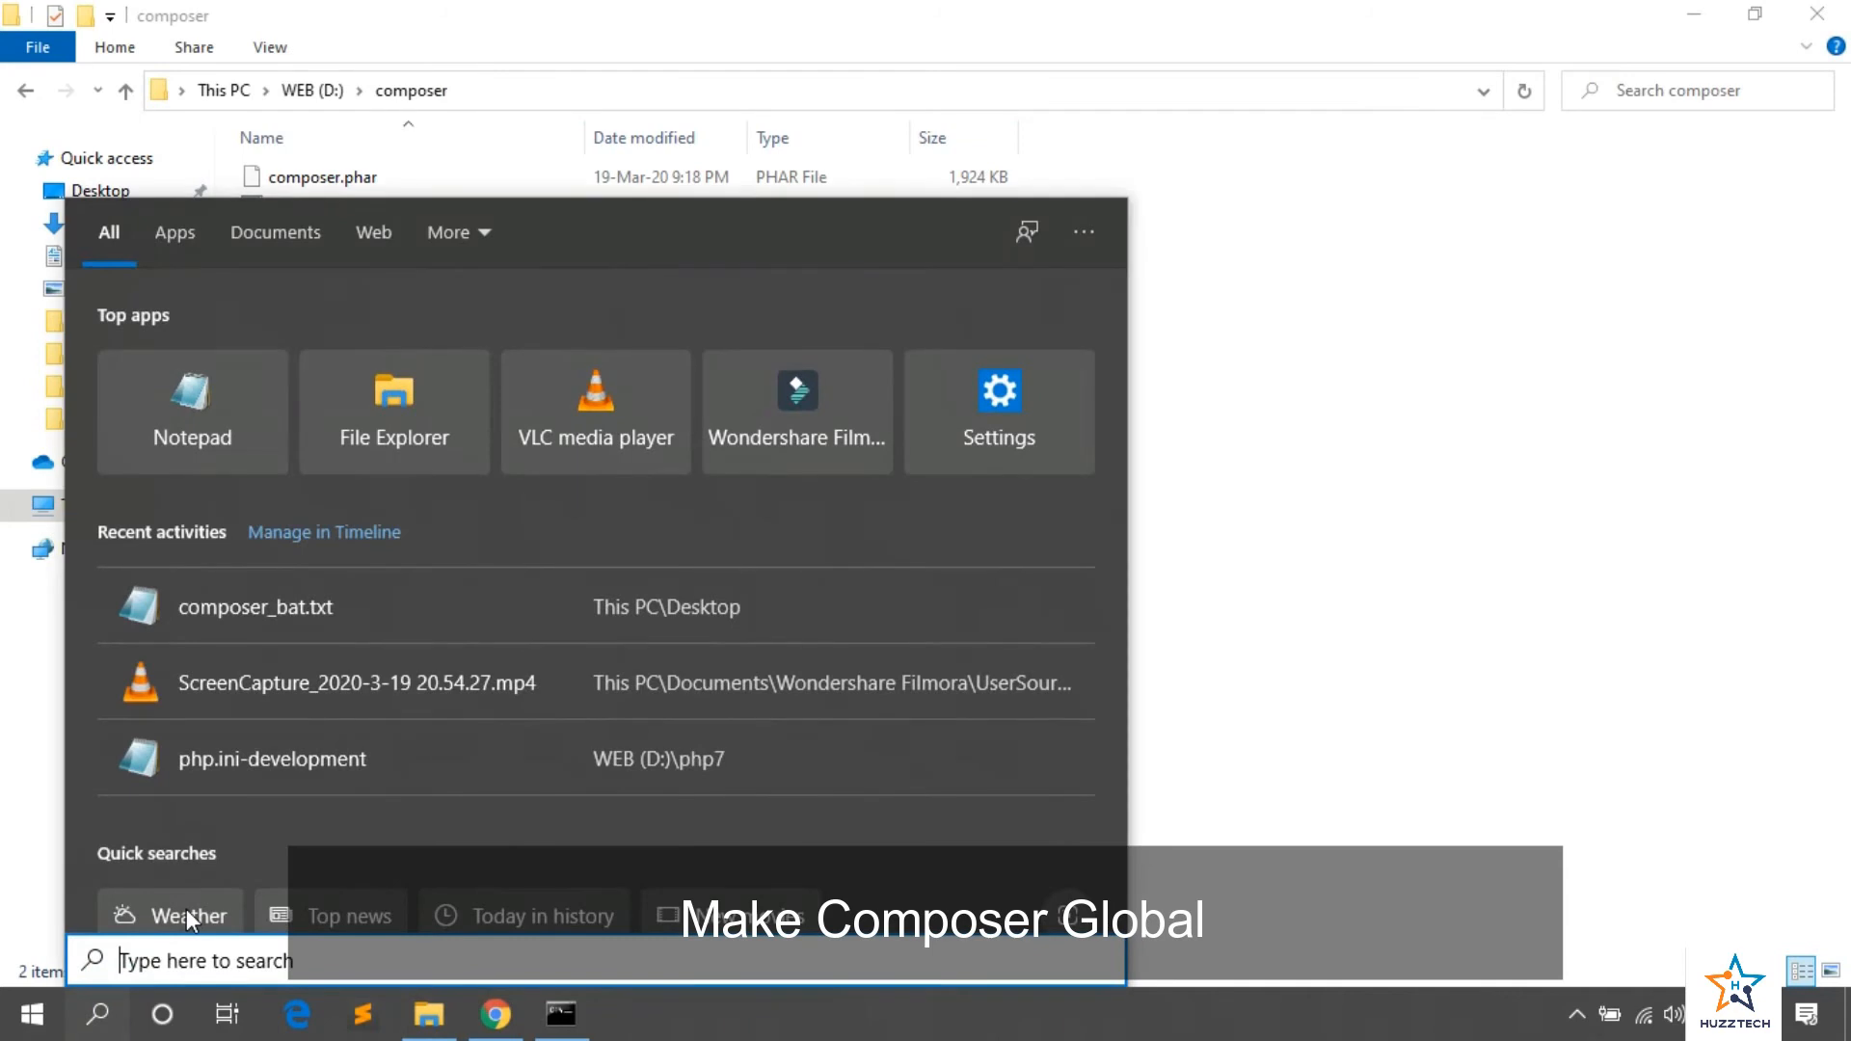
pyautogui.write('env')
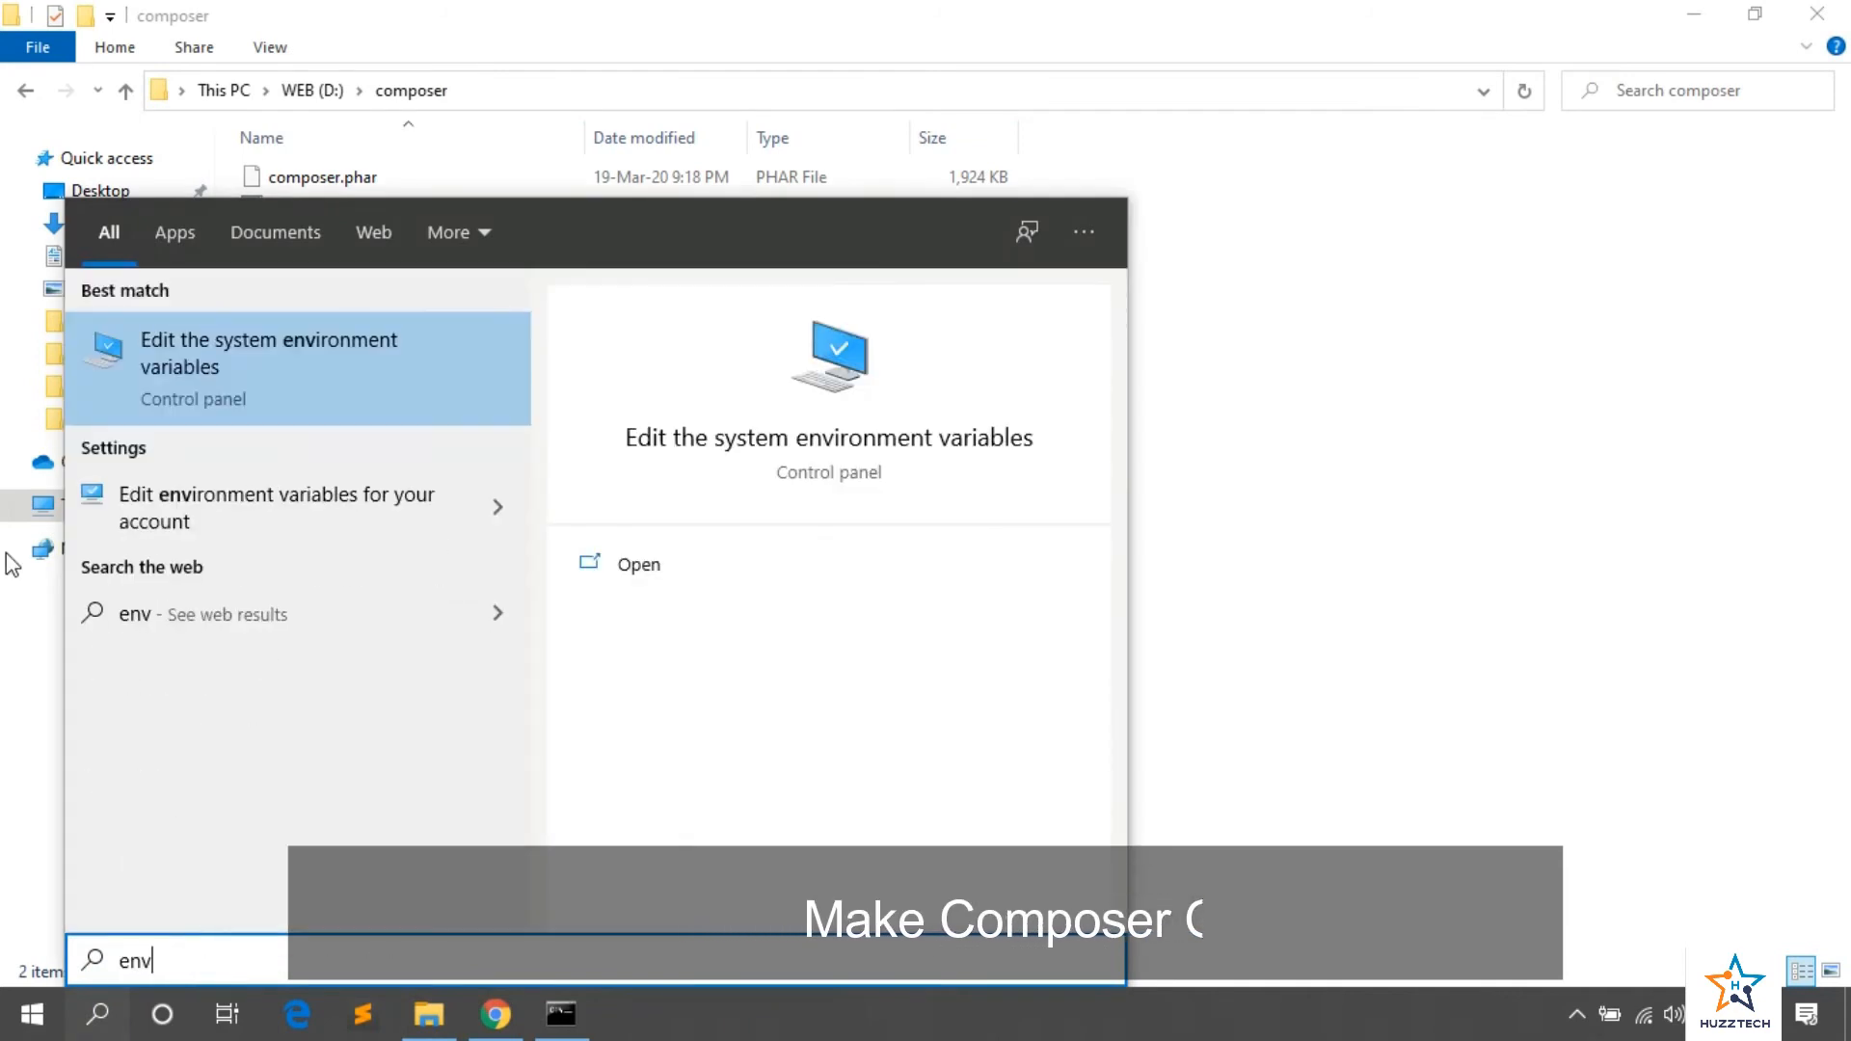
# Step: Reach the system Path variable in Environment Variables and start editing it
pyautogui.click(268, 353)
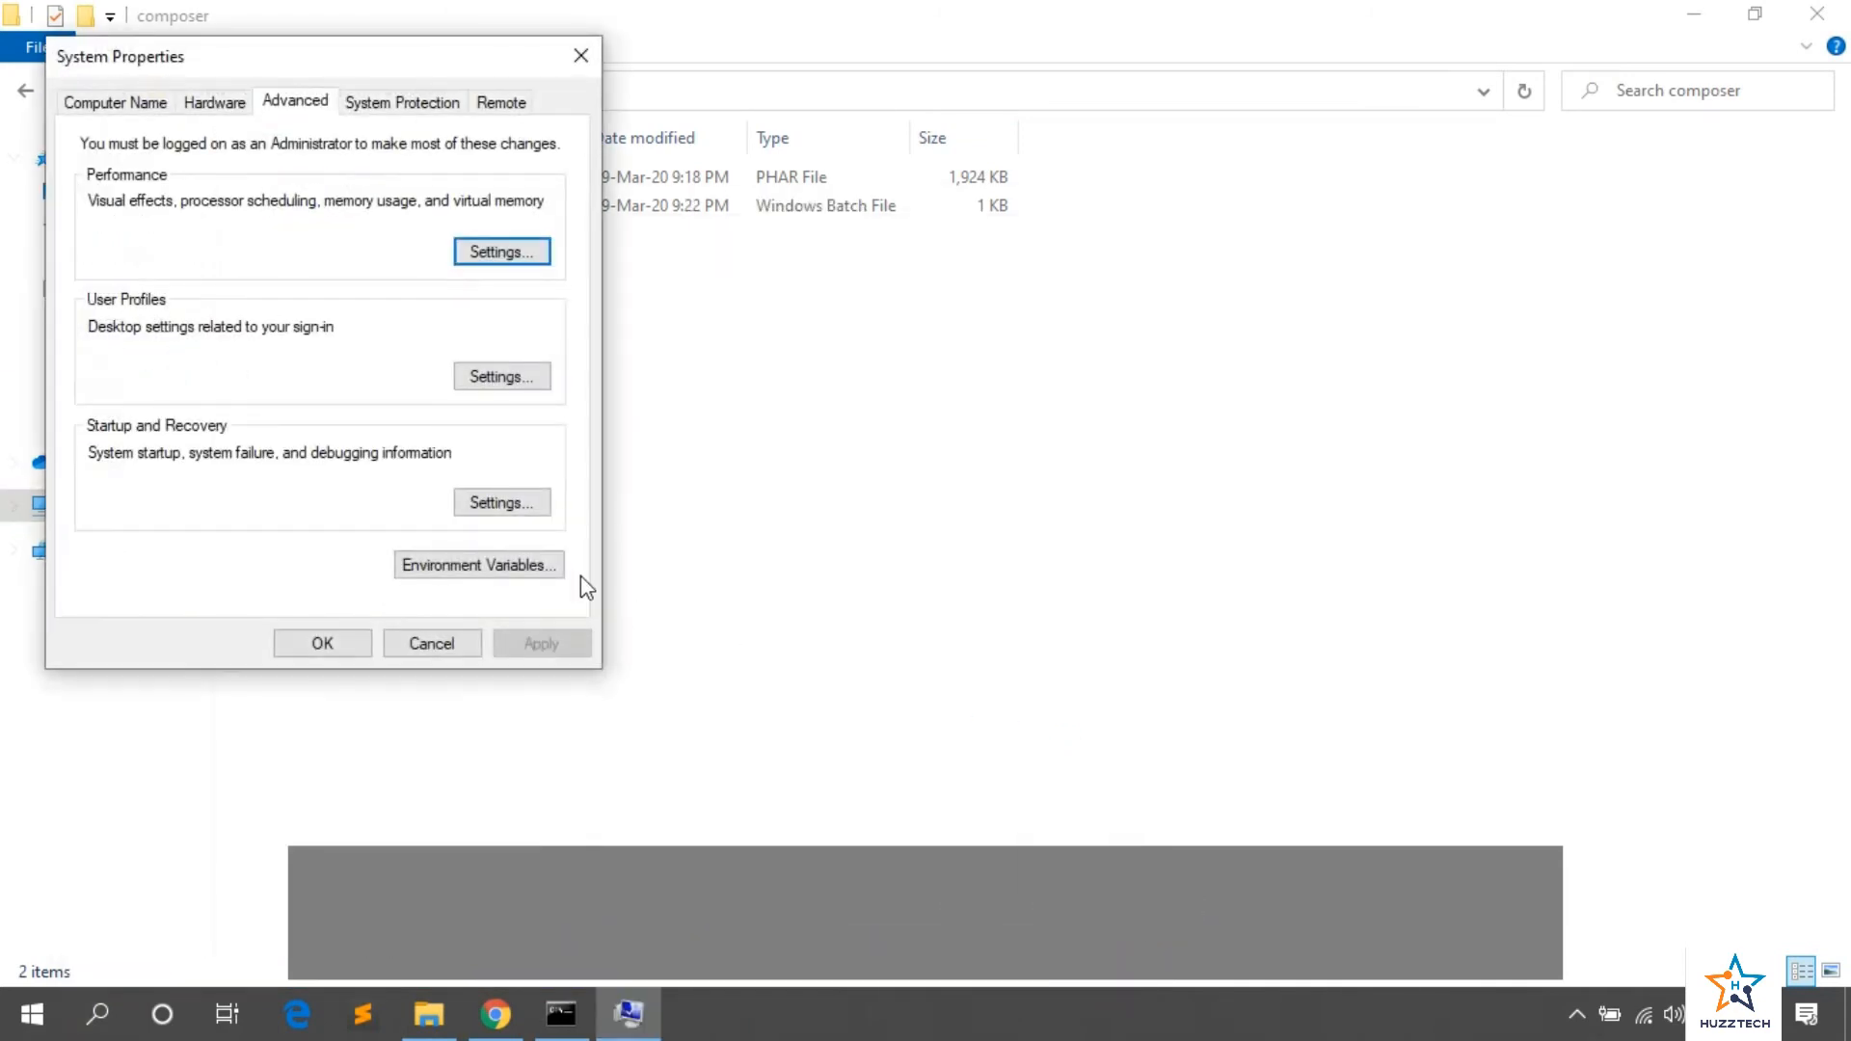
pyautogui.click(479, 565)
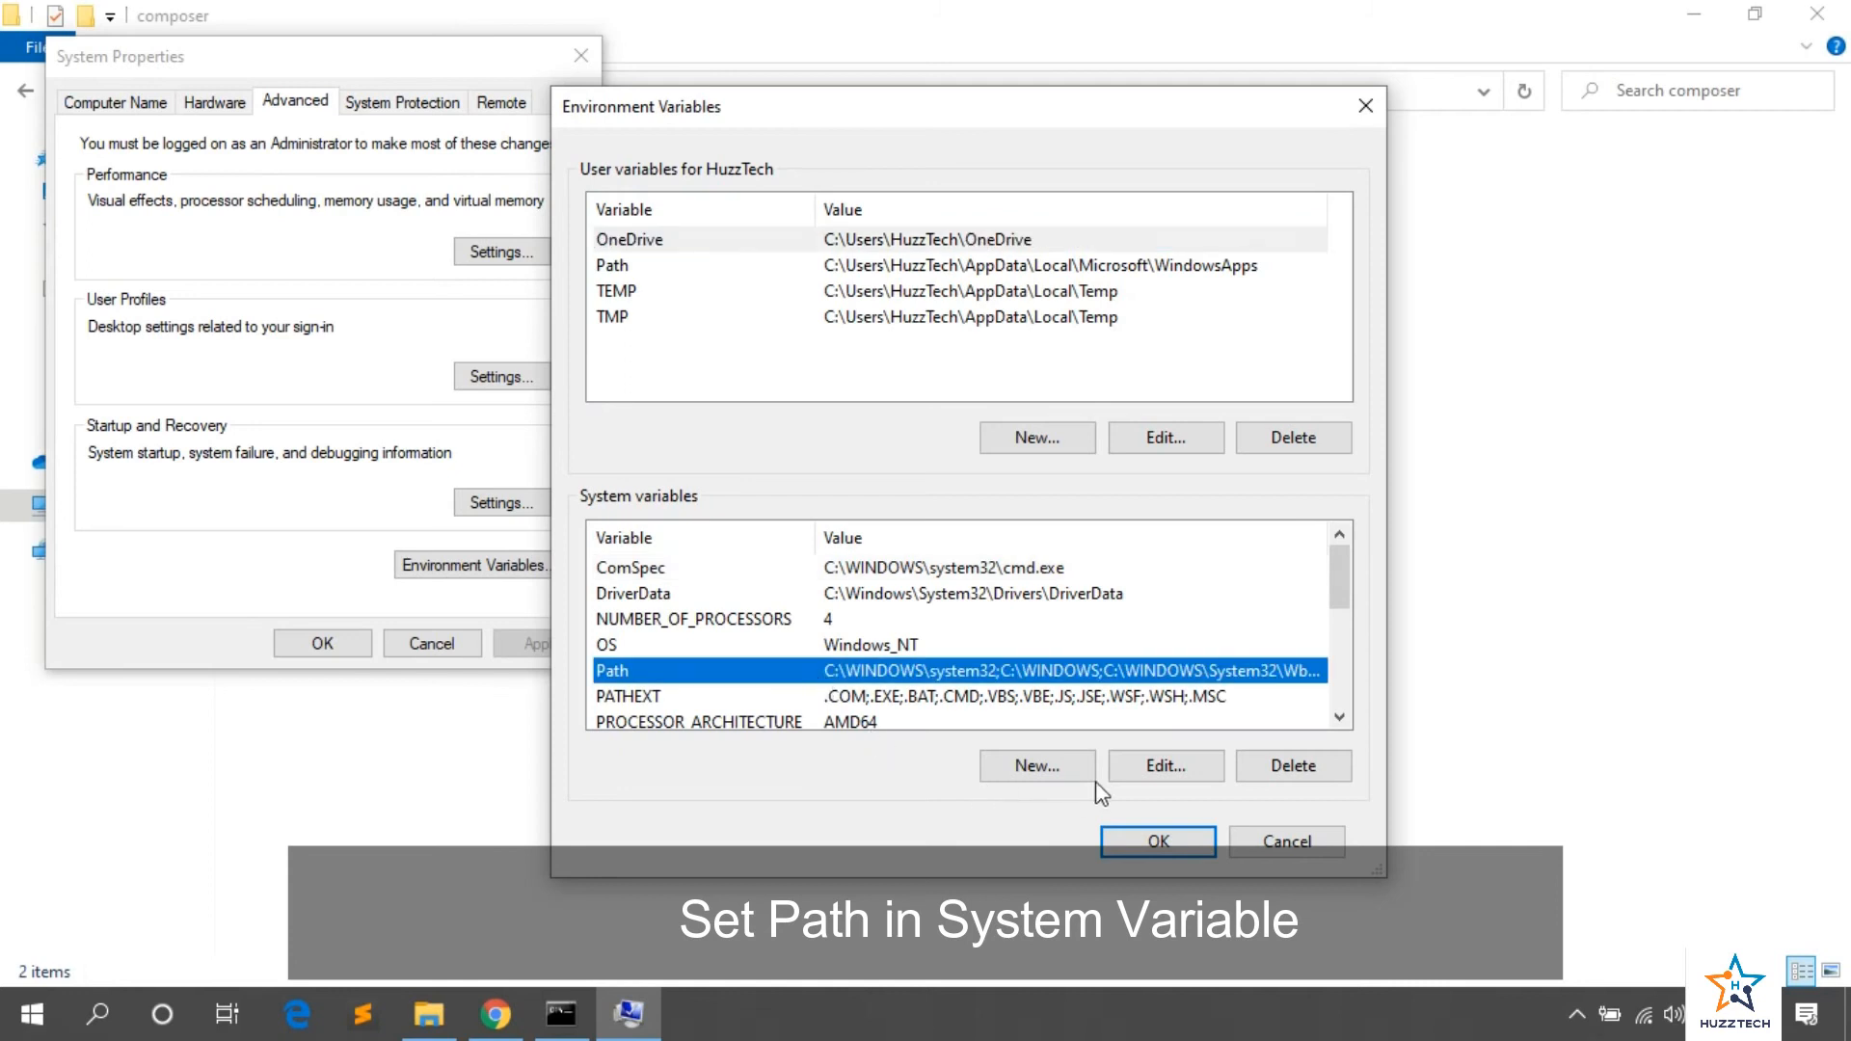
pyautogui.click(1162, 766)
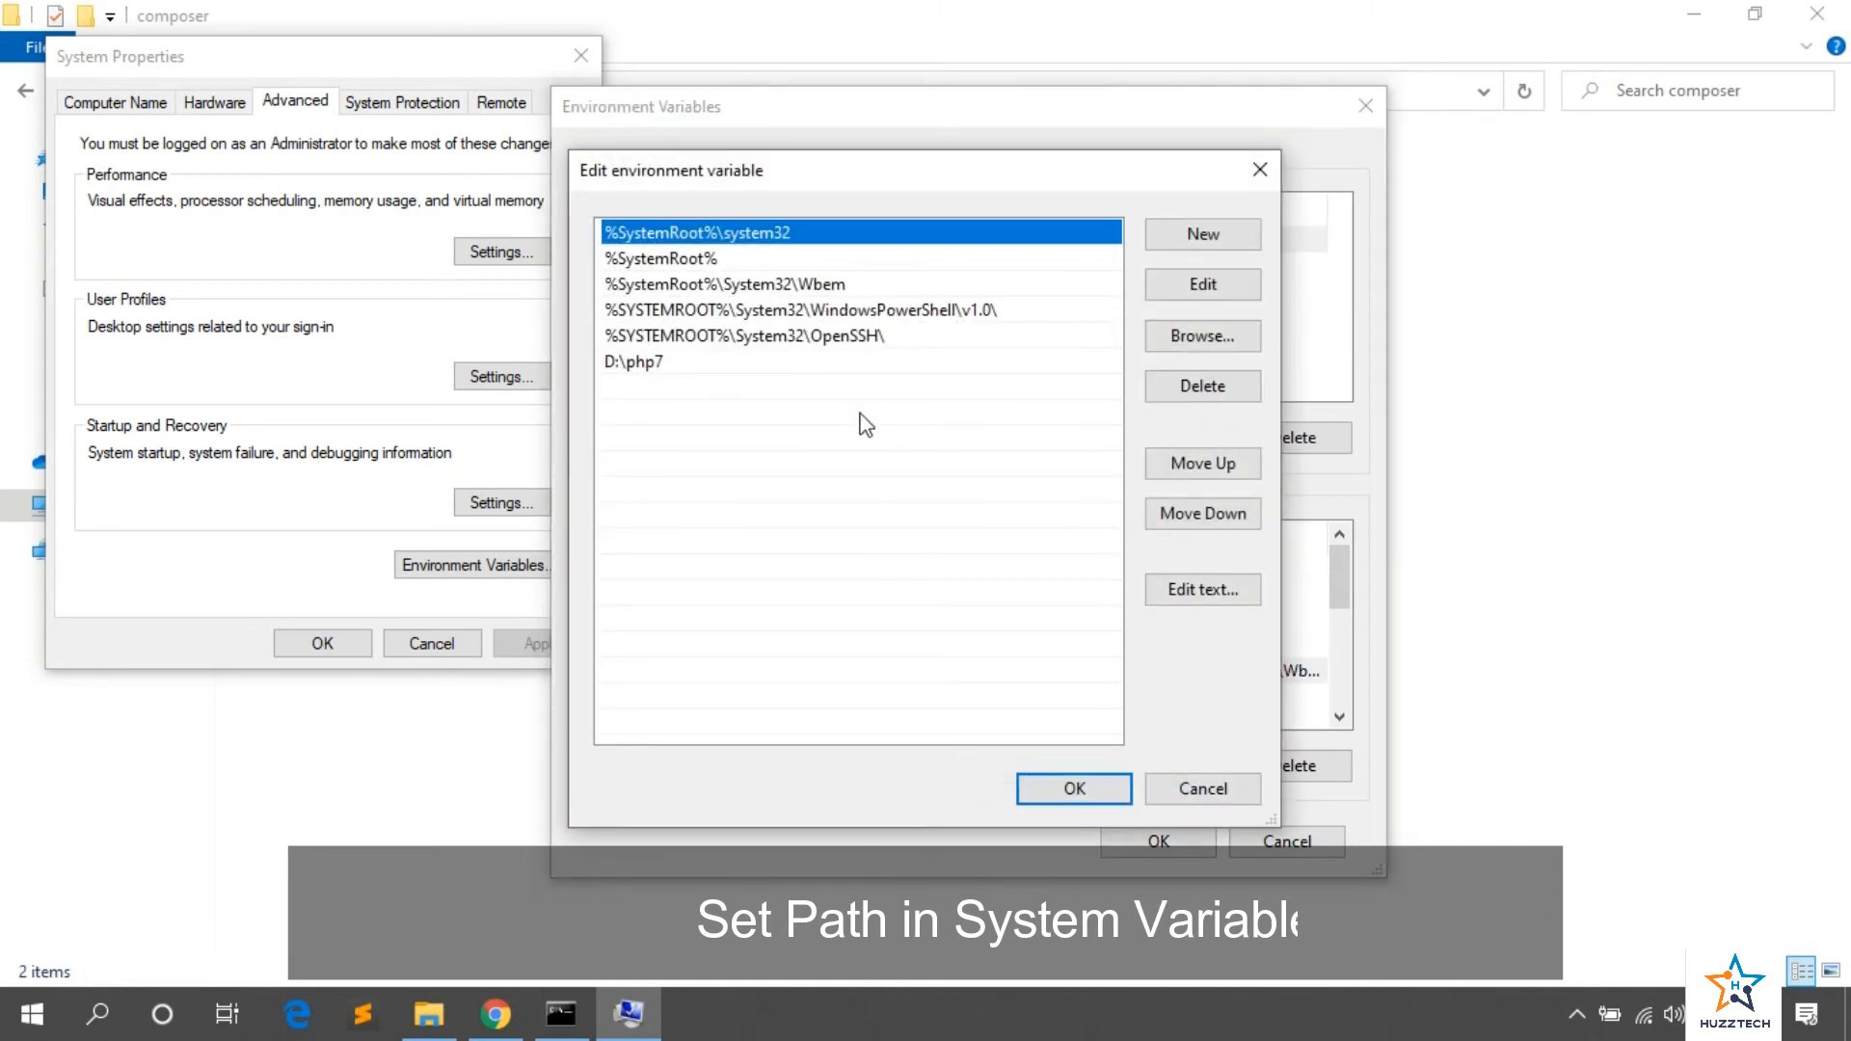
pyautogui.moveTo(698, 415)
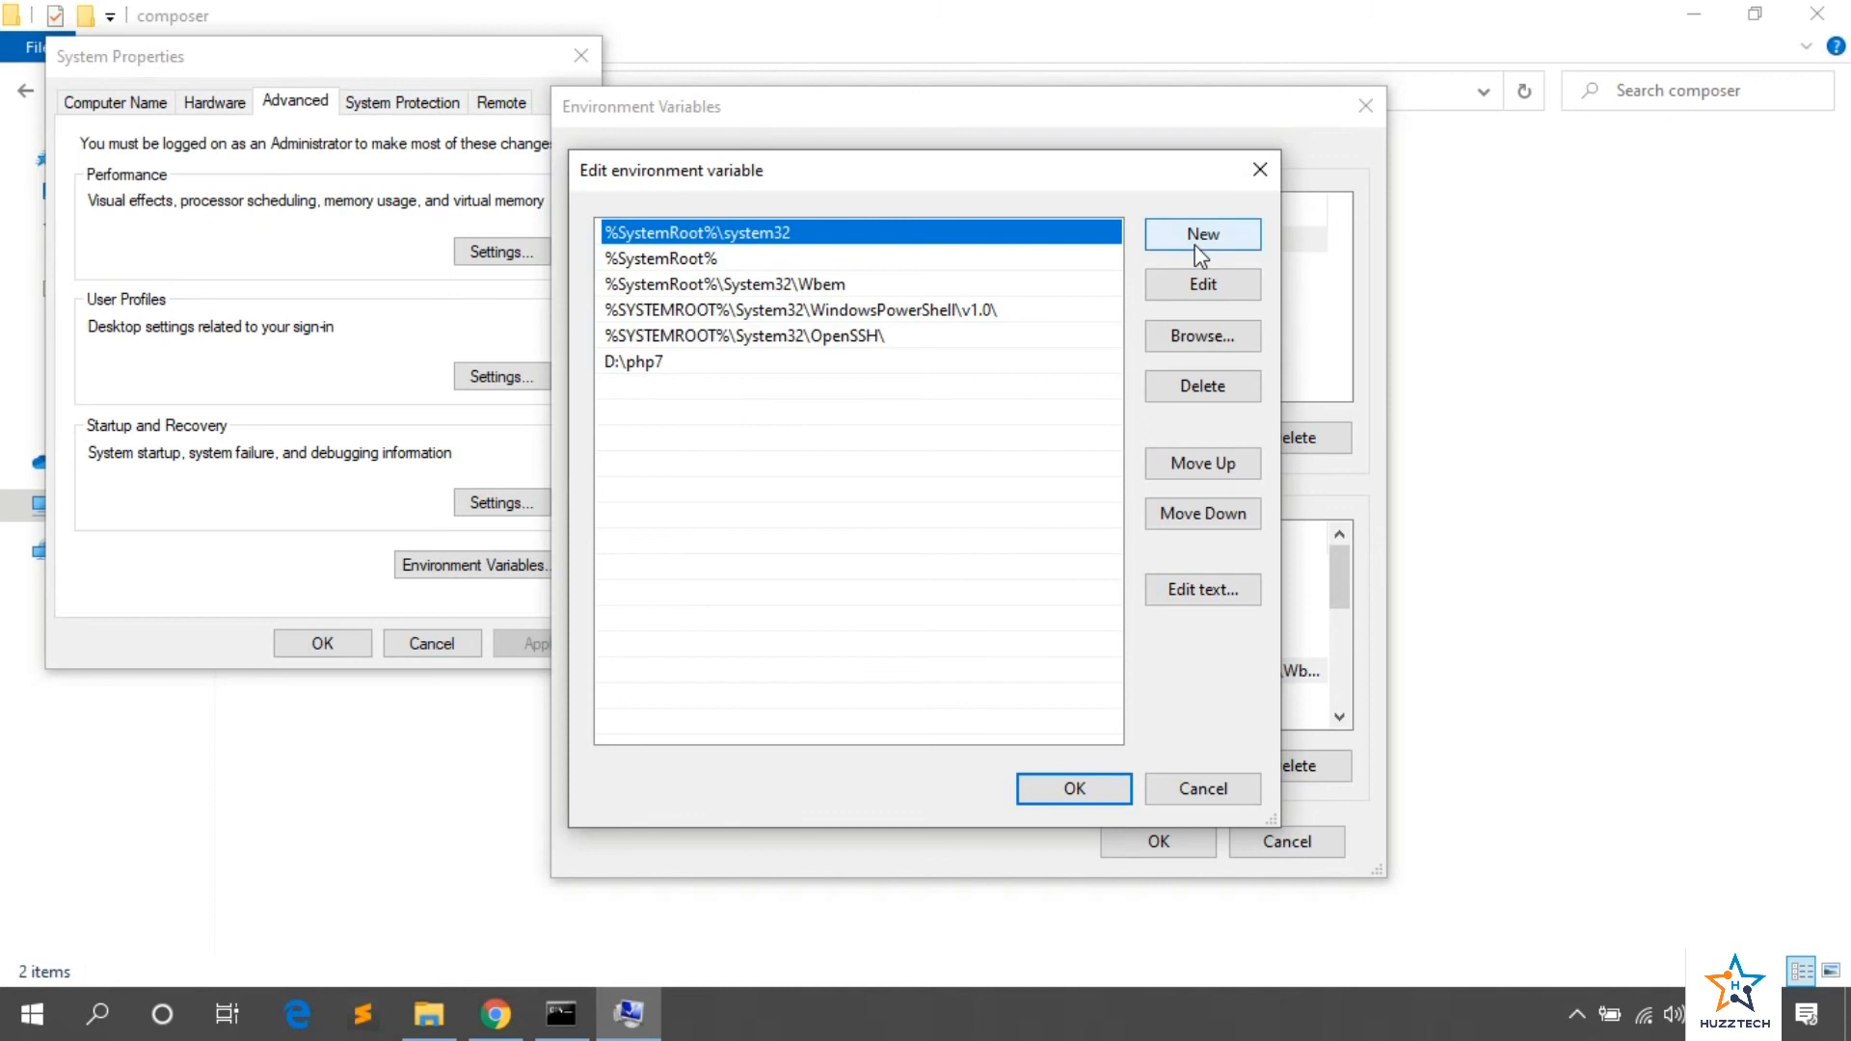
# Step: Add D:\composer as a new Path entry and save the environment variable changes
pyautogui.click(1201, 233)
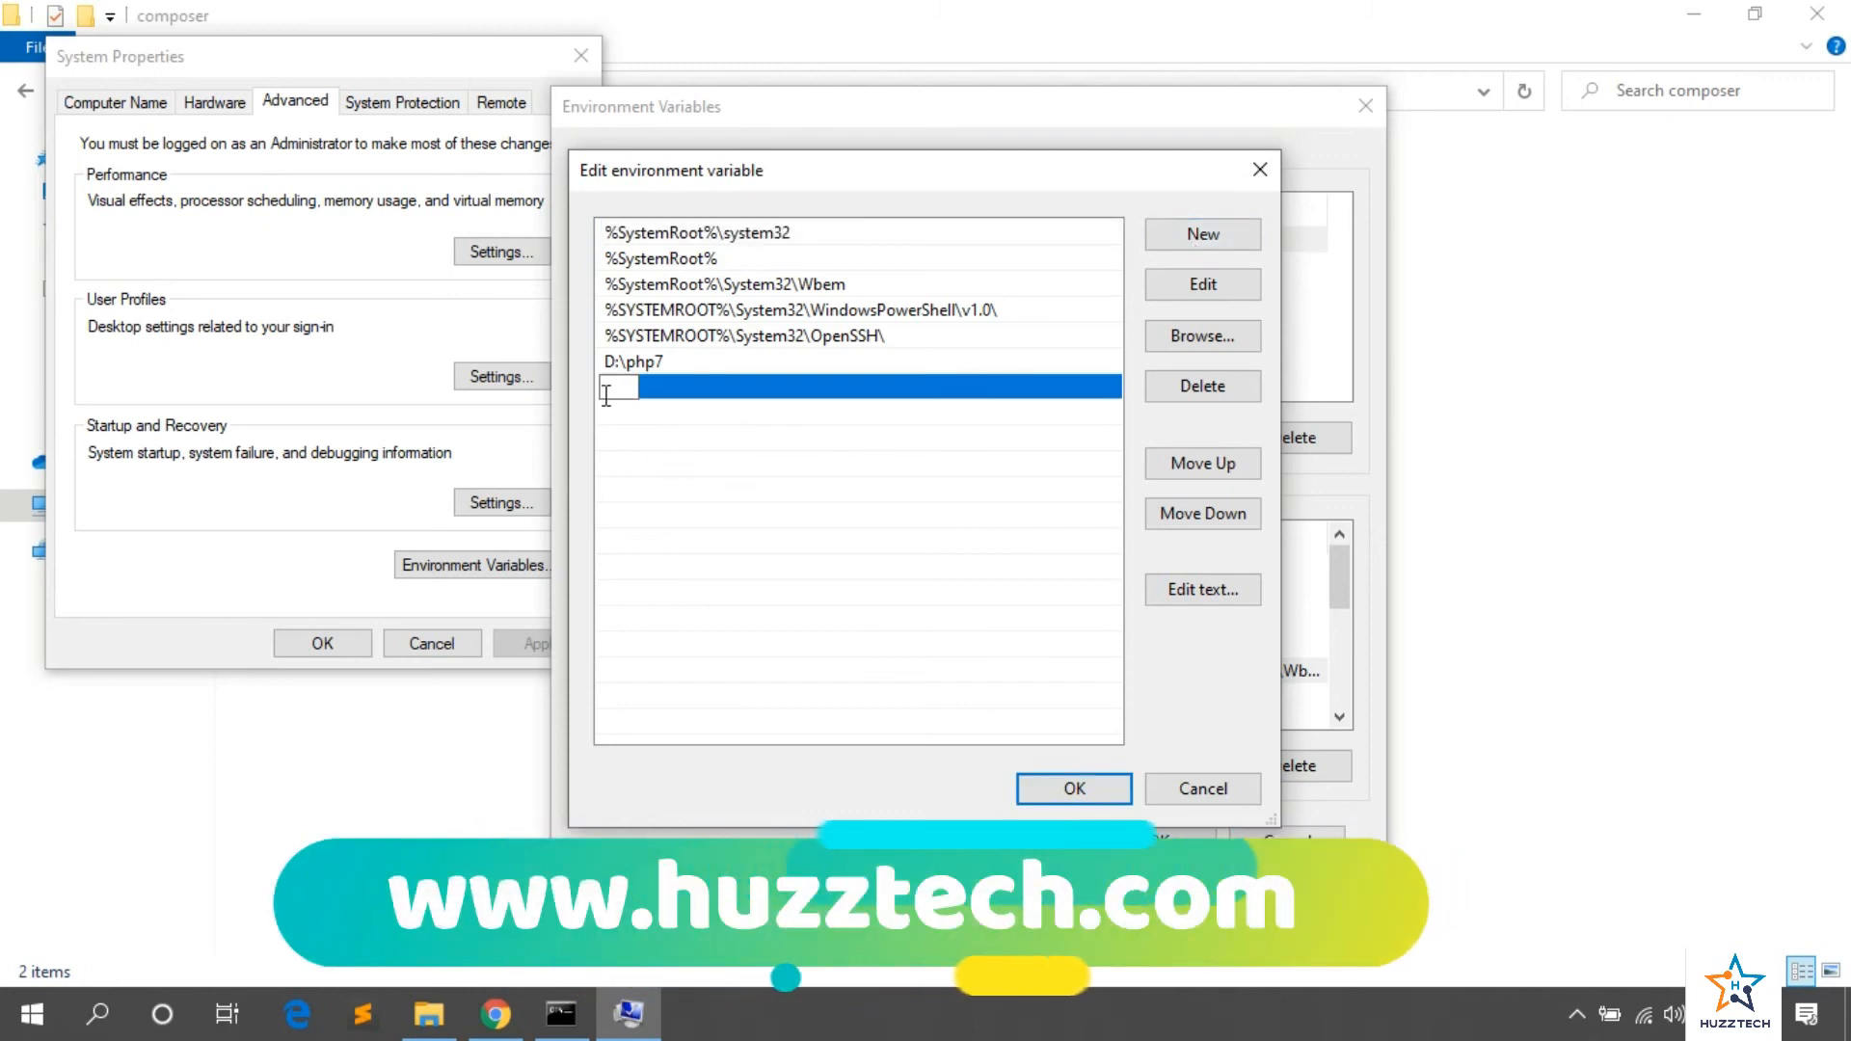
pyautogui.write('D:\\composer')
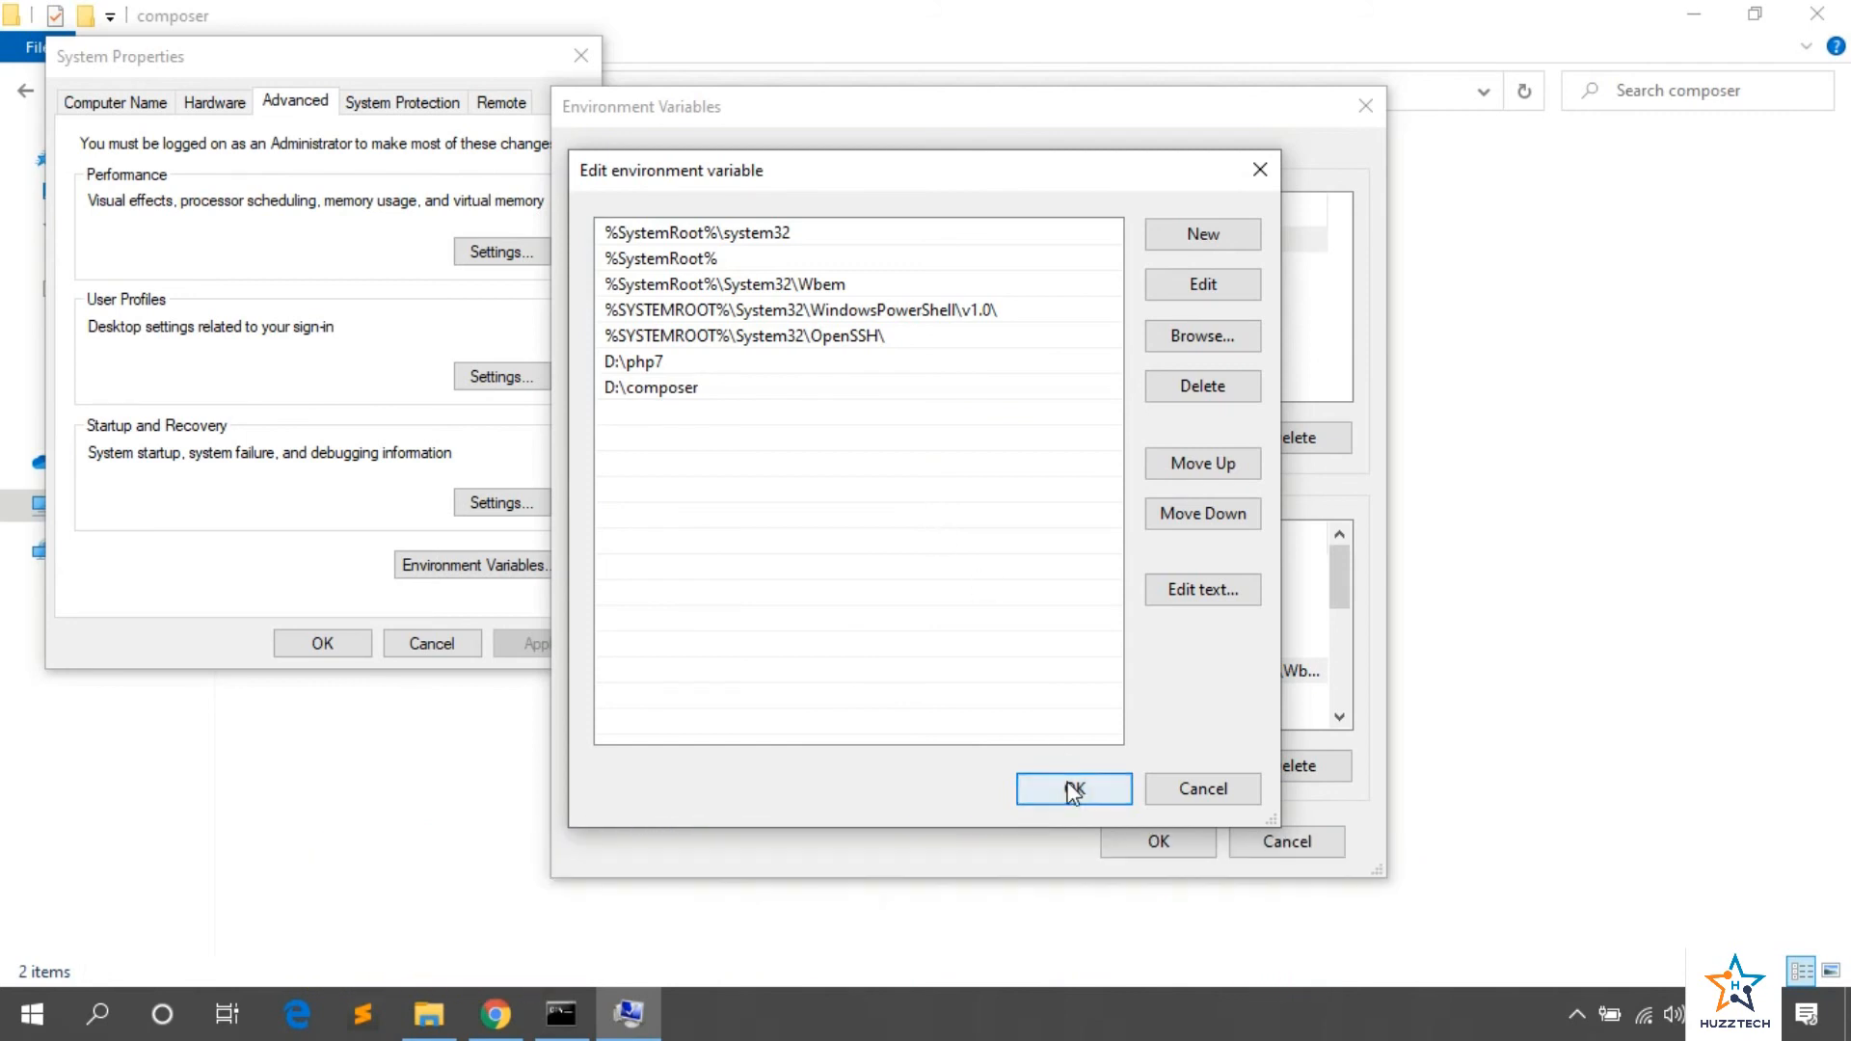
pyautogui.click(1074, 789)
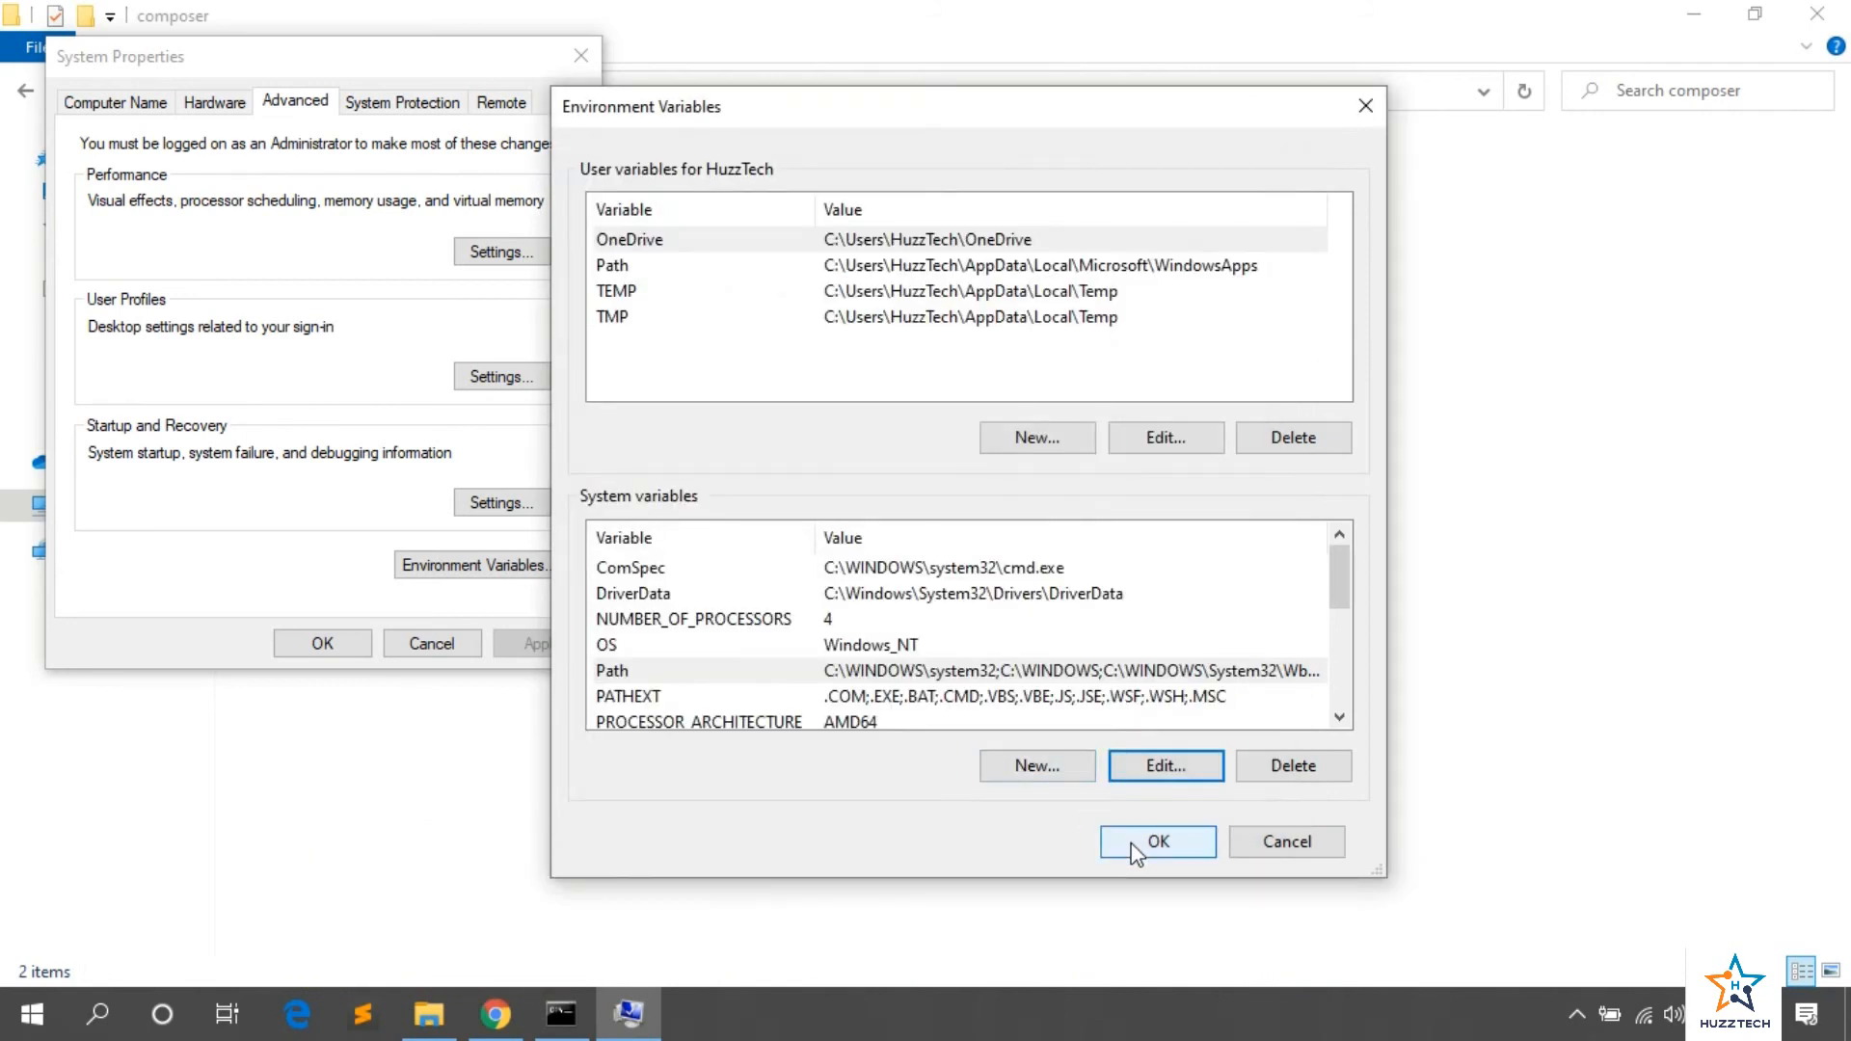
pyautogui.click(1157, 842)
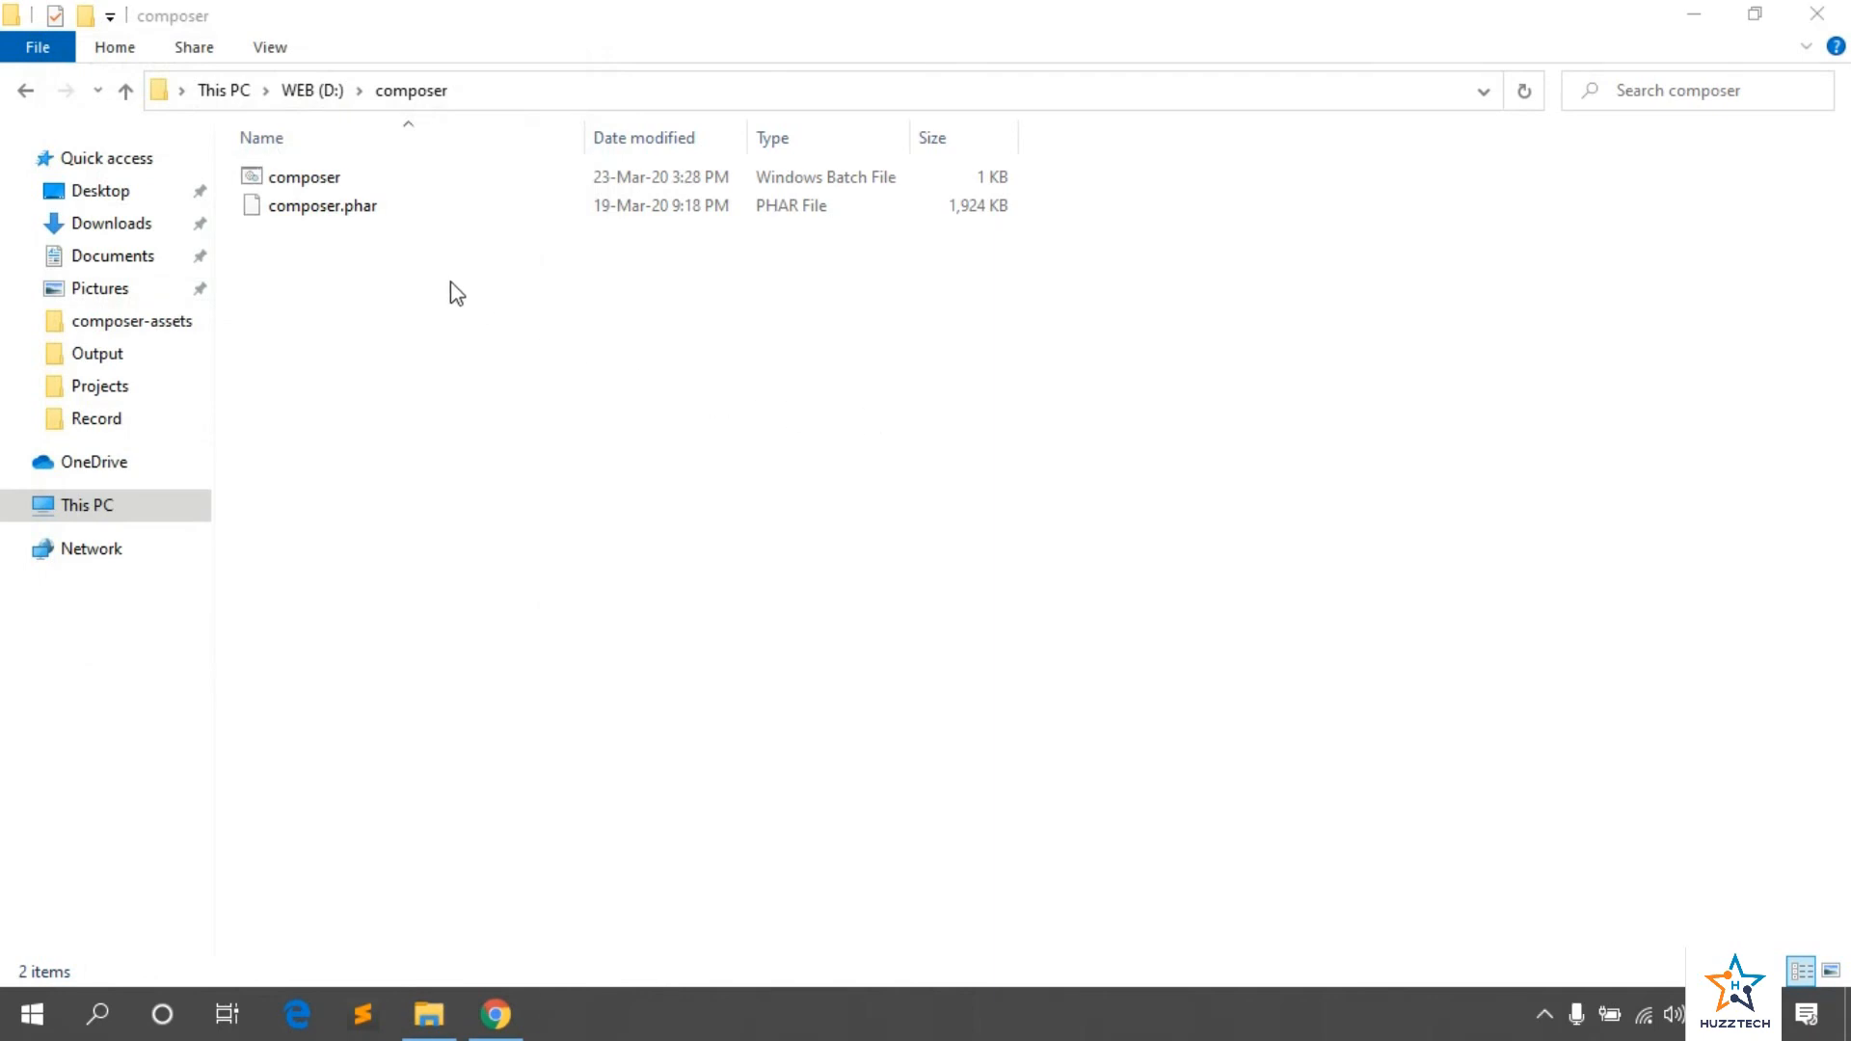
# Step: Edit and resave composer.bat from its right-click menu
pyautogui.rightClick(303, 177)
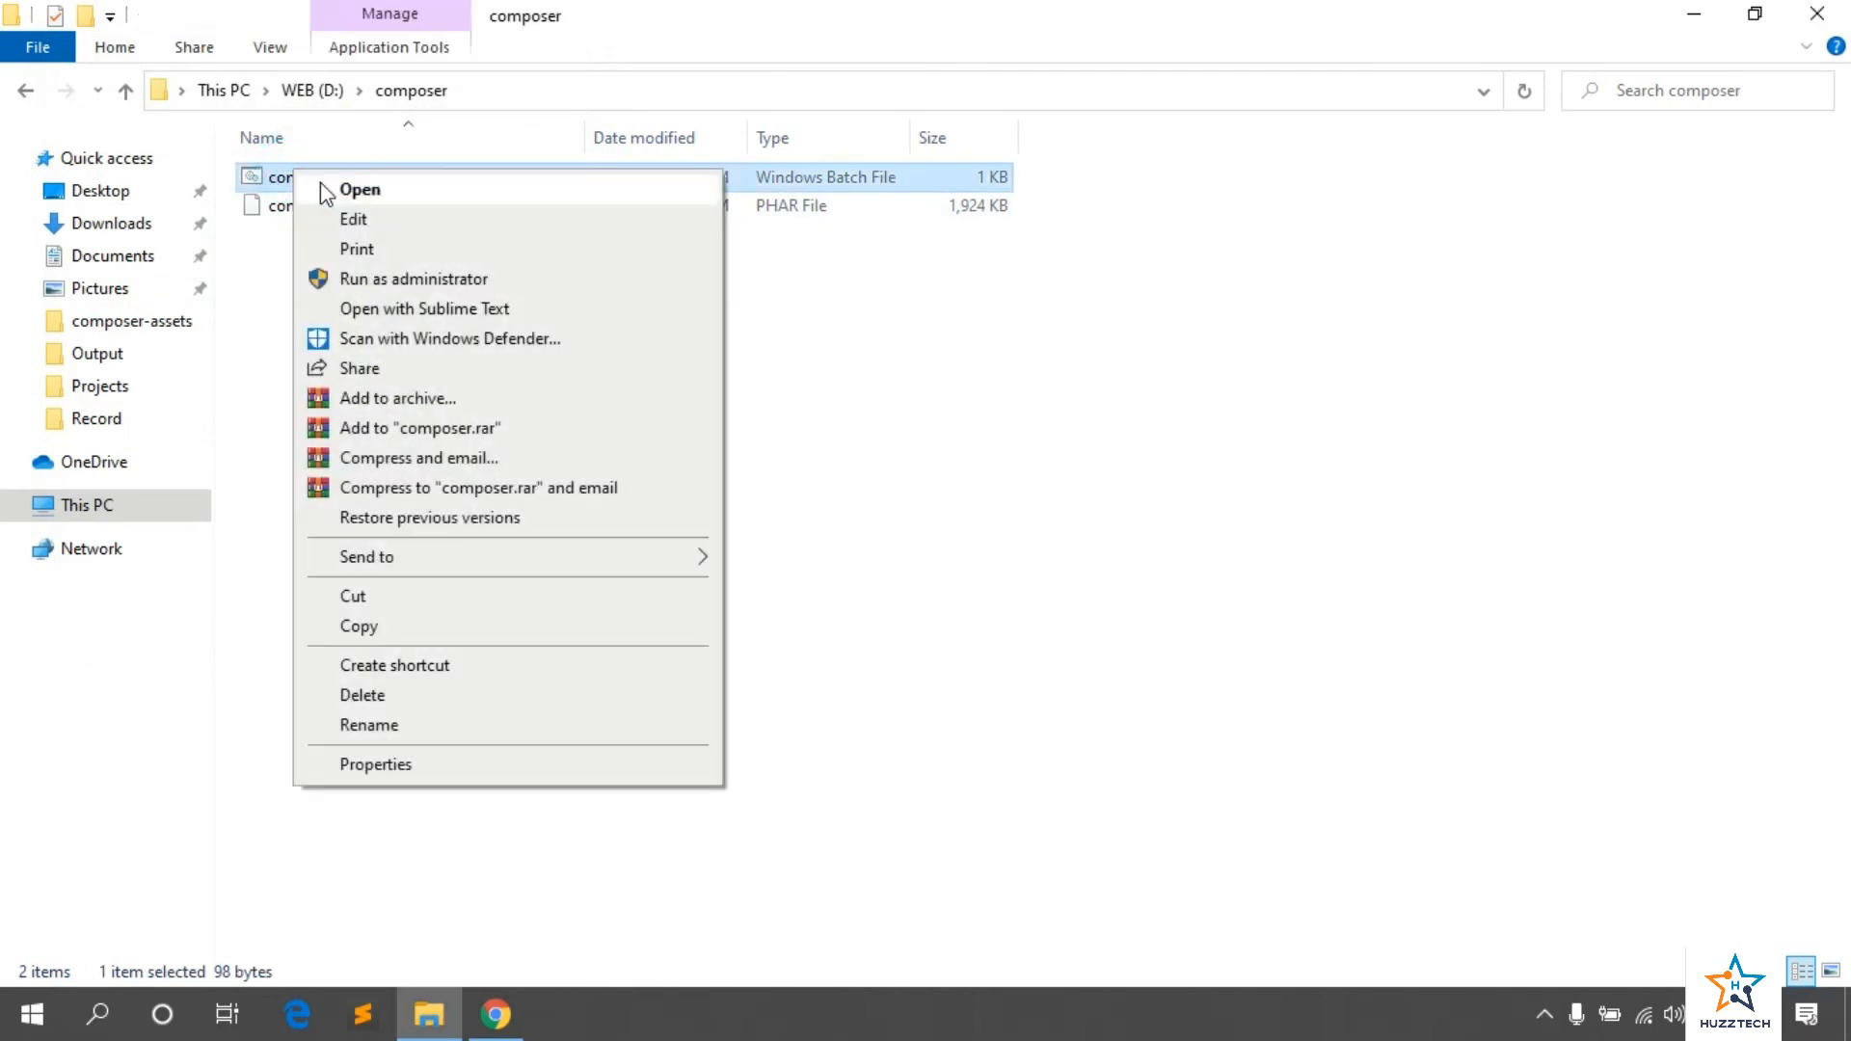
pyautogui.click(353, 217)
pyautogui.write('c')
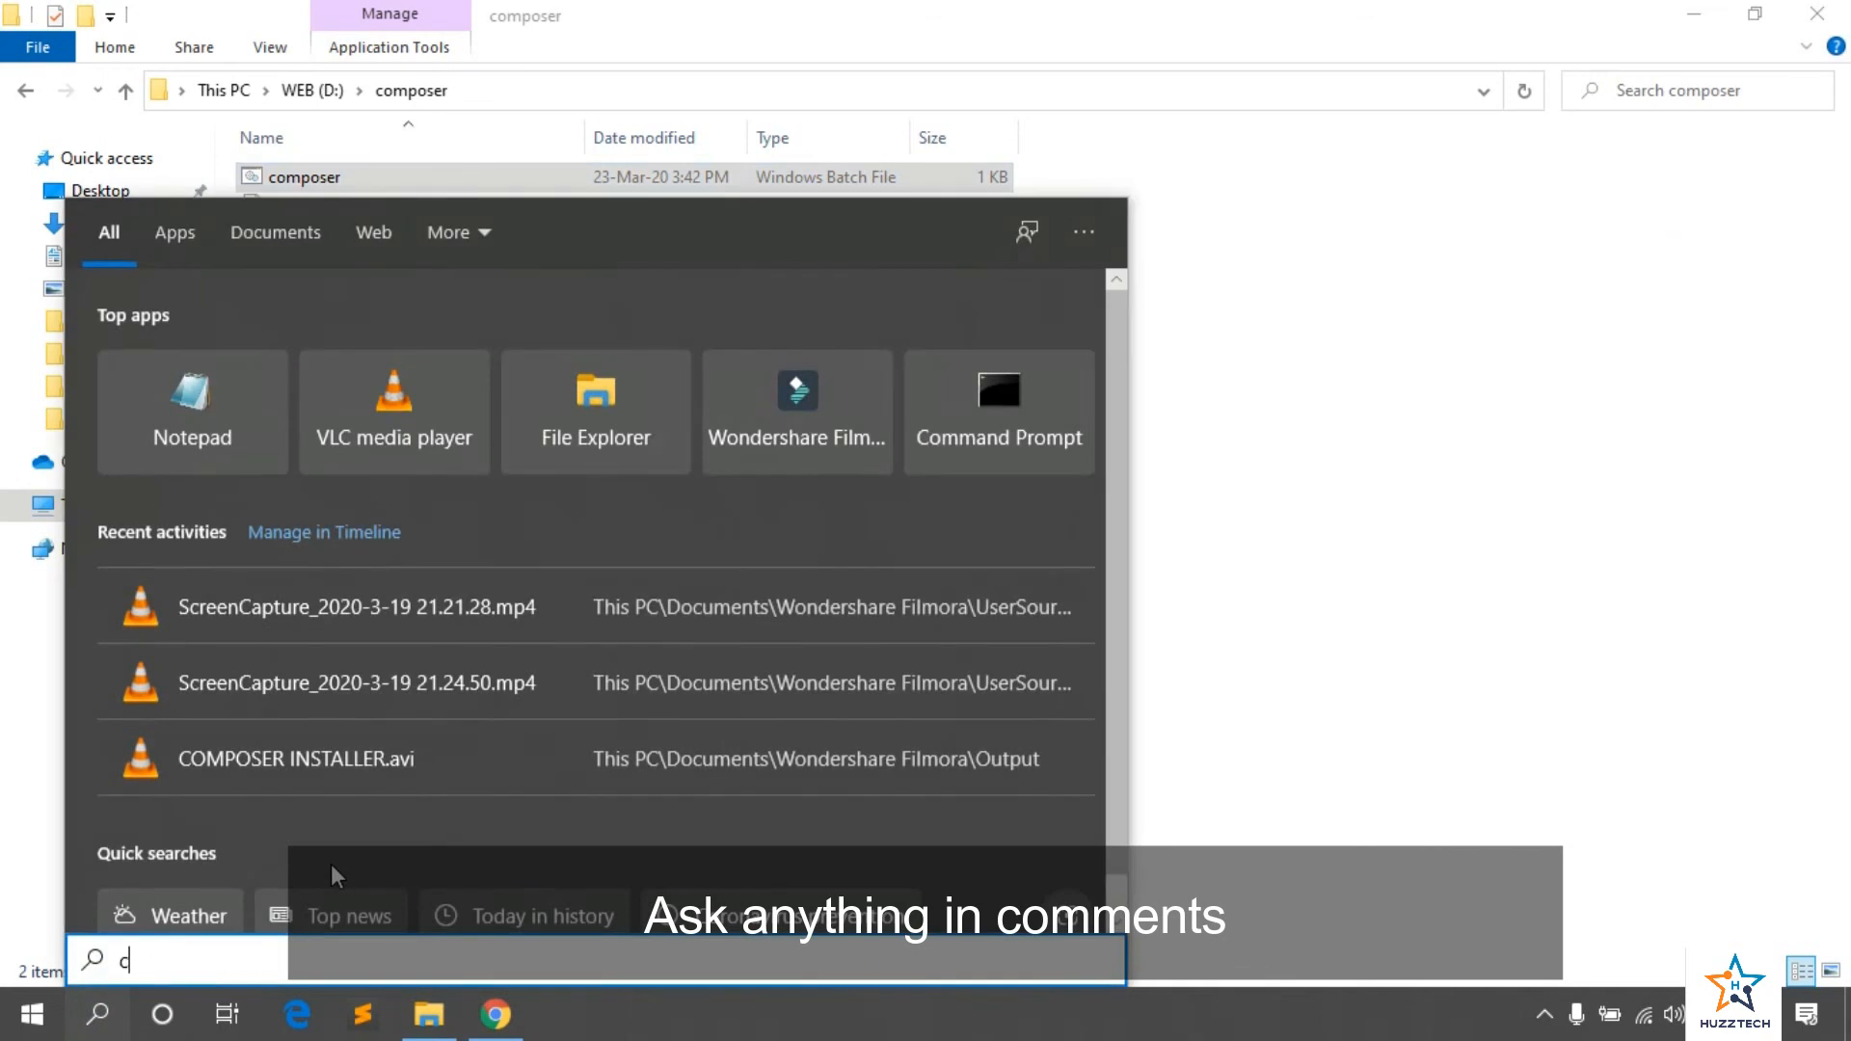
# Step: Run composer and composer -v in a fresh Command Prompt, confirming version 1.10.1, then close it
pyautogui.write('md')
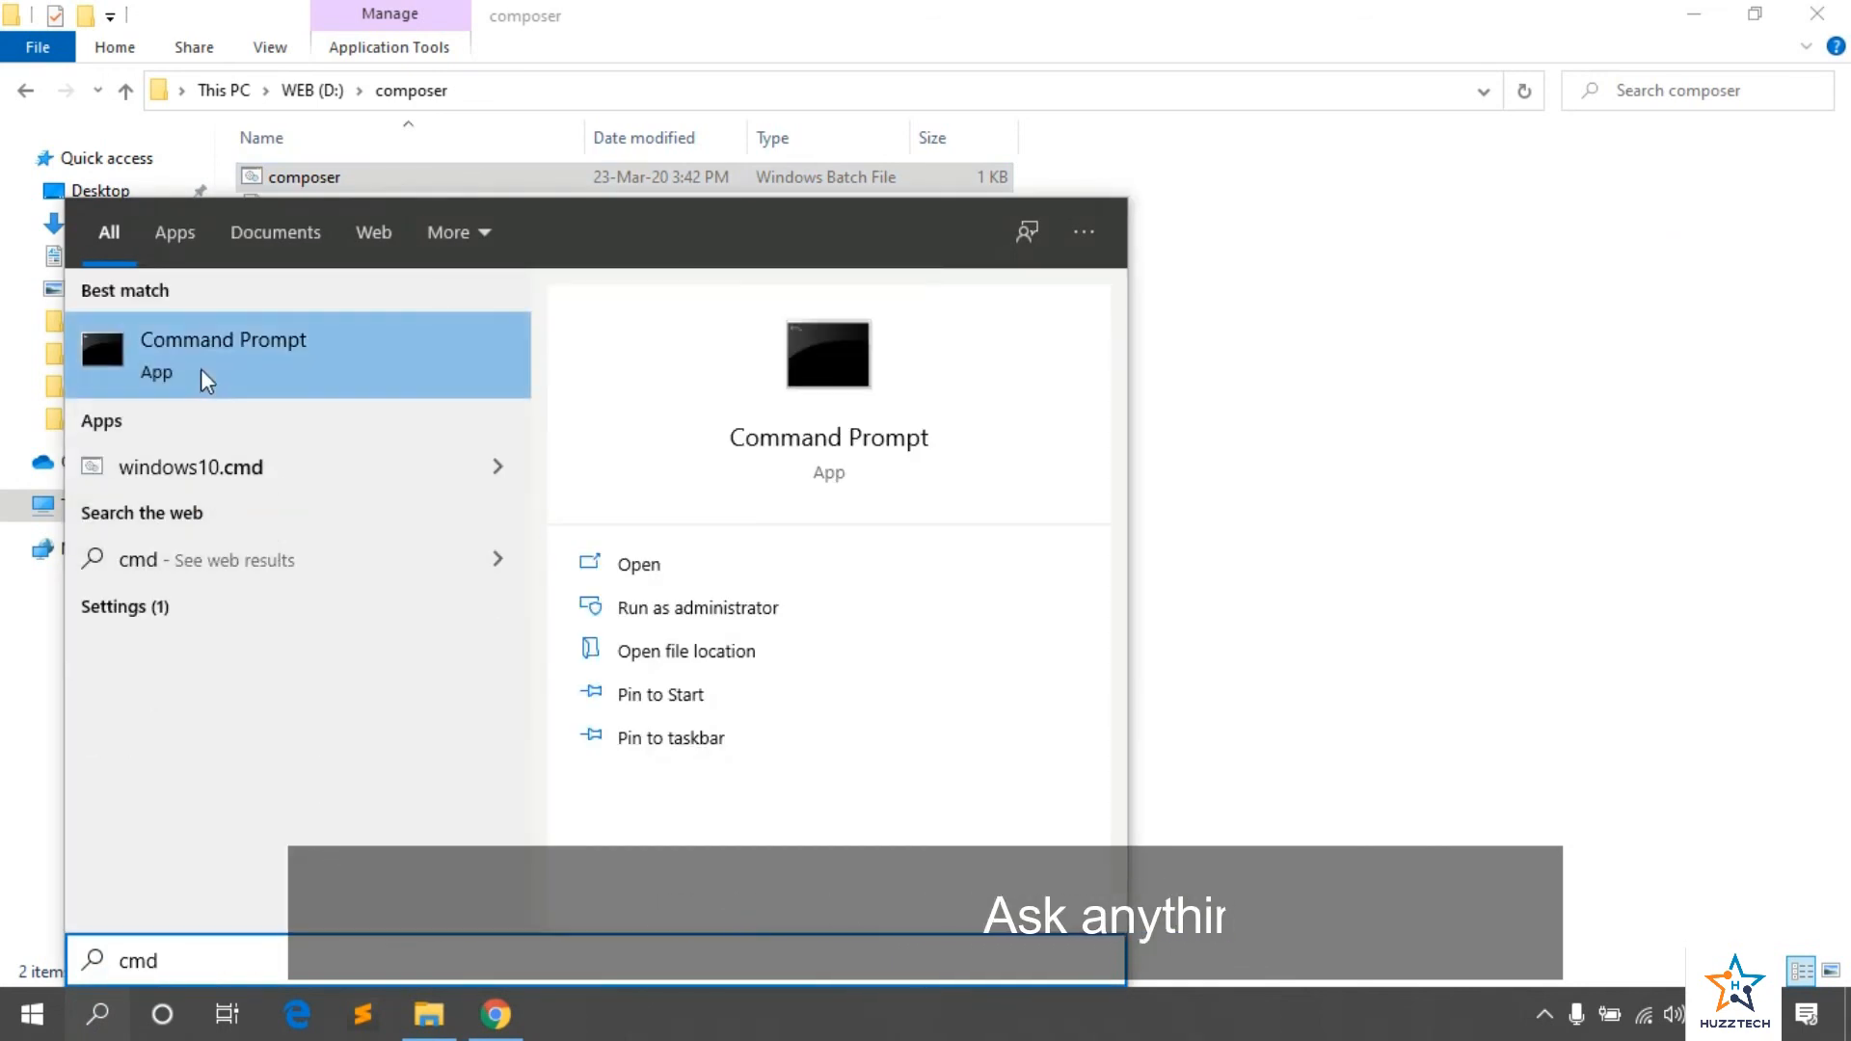
pyautogui.click(221, 355)
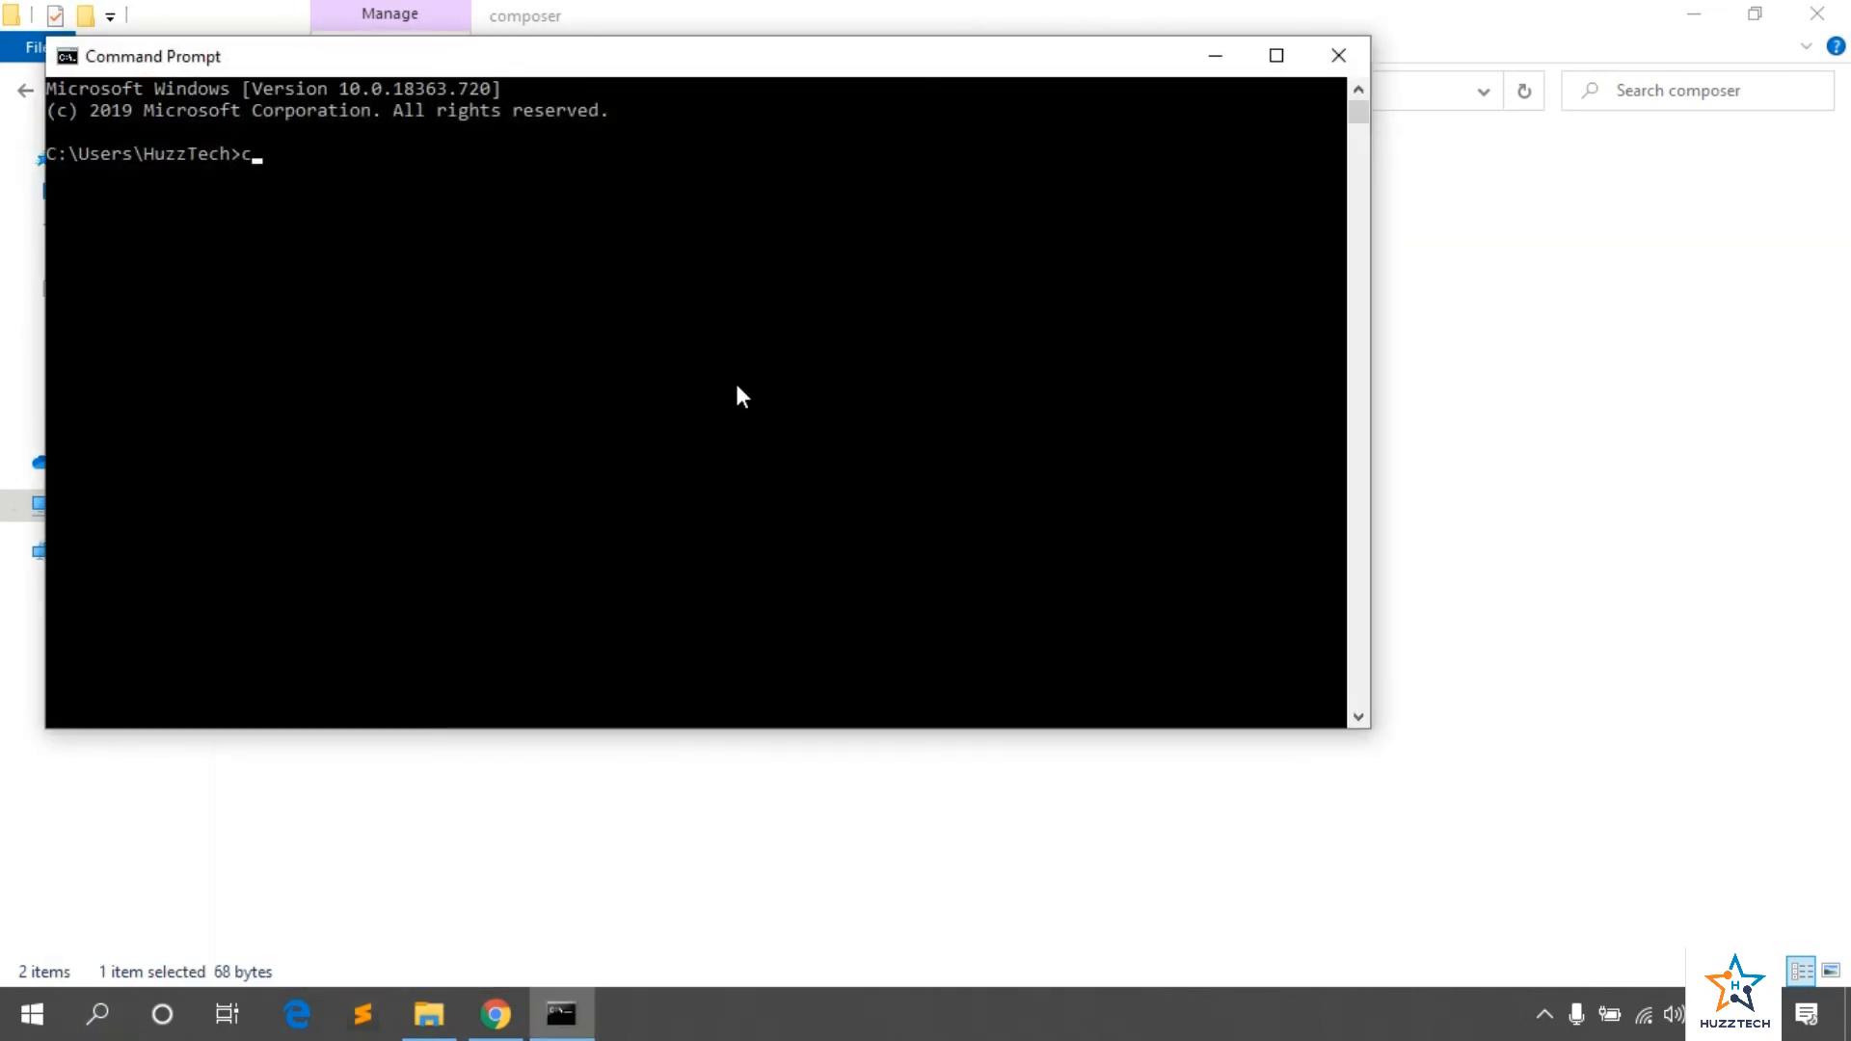
pyautogui.write('omposer')
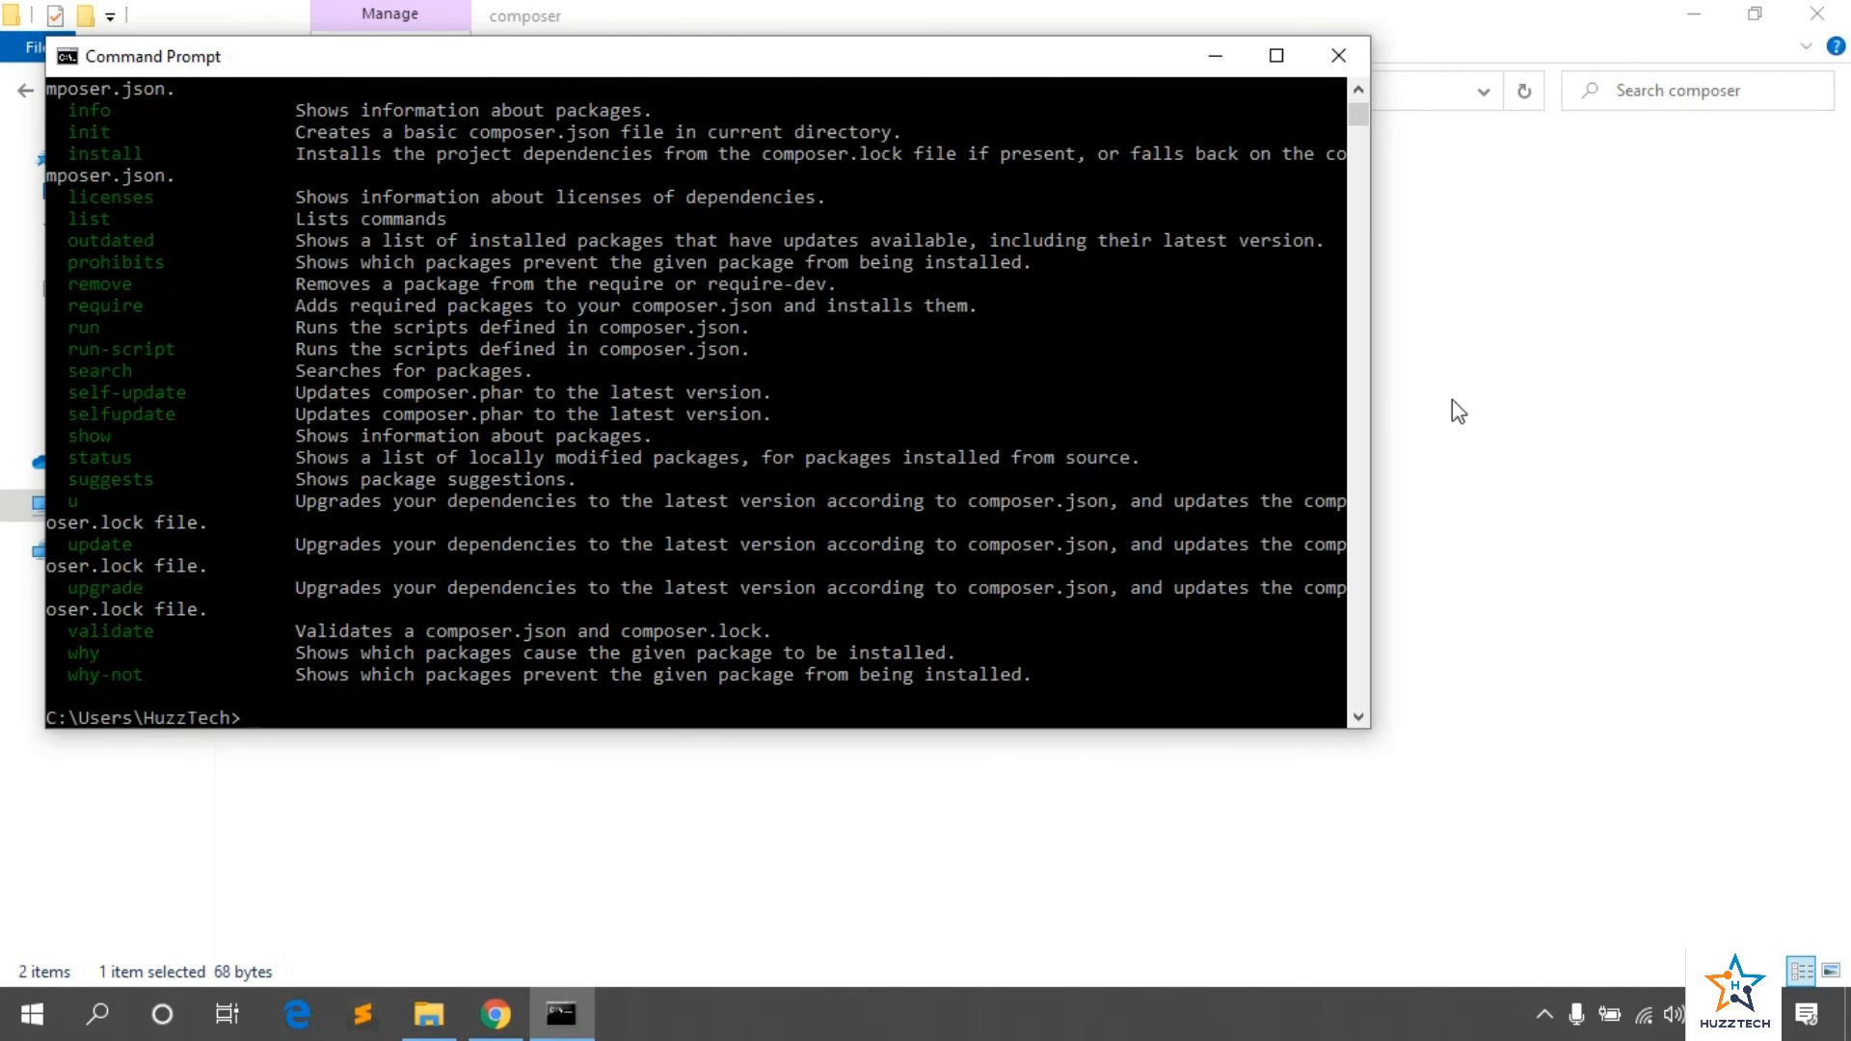
pyautogui.write('composer -v')
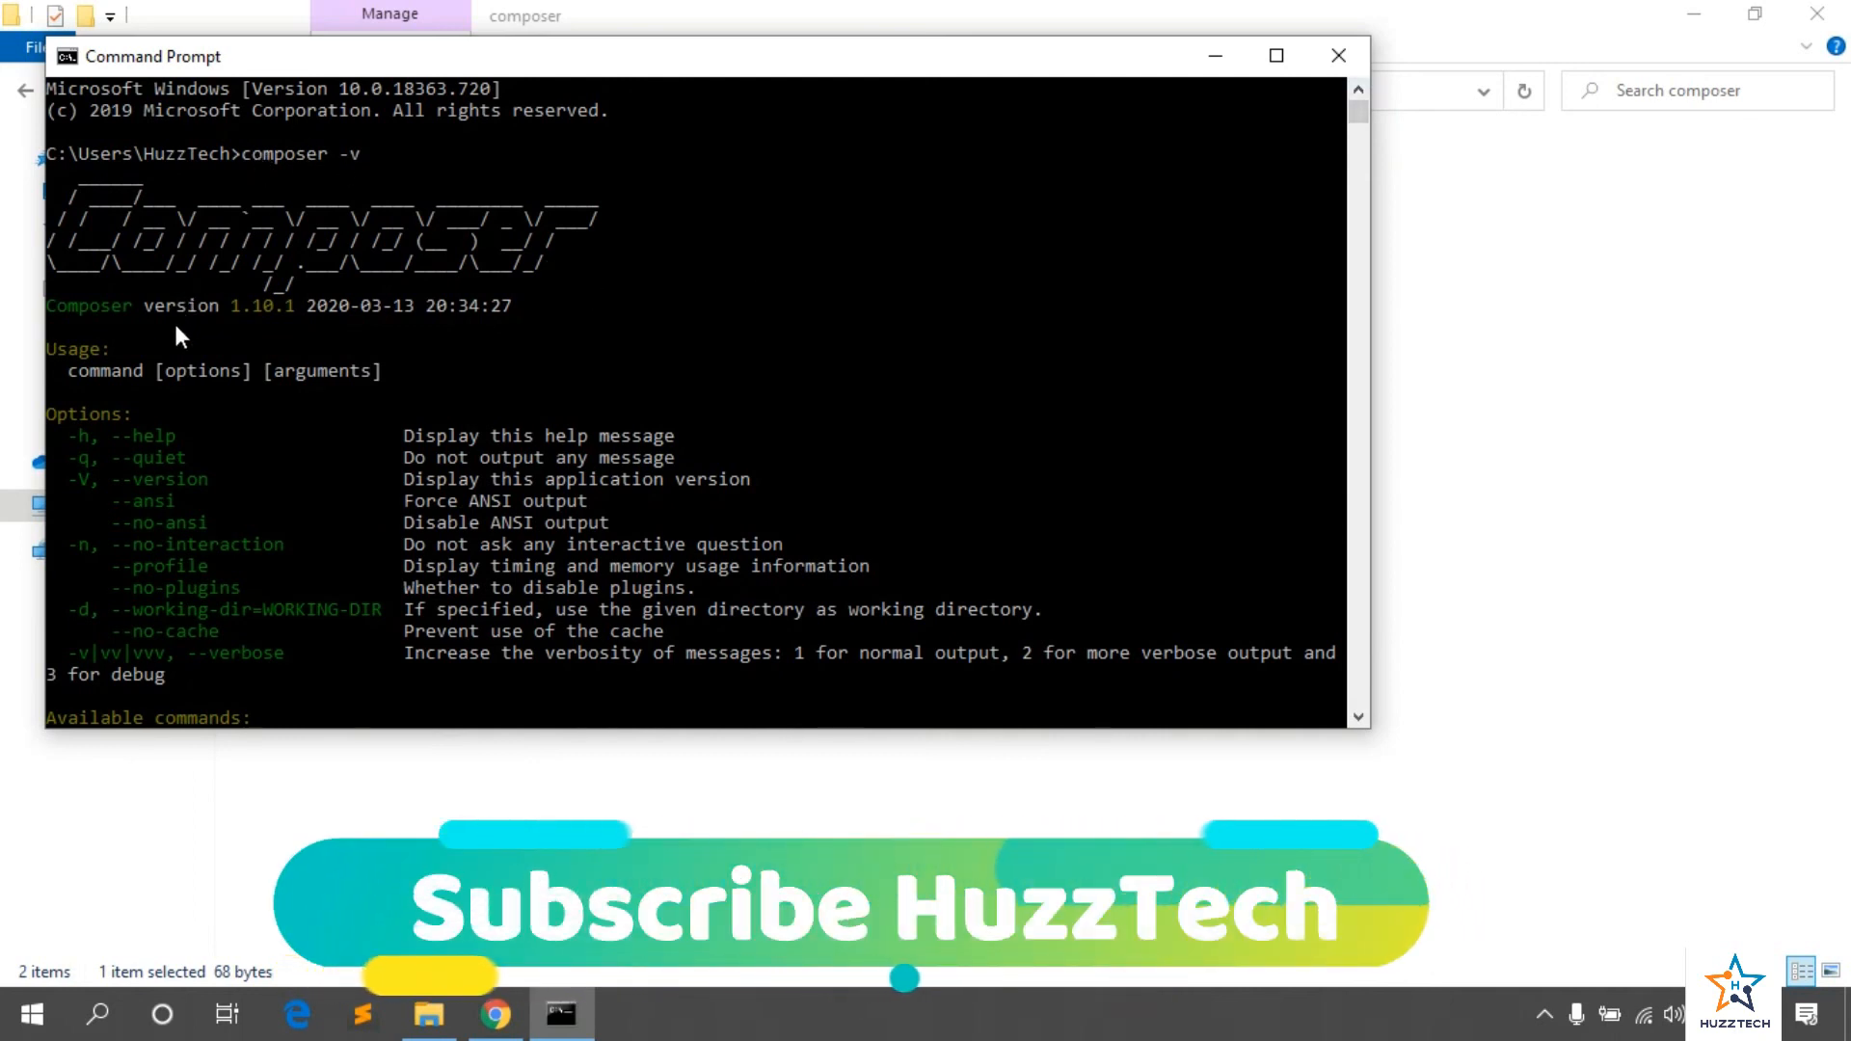
pyautogui.moveTo(698, 310)
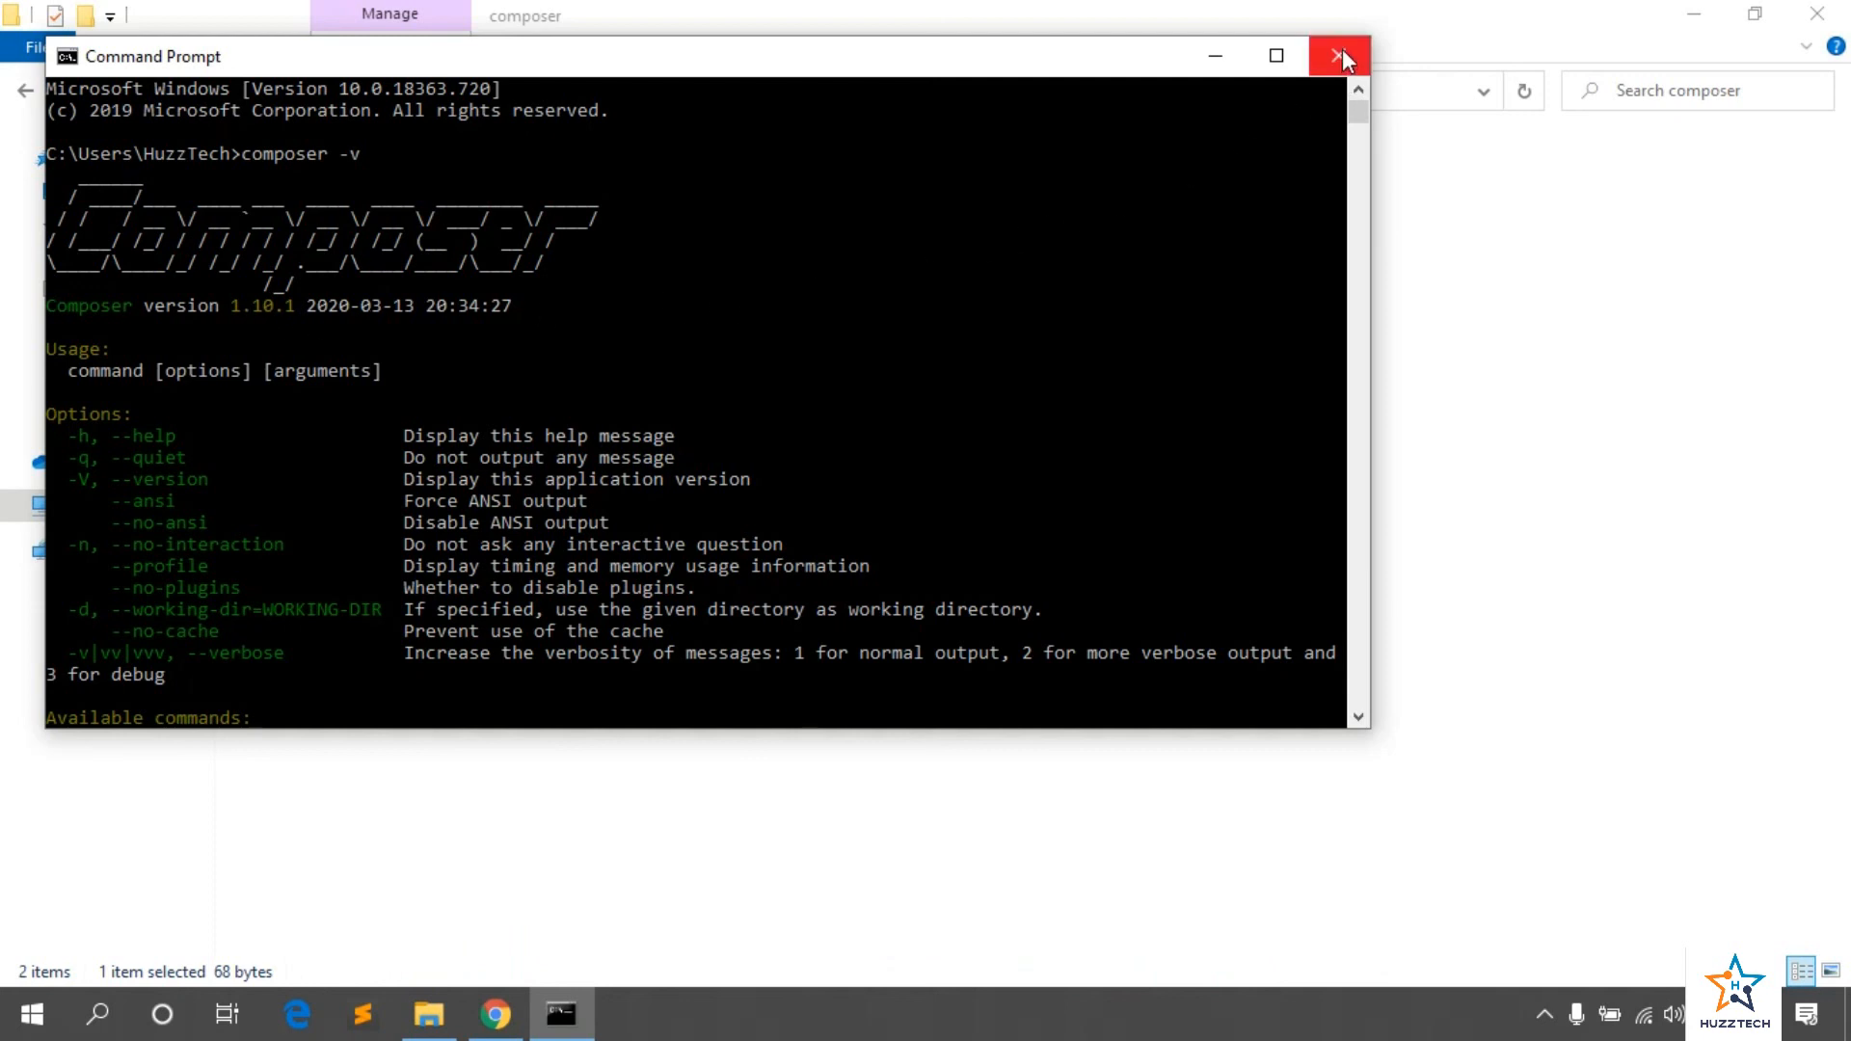
pyautogui.click(1342, 56)
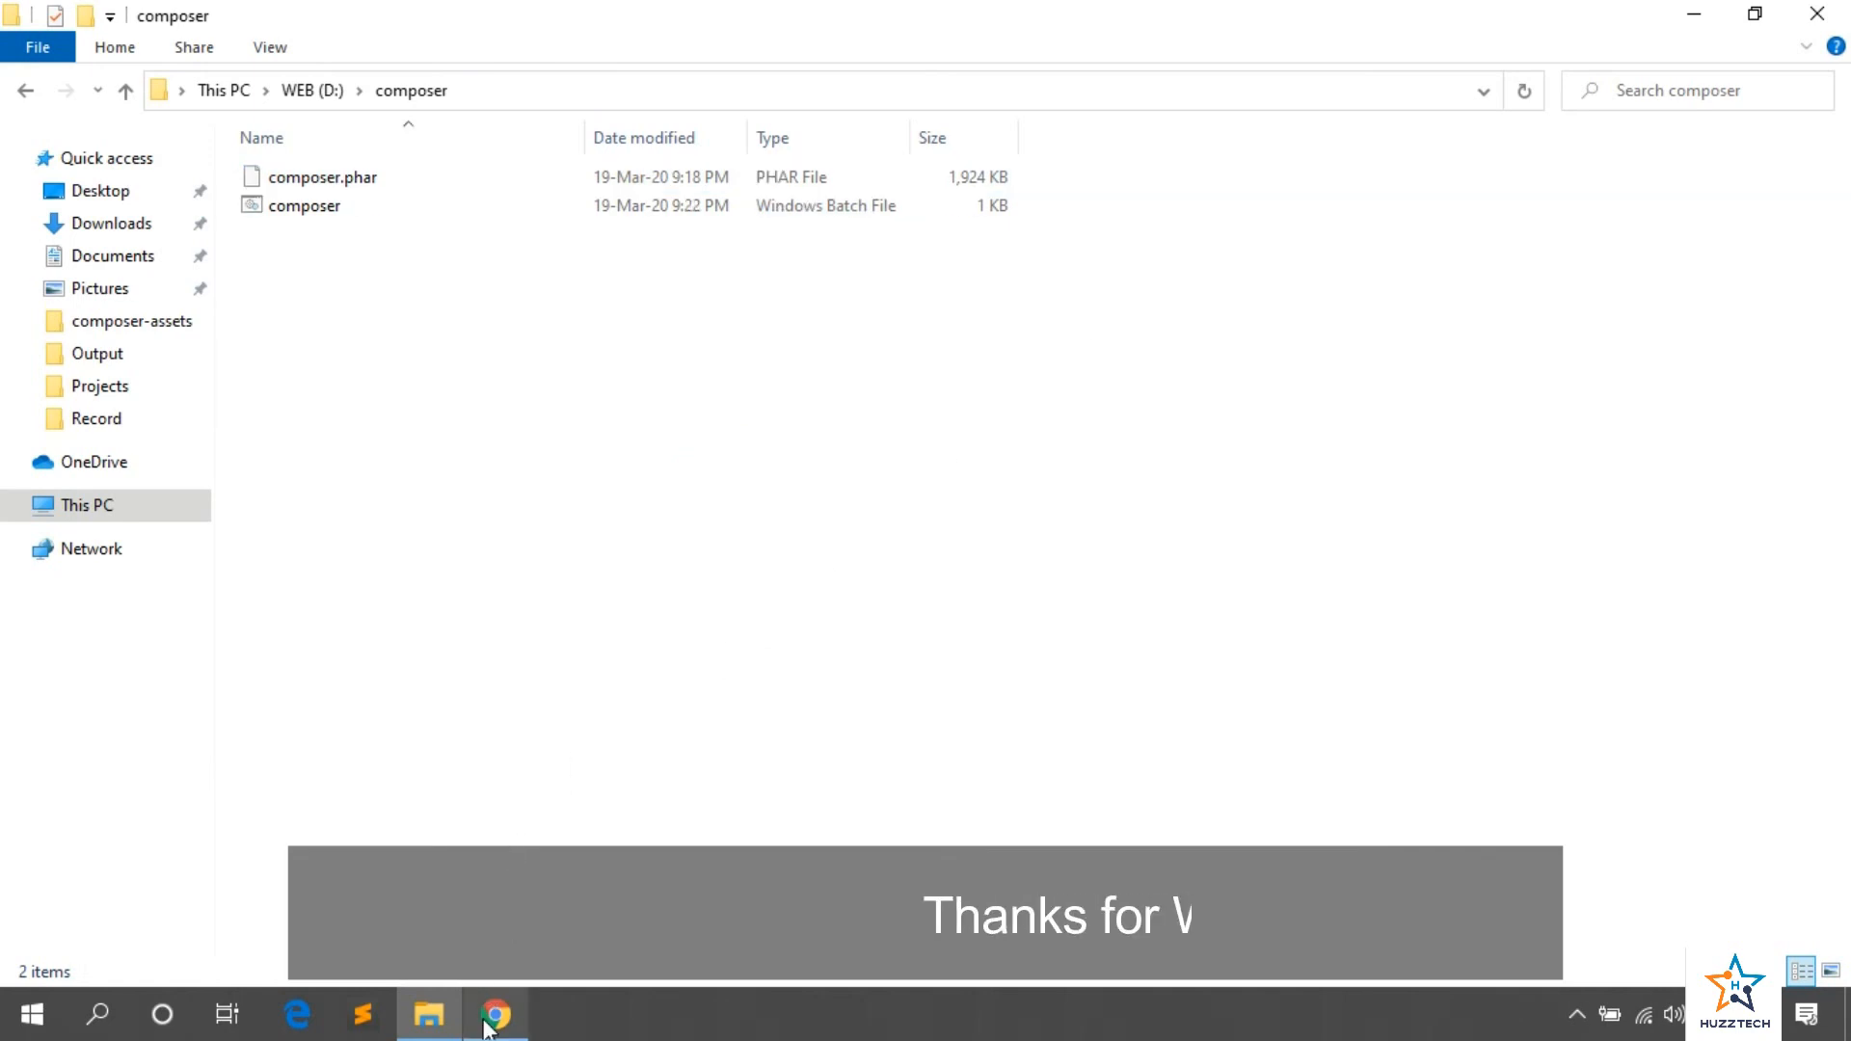
# Step: Switch back to the getcomposer.org download page in Chrome
pyautogui.click(495, 1012)
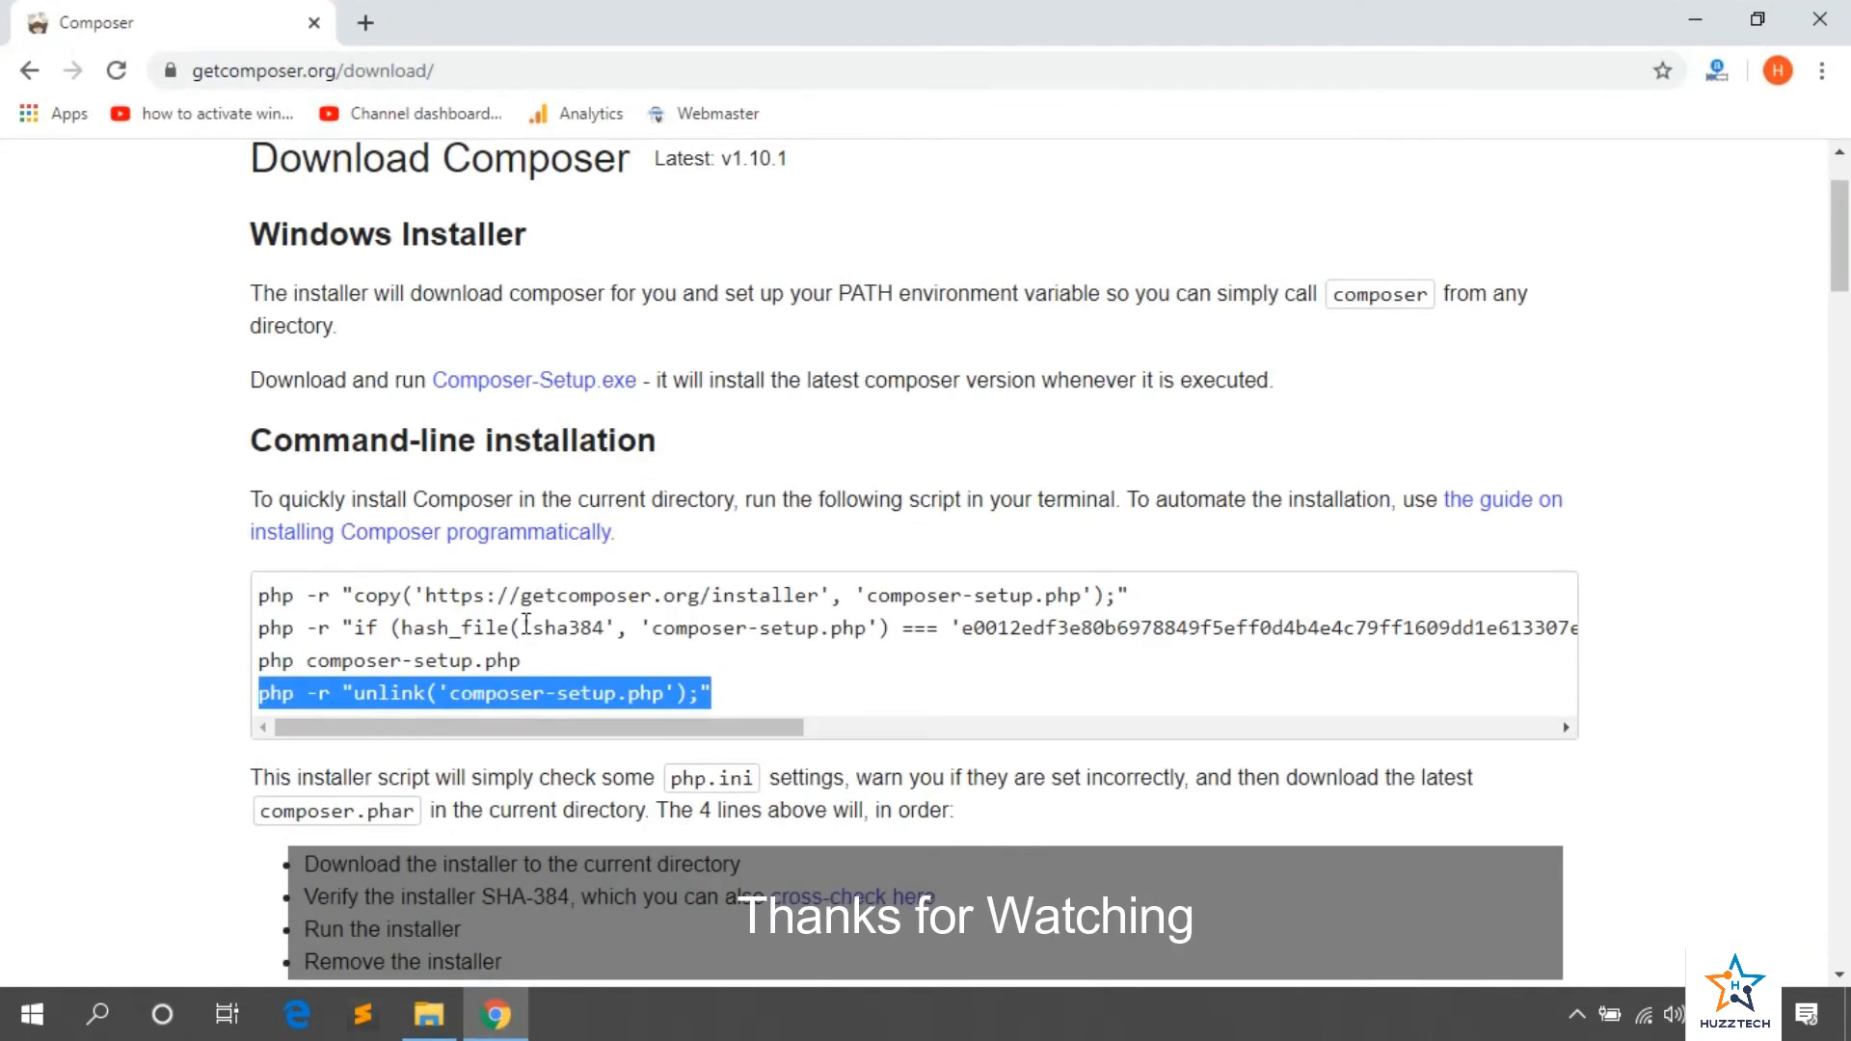